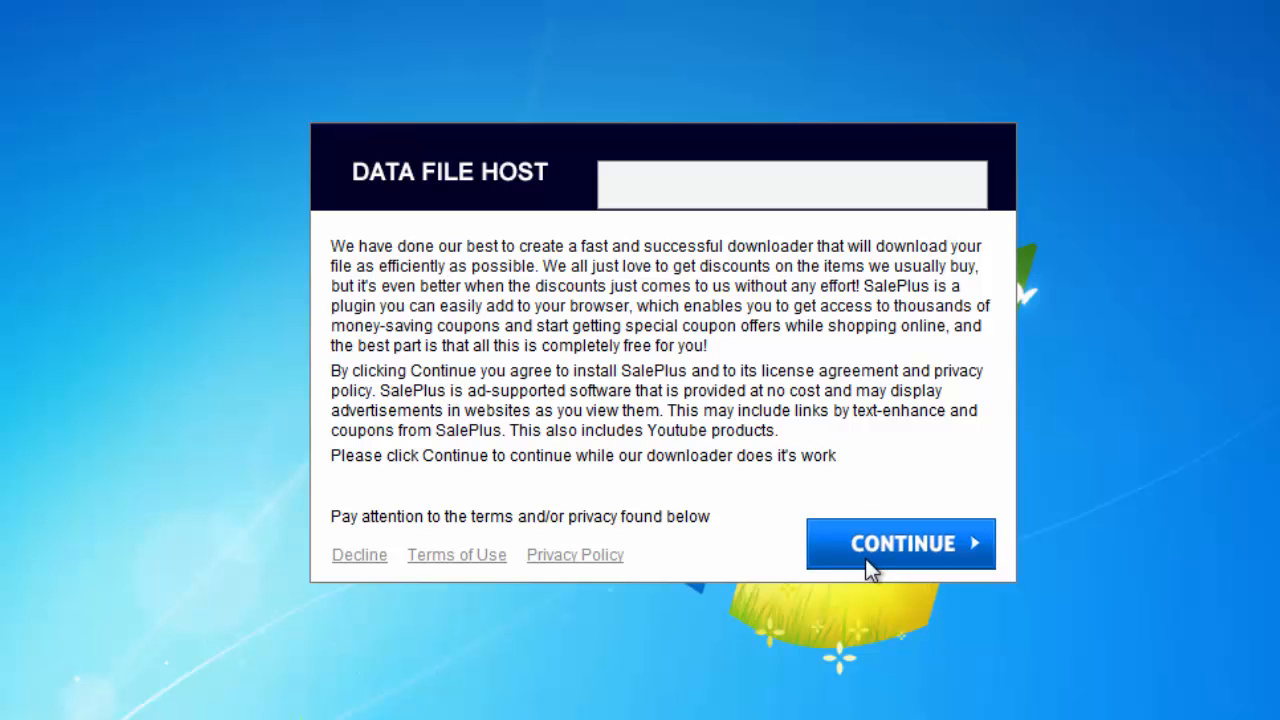
- Accept the SalePlus, MyStartSearch and myPCBackup offers so the Data File Host installer finishes
left_click(900, 544)
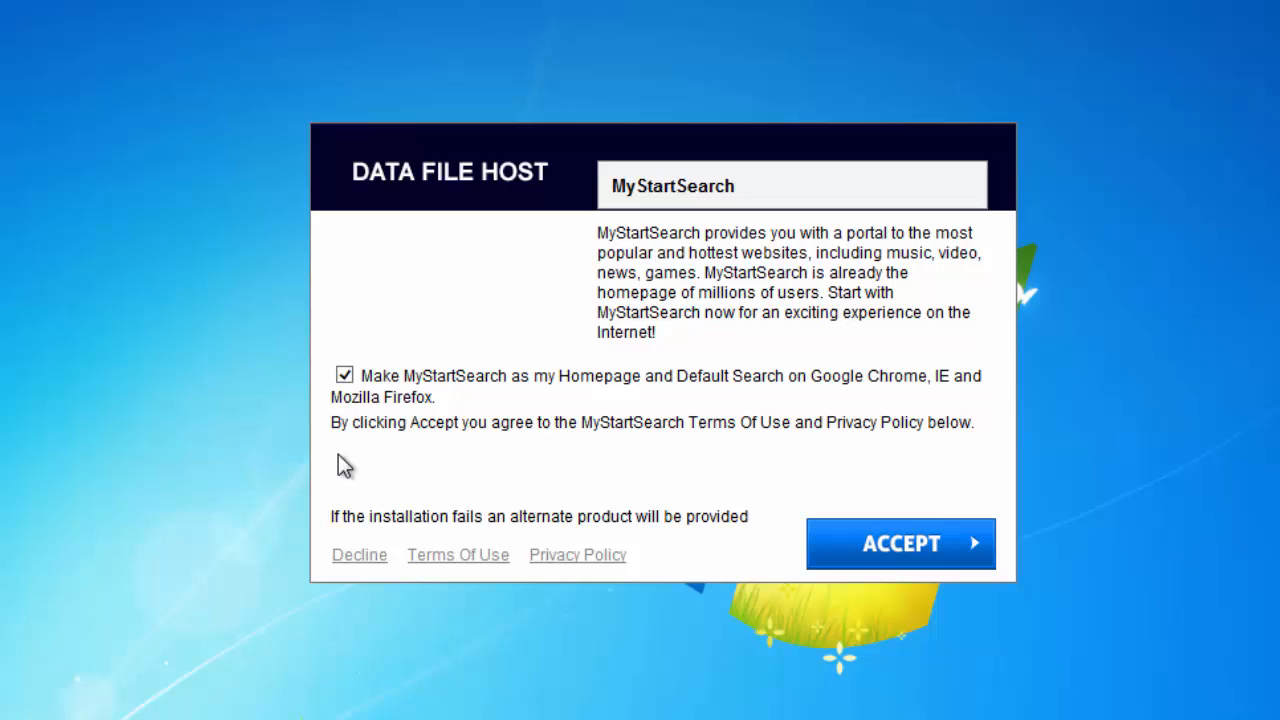
left_click(900, 544)
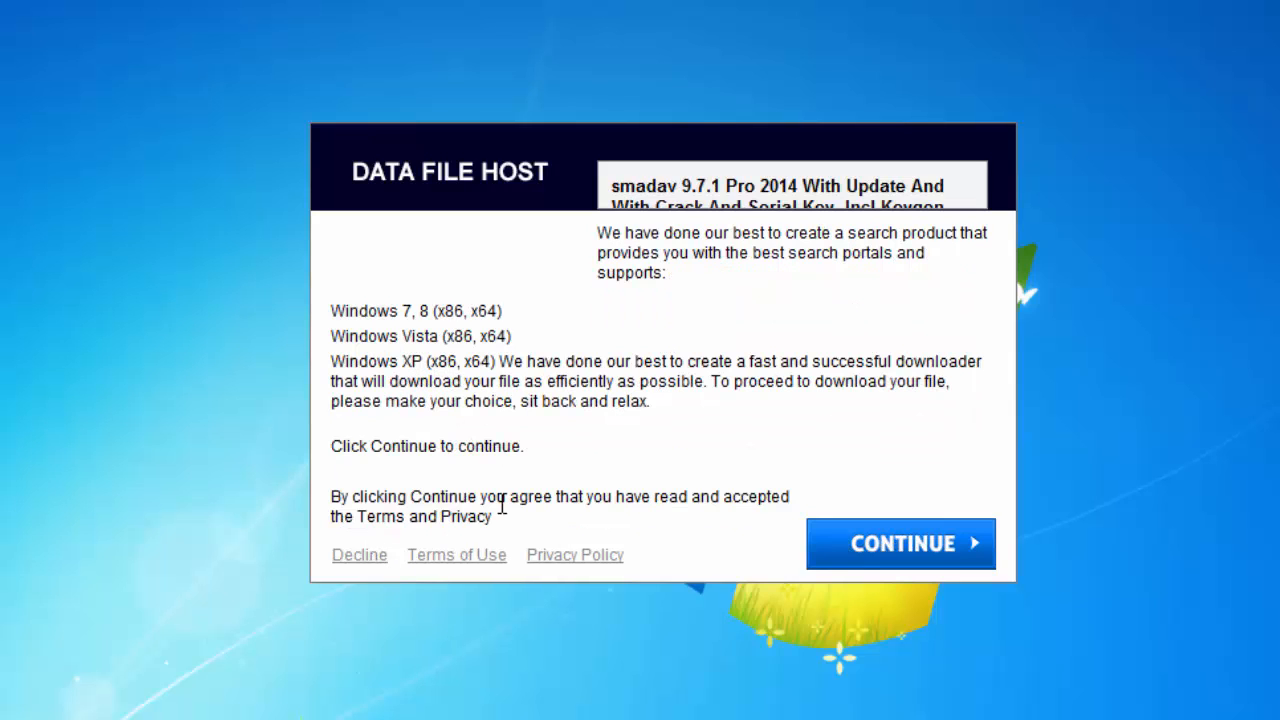
left_click(900, 544)
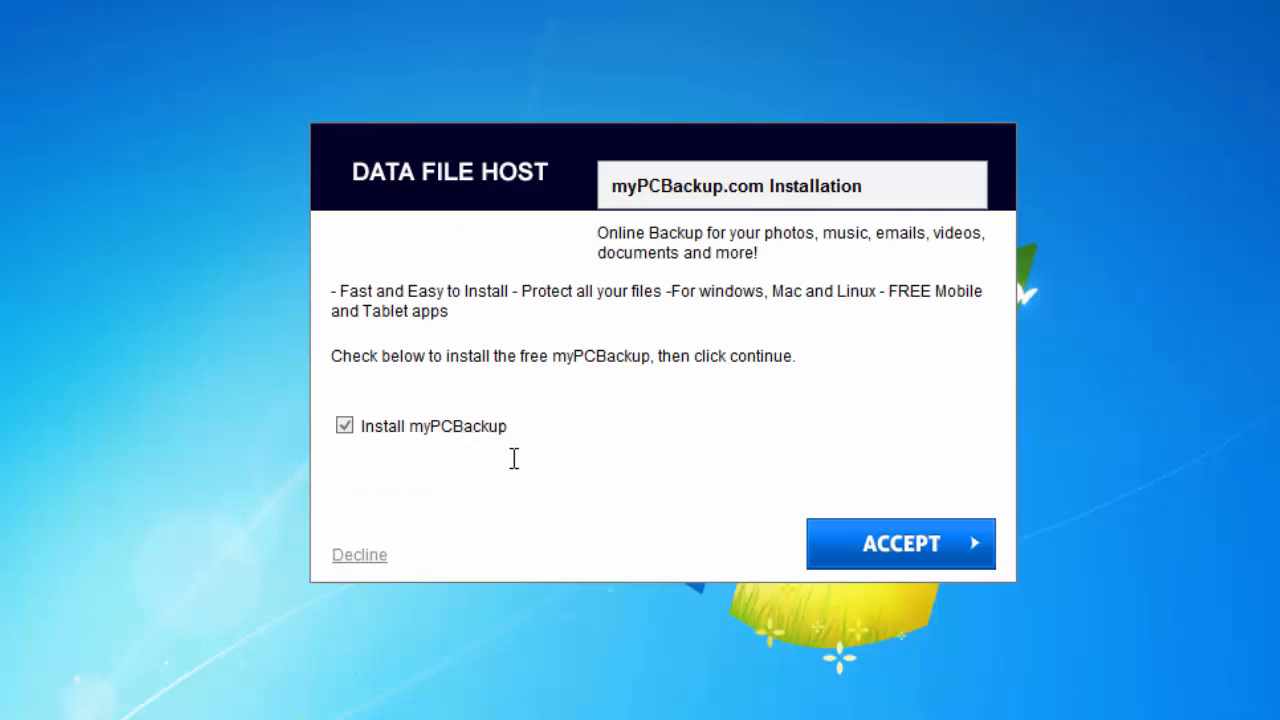
mouse_move(554, 492)
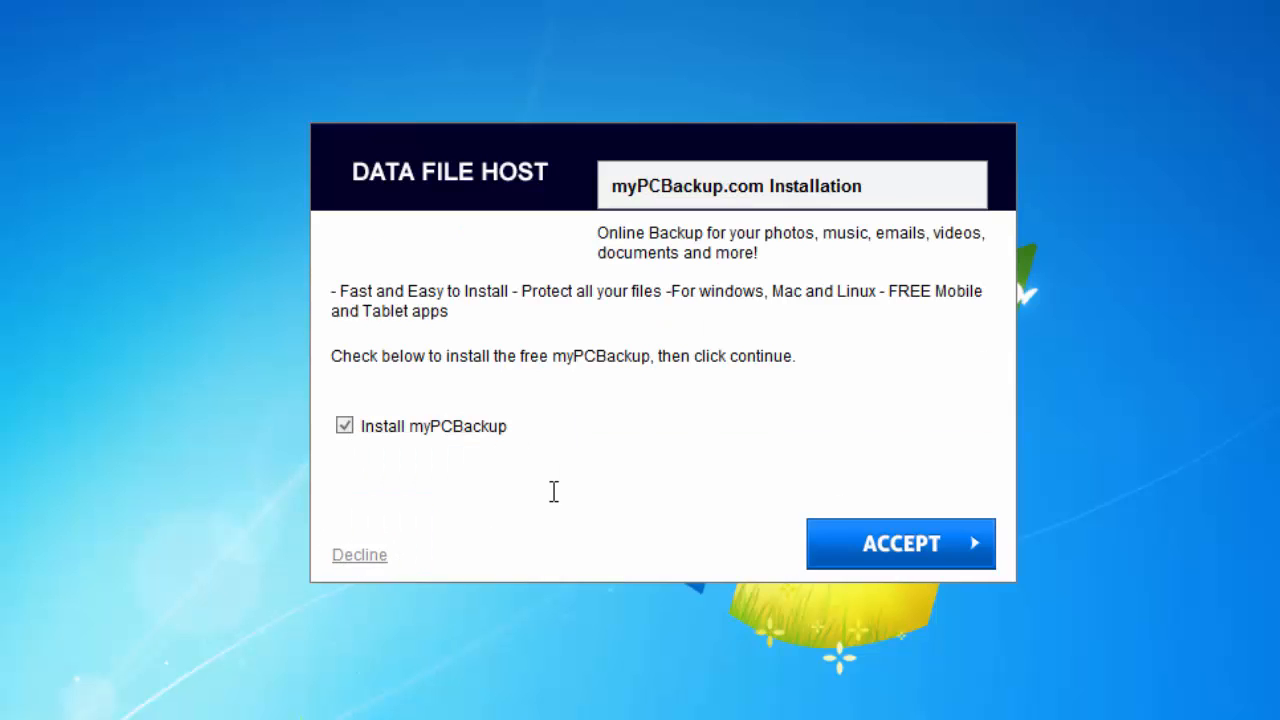
left_click(358, 554)
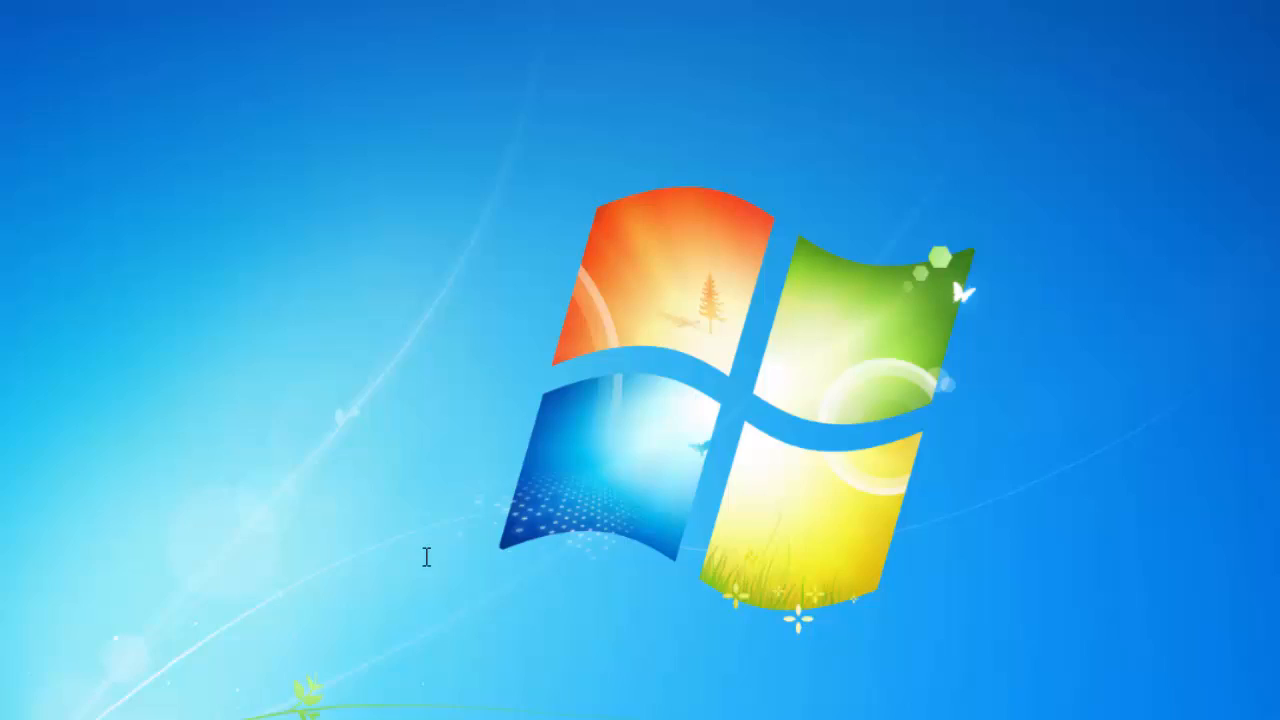
- Reach Programs and Features via the Start menu and select SalePlus in the list
left_click(24, 704)
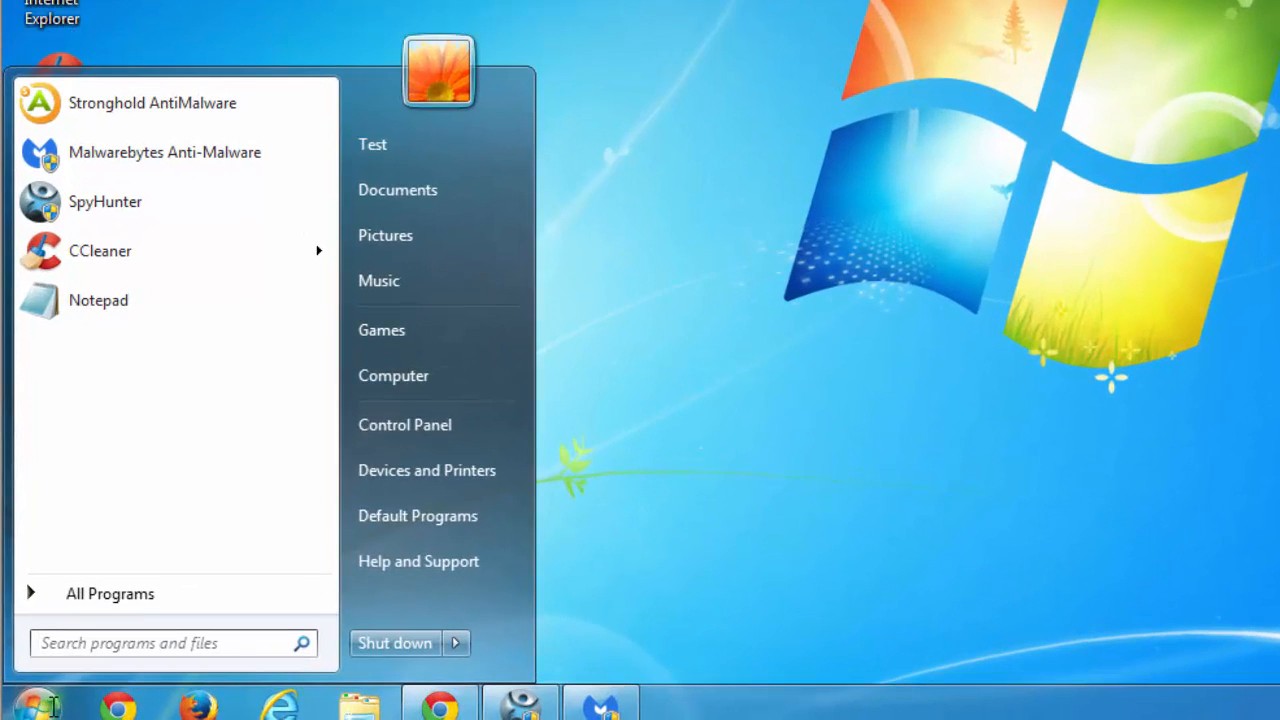
mouse_move(662, 308)
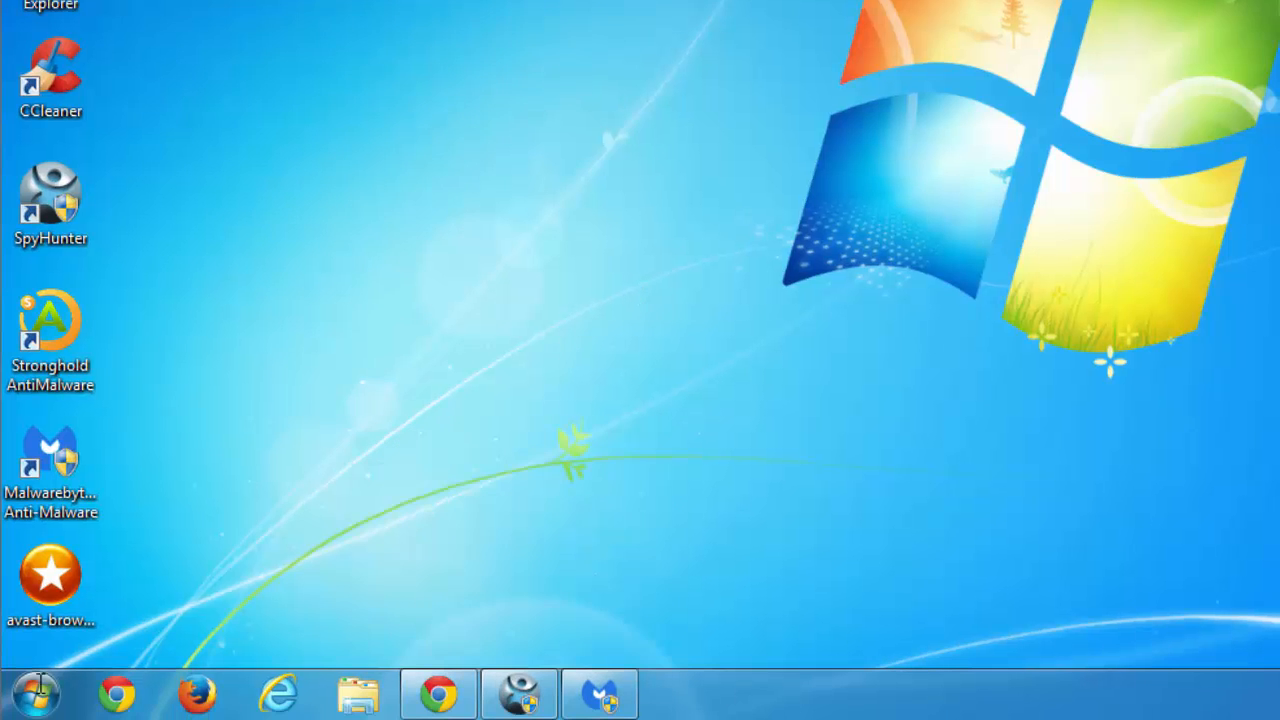
left_click(36, 692)
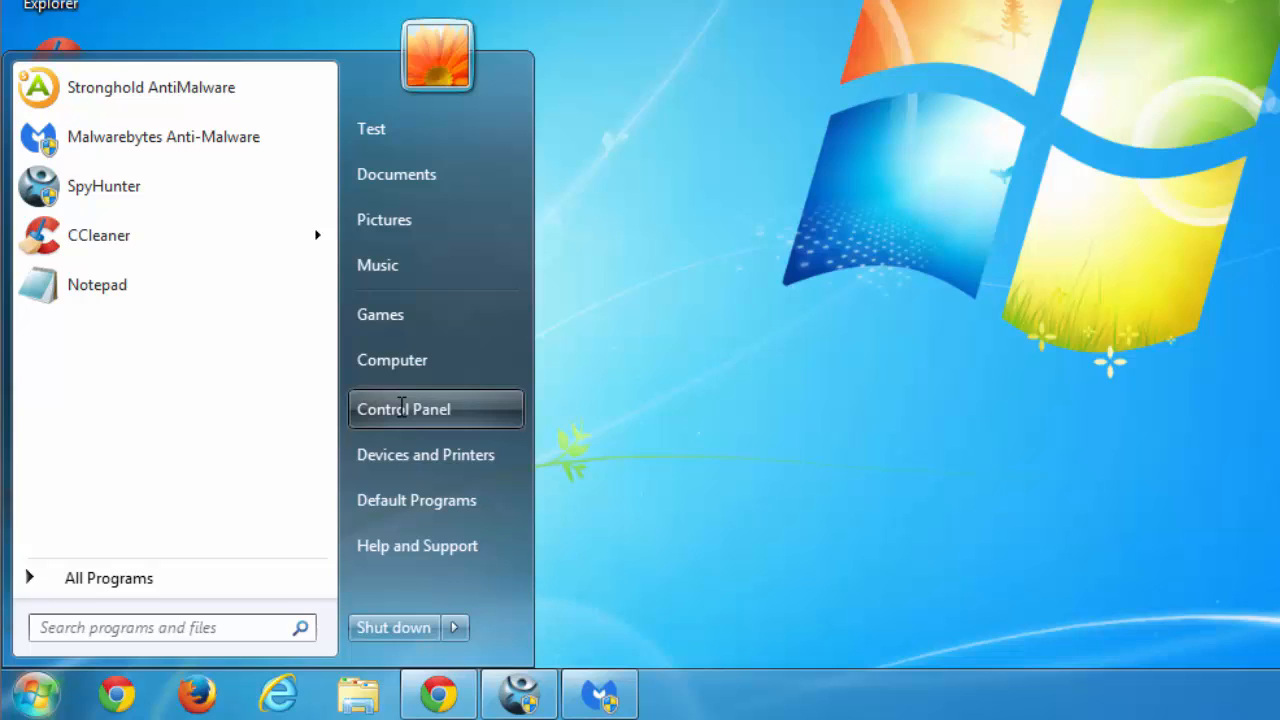
left_click(404, 408)
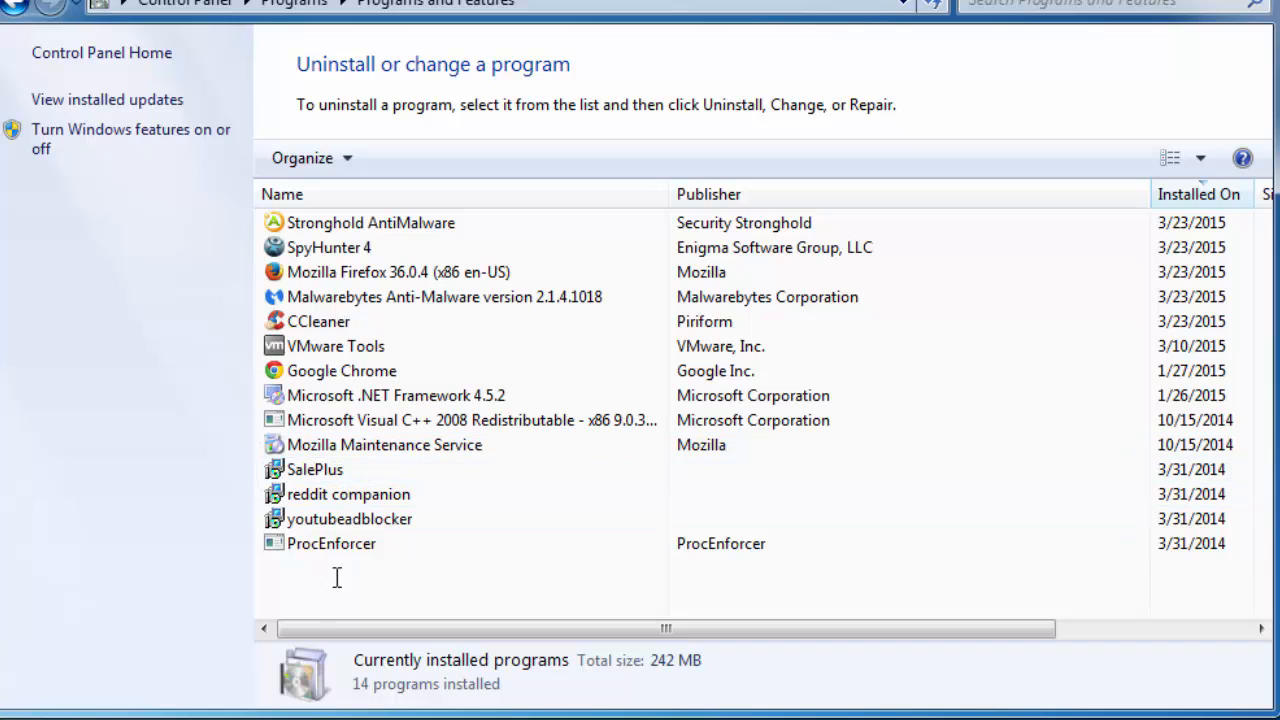
left_click(316, 468)
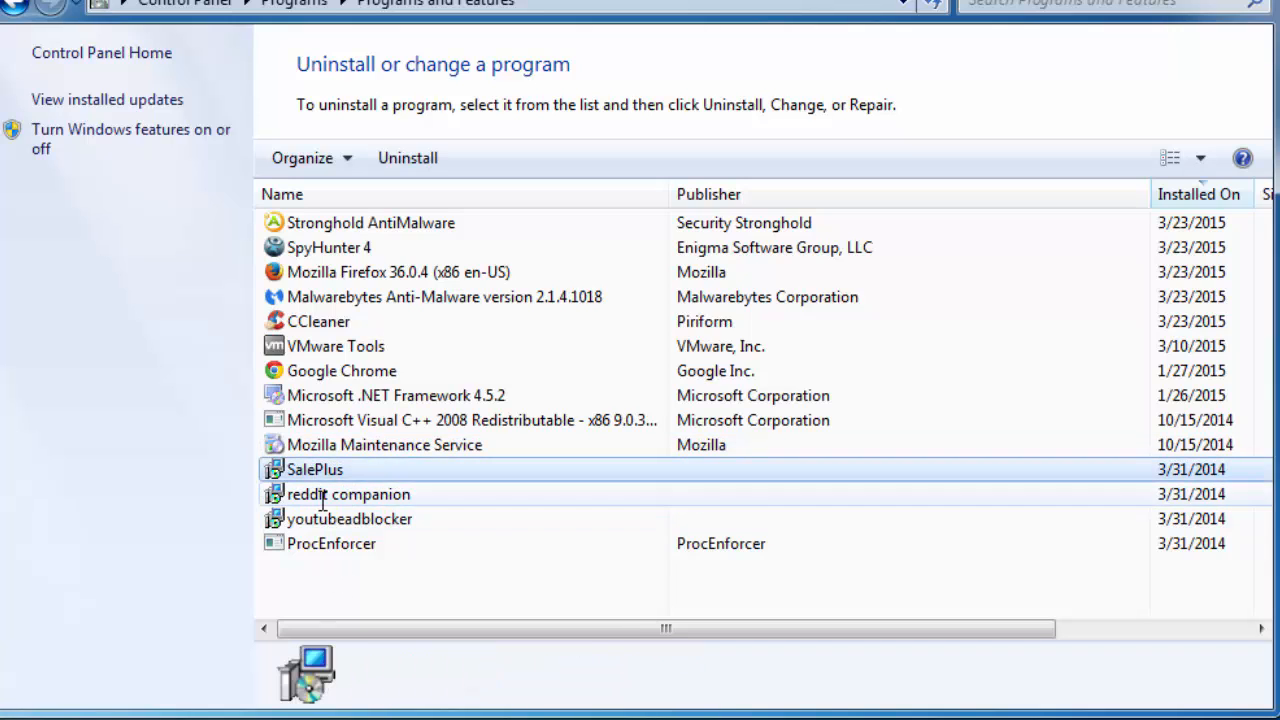
left_click(332, 544)
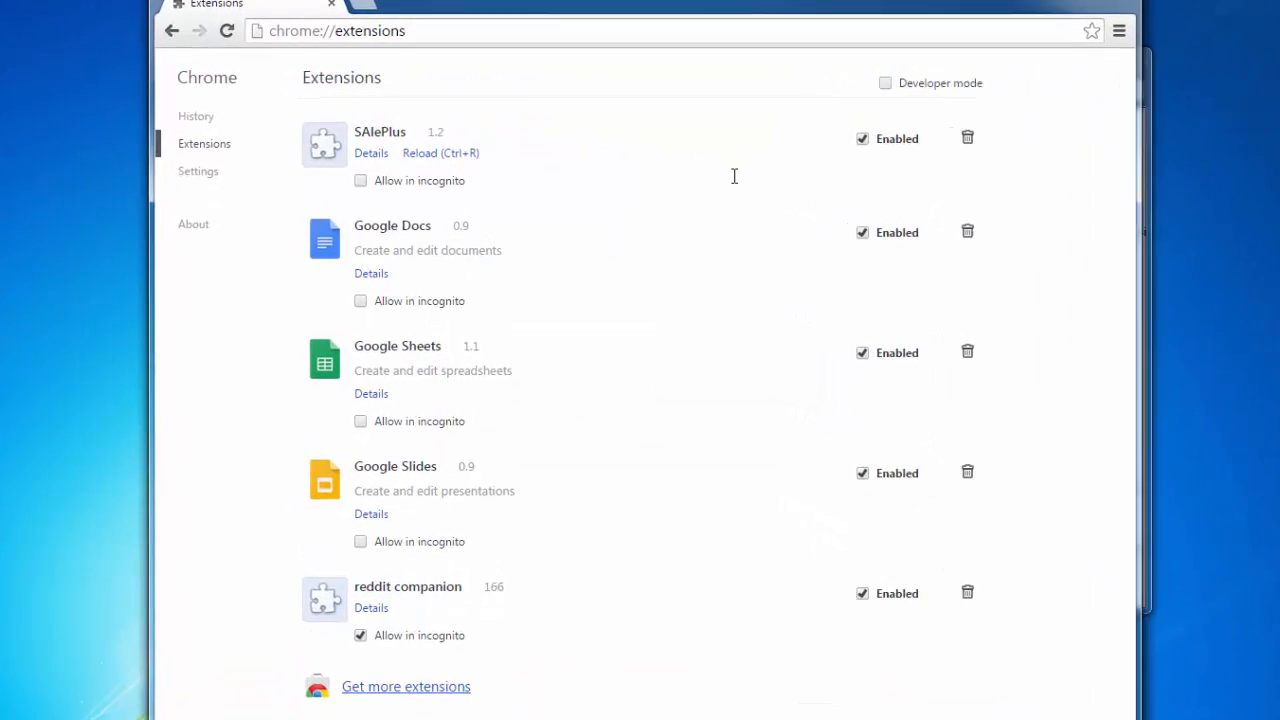
- Remove the SAlePlus extension from chrome://extensions and confirm its removal
left_click(968, 138)
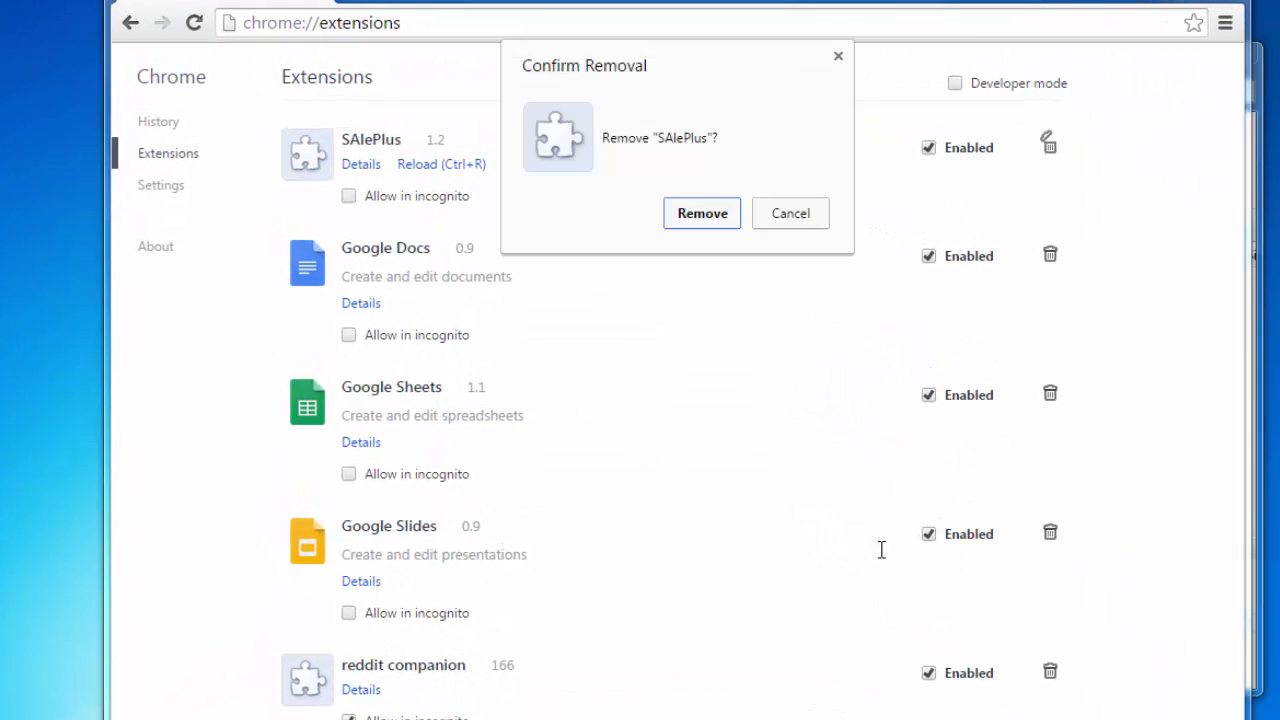
left_click(700, 212)
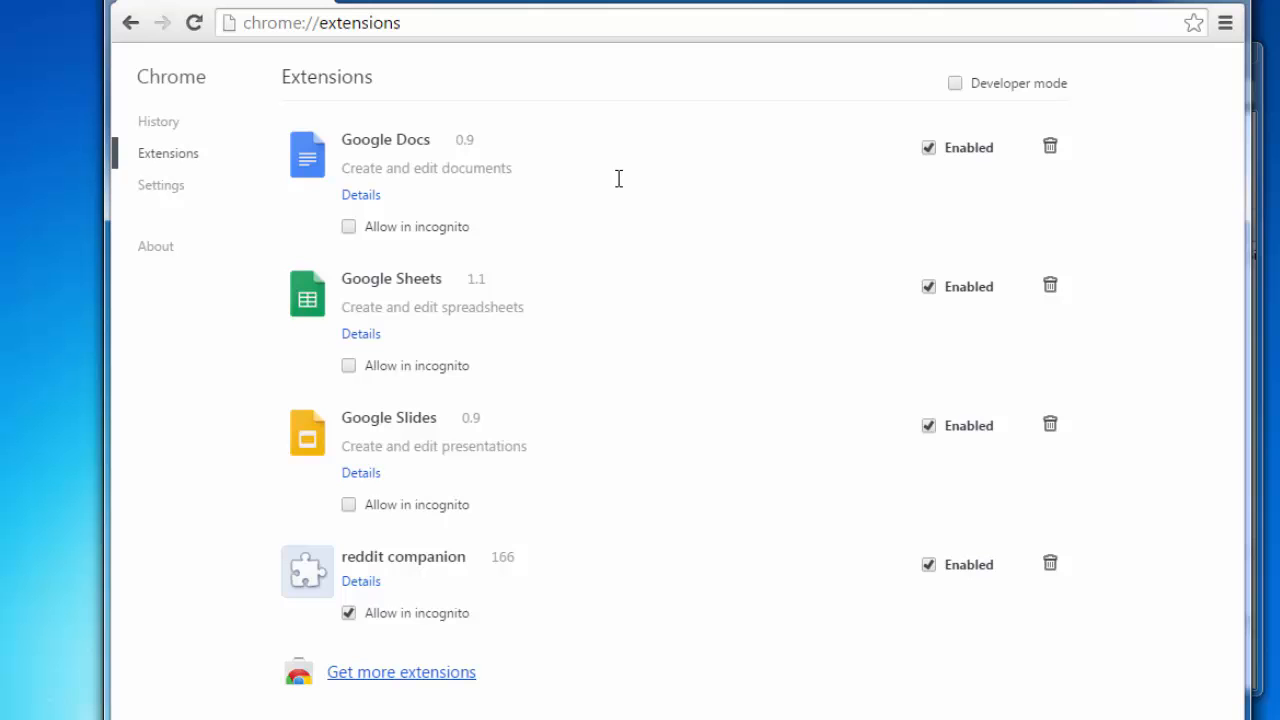
left_click(1050, 564)
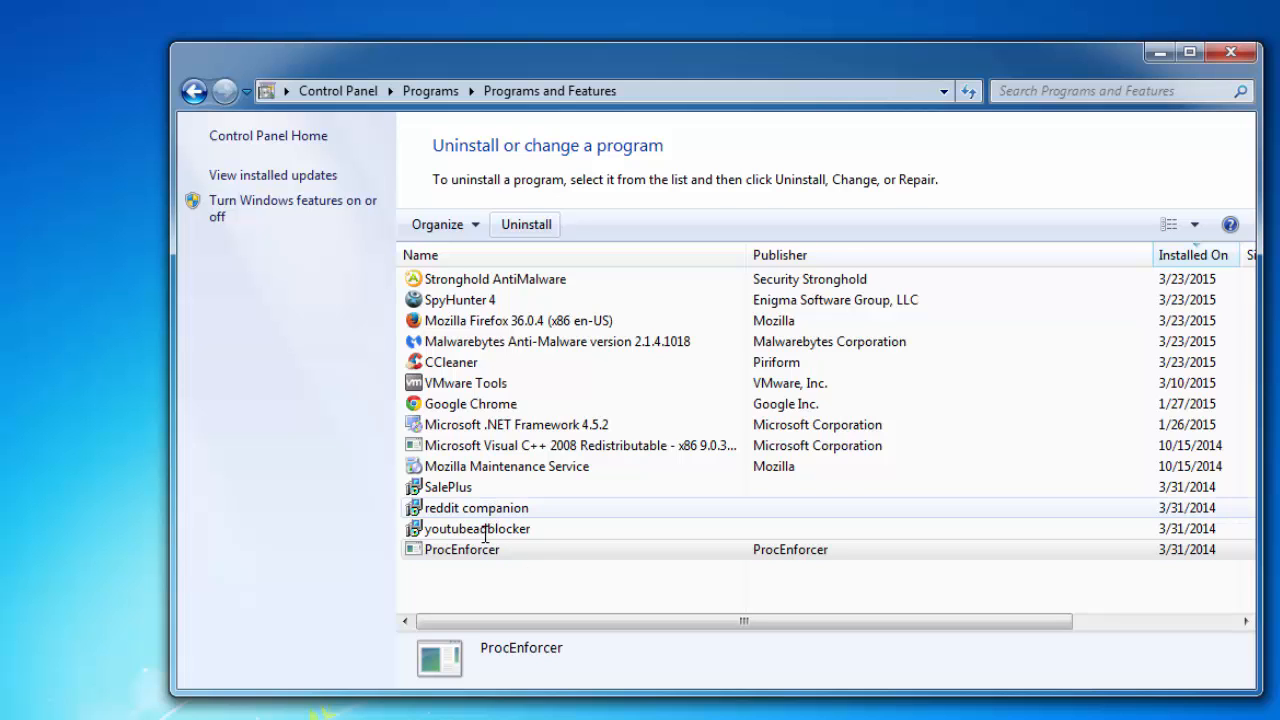
- Uninstall ProcEnforcer with confirmation, then select youtubeadblocker in the list
left_click(464, 548)
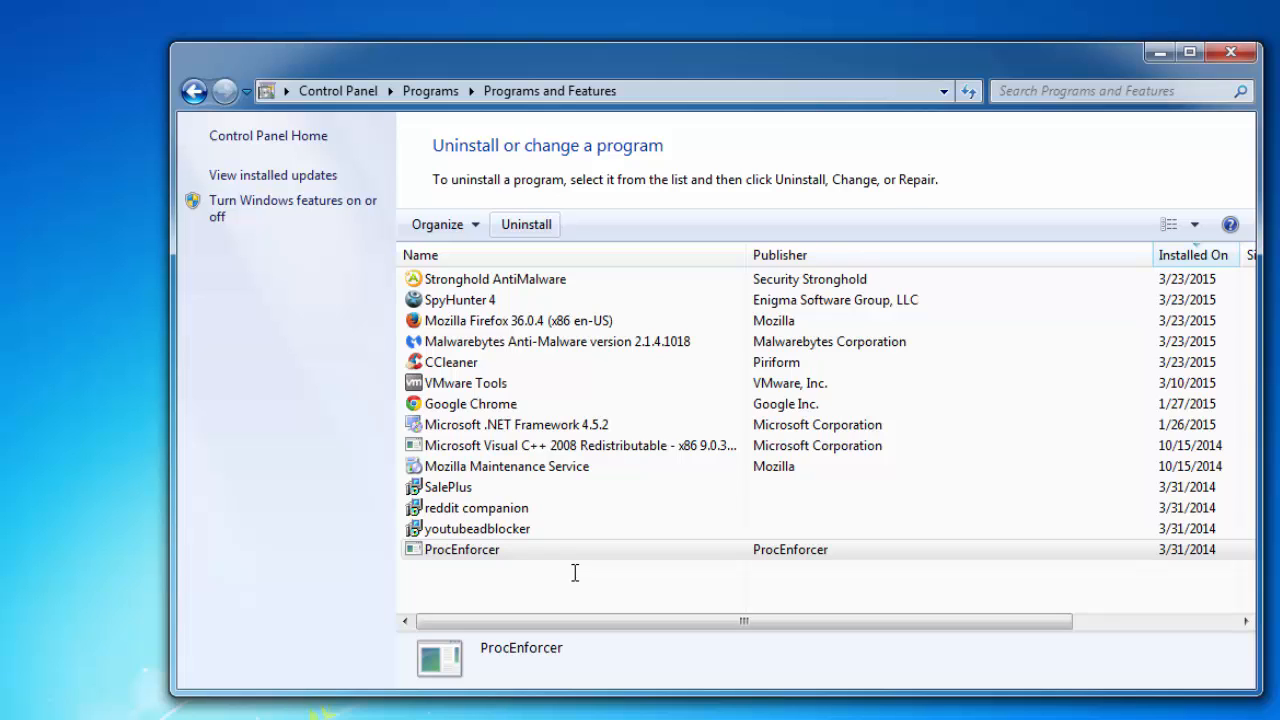
left_click(462, 548)
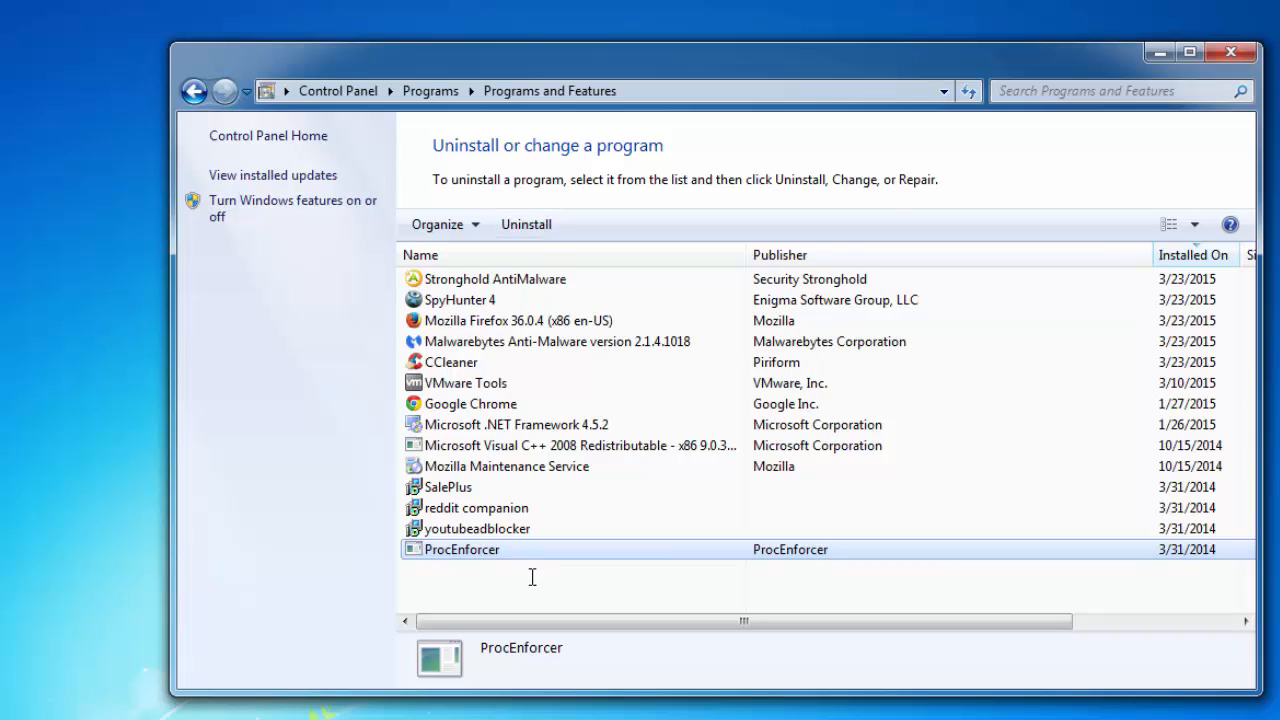
left_click(476, 528)
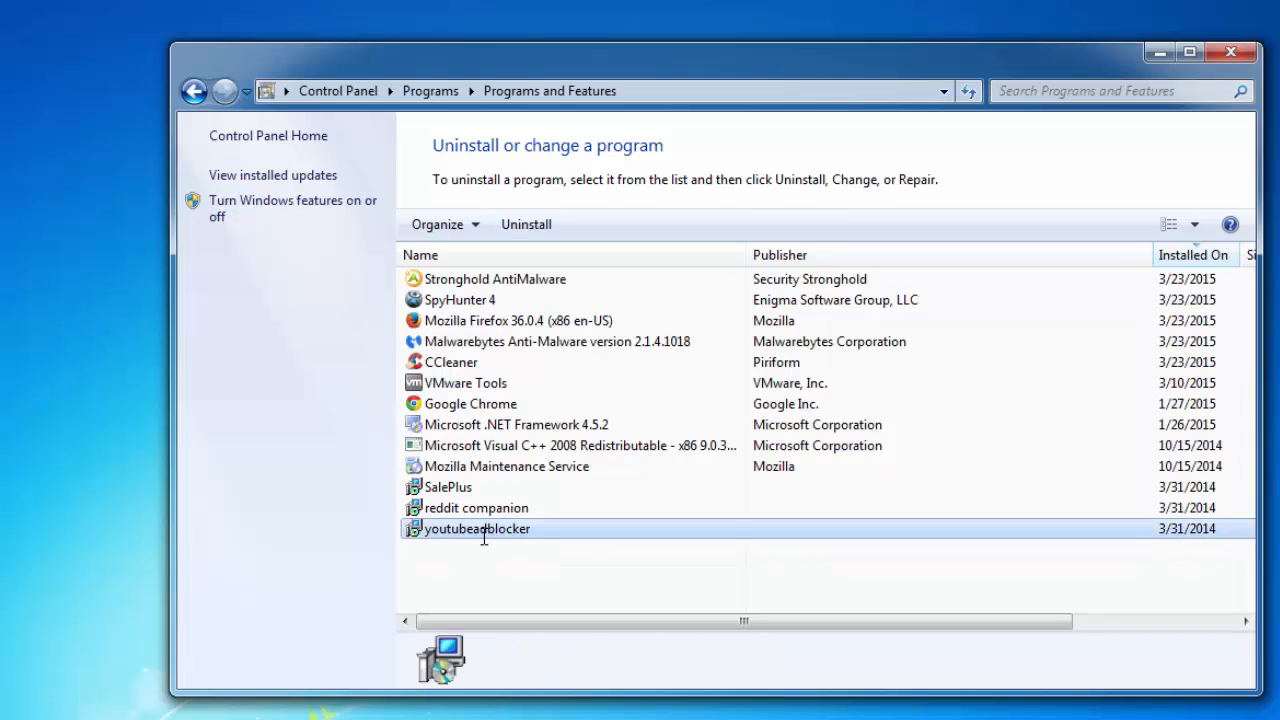
mouse_move(524, 224)
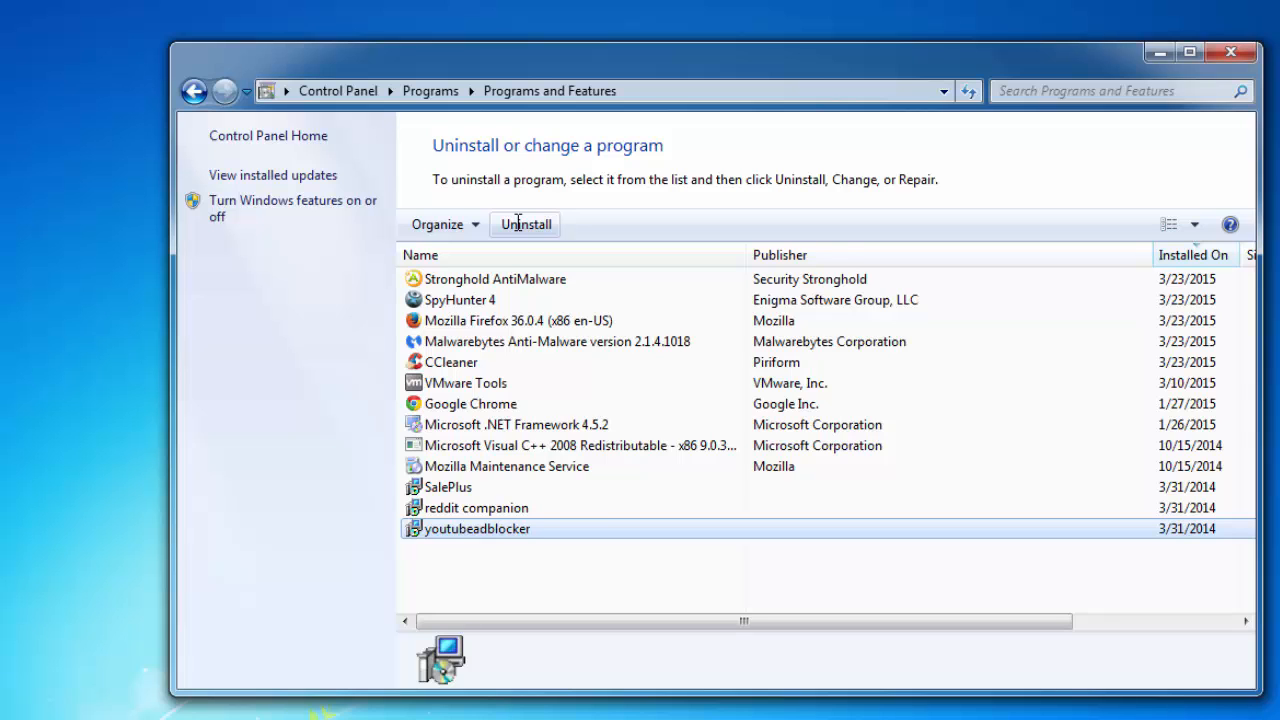
- Uninstall youtubeadblocker (declining the alternate extension), reddit companion and SalePlus, then close Programs and Features
left_click(524, 224)
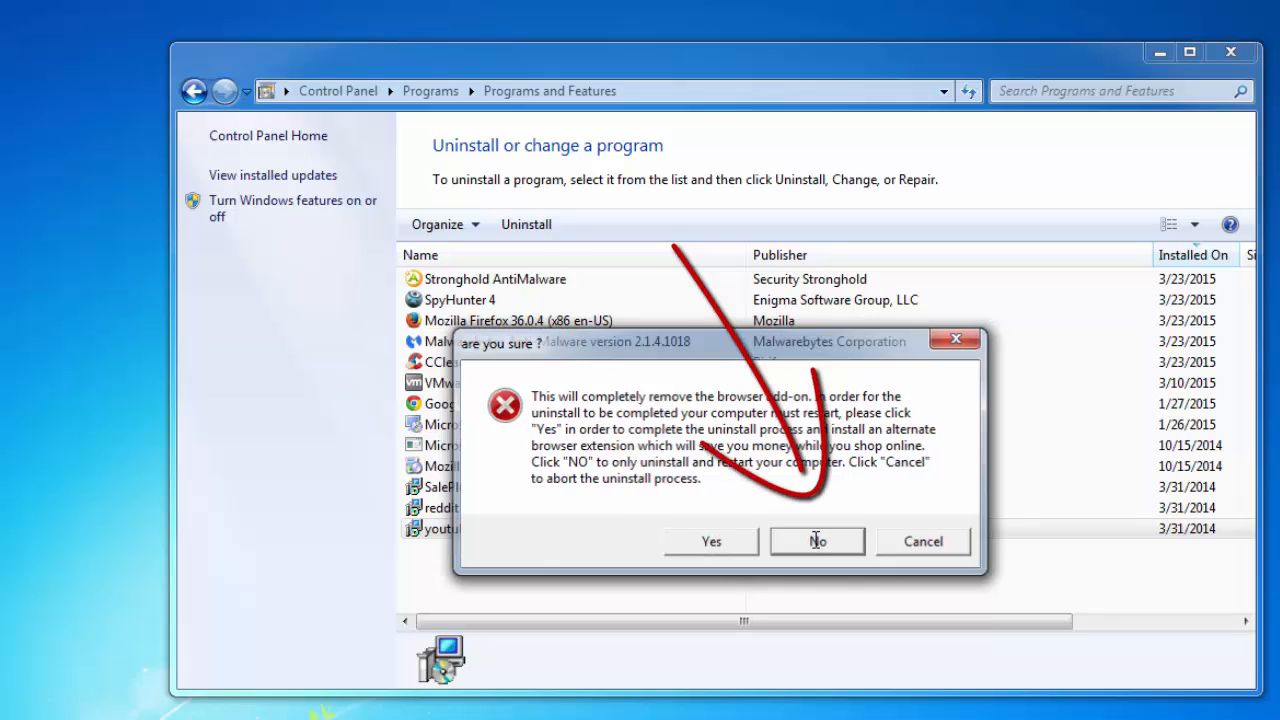
left_click(816, 540)
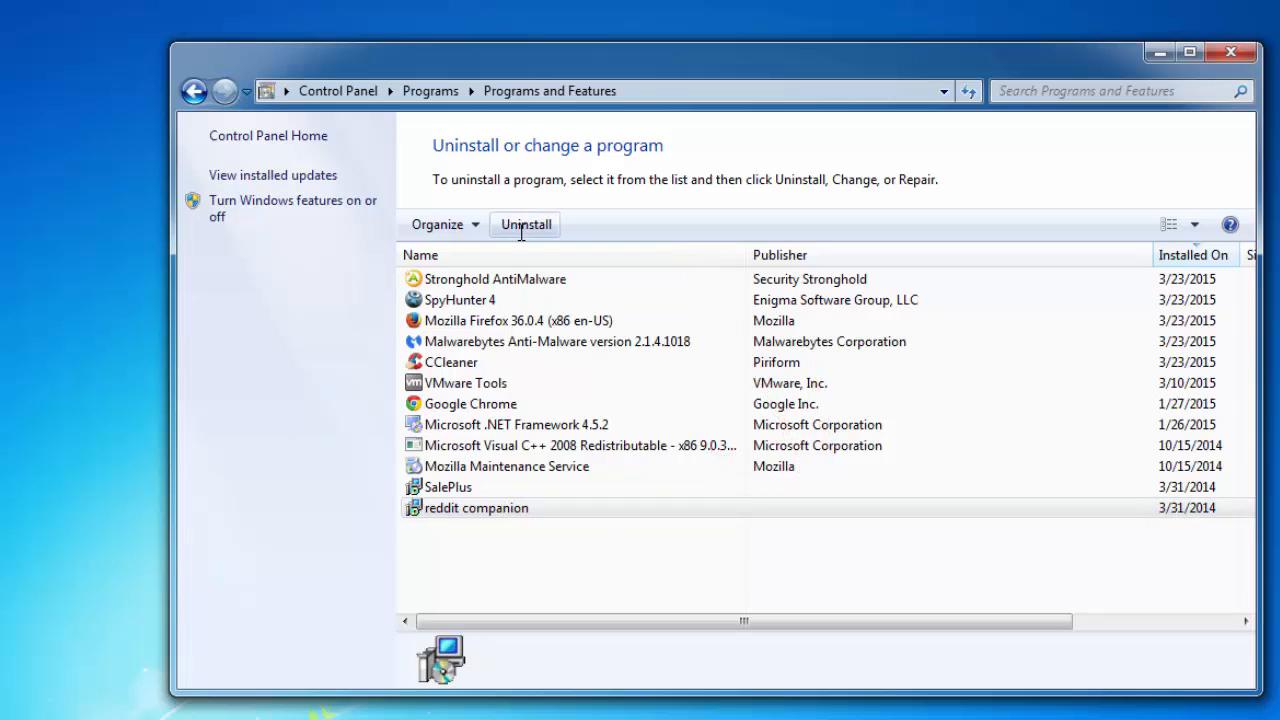
left_click(524, 224)
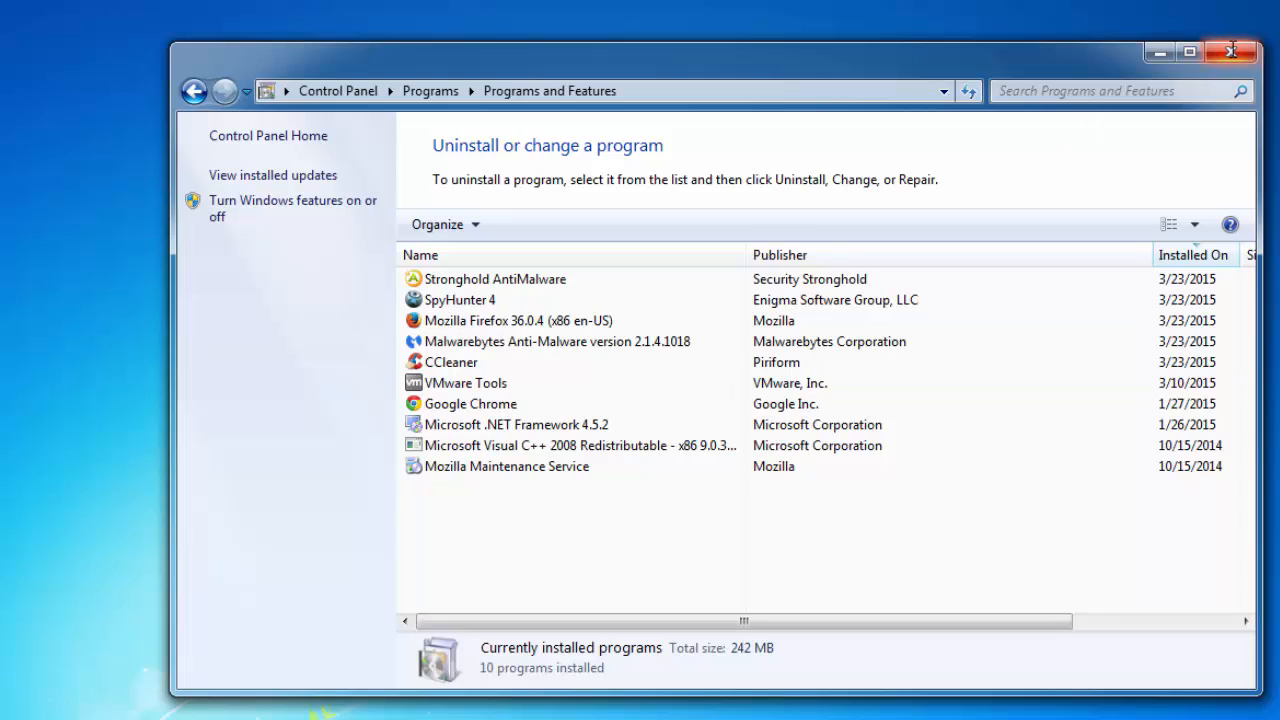
mouse_move(1232, 50)
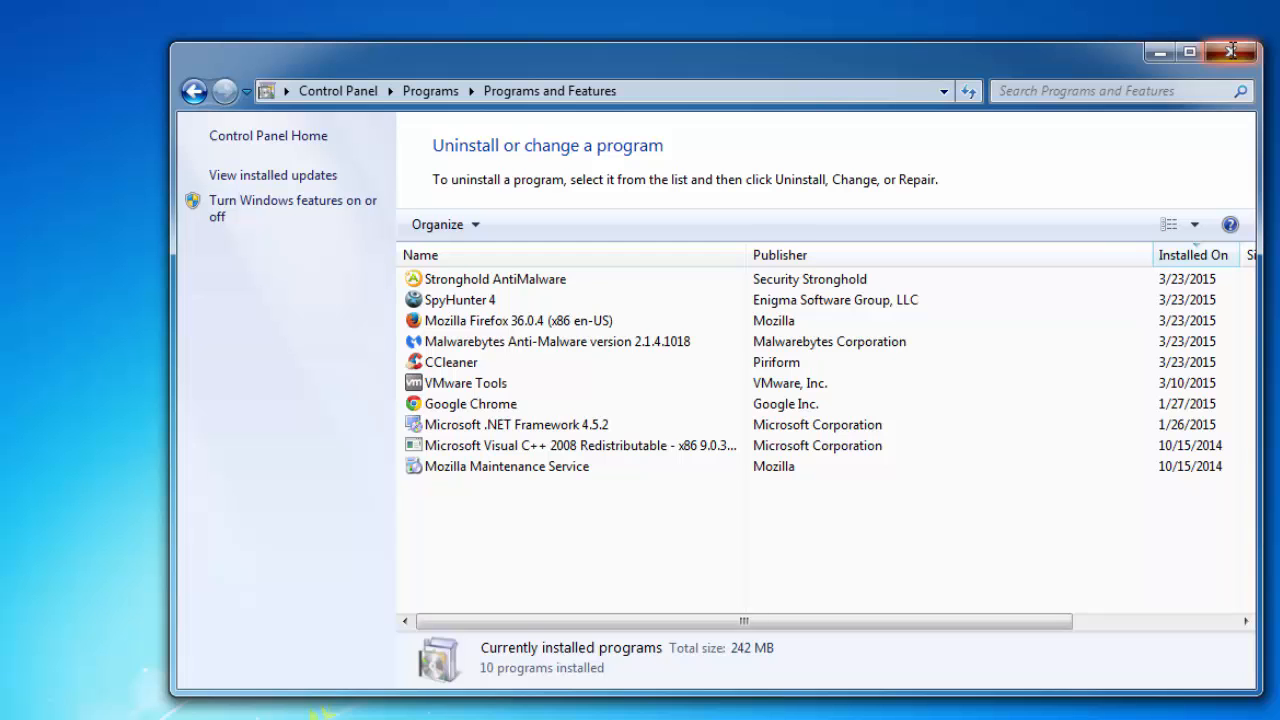
left_click(1232, 52)
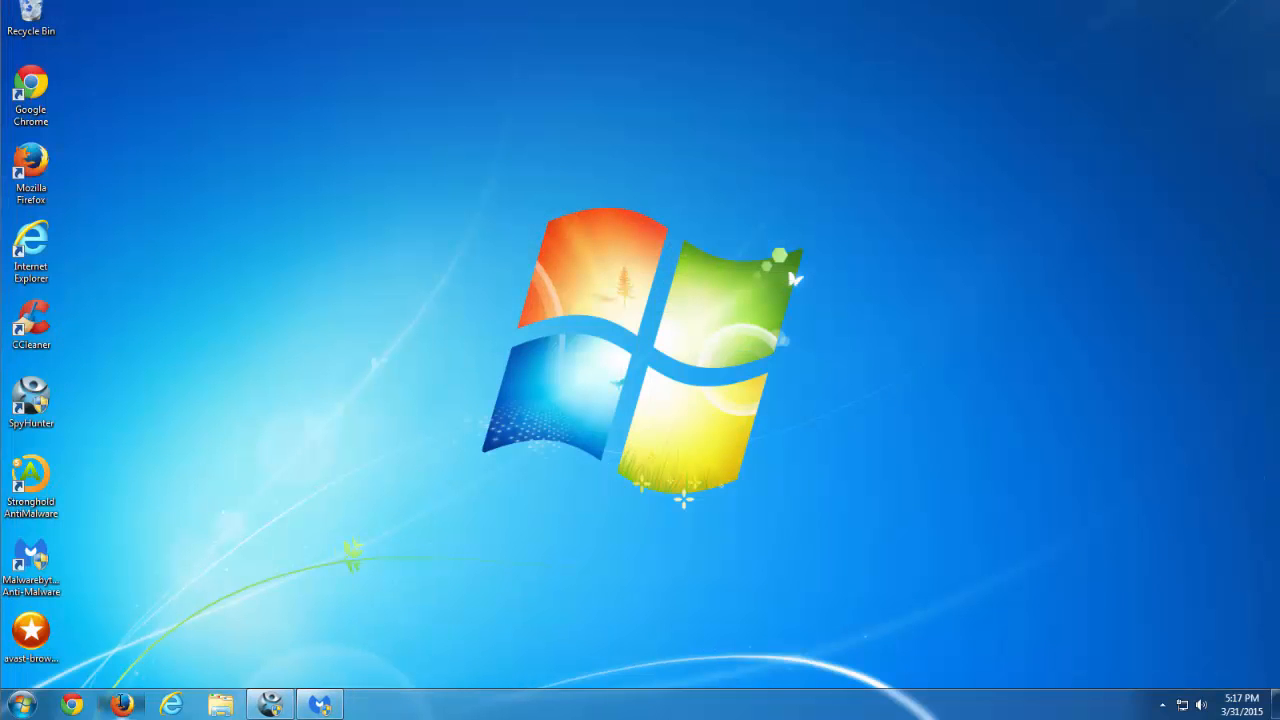
- Launch Chrome from the taskbar and load its Settings page from the menu
left_click(1270, 12)
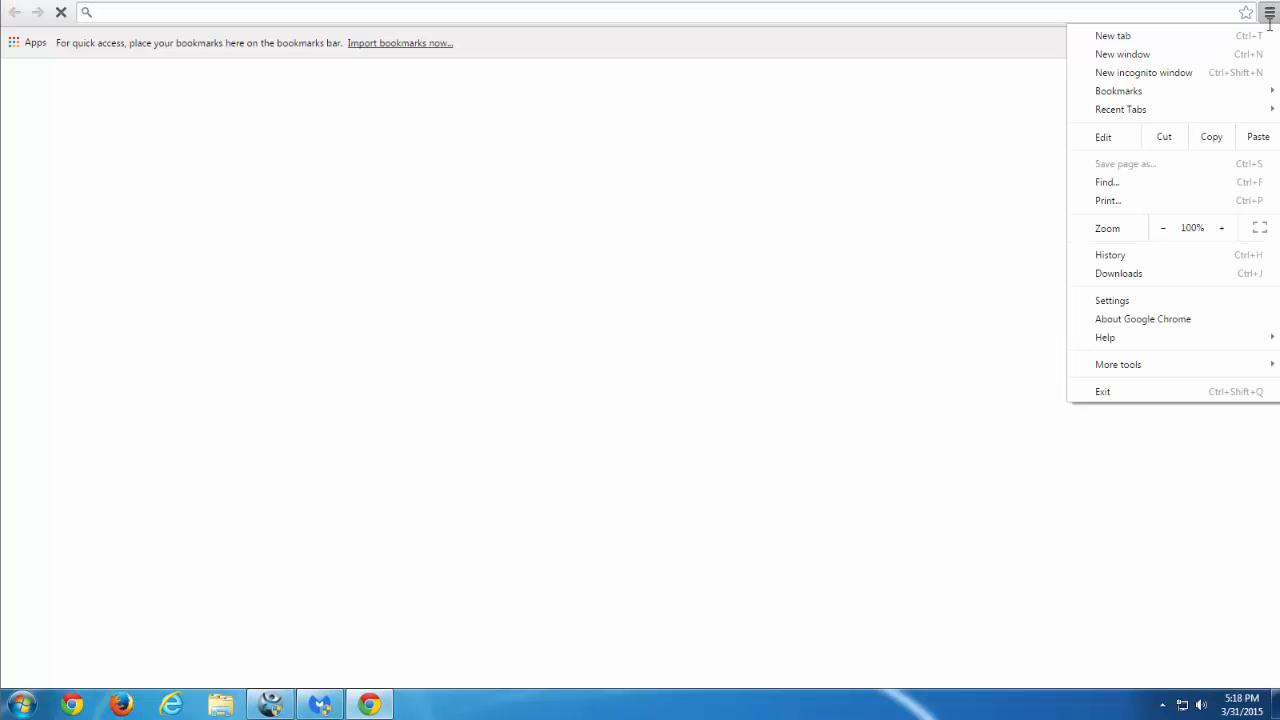
left_click(1112, 300)
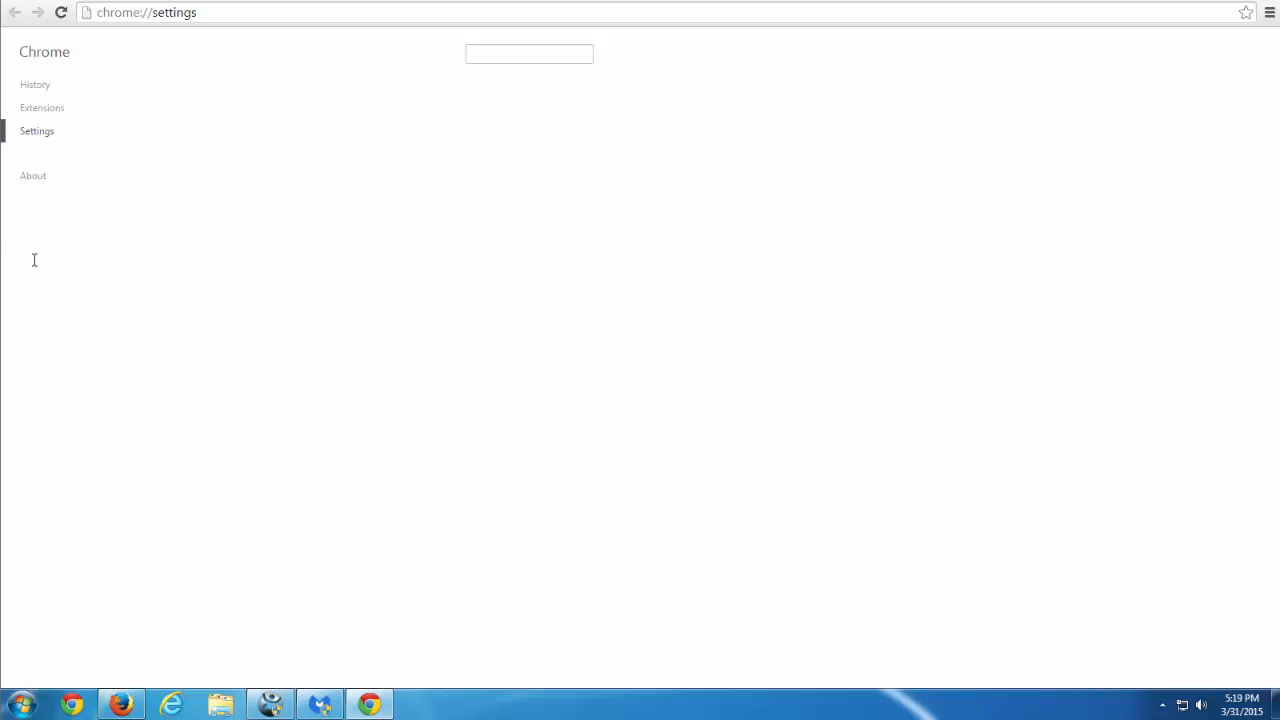
mouse_move(108, 584)
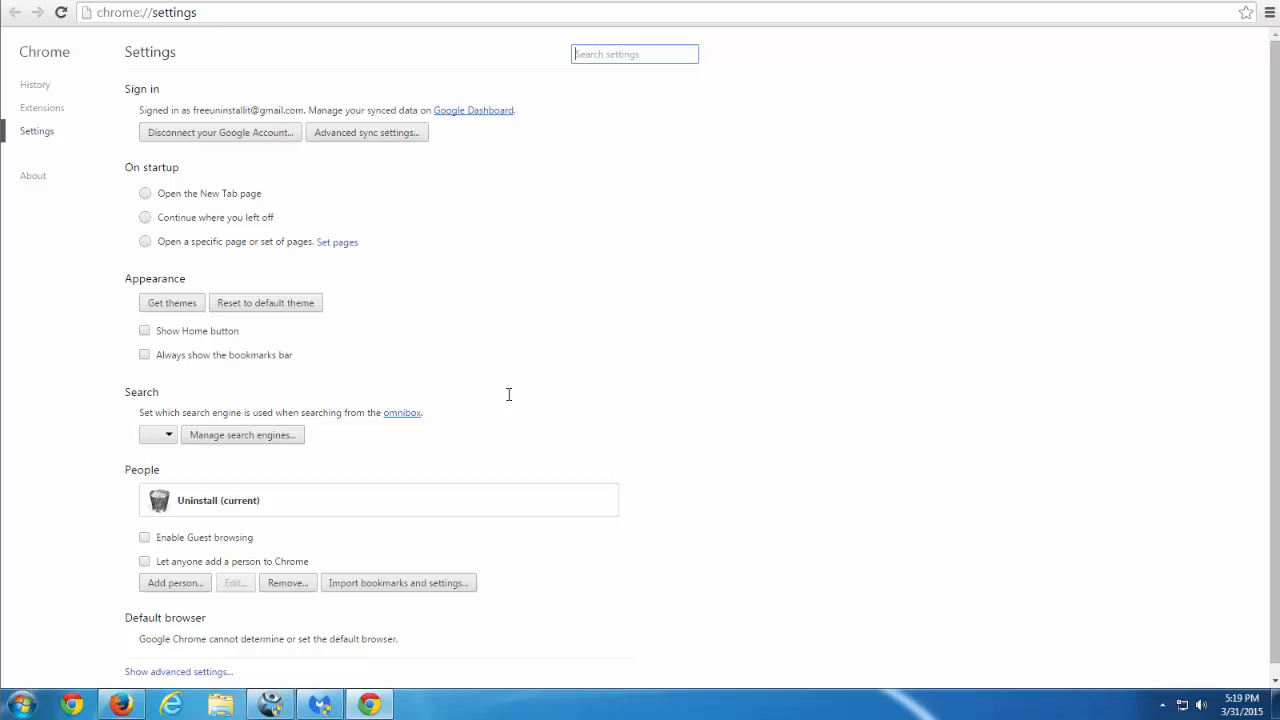
mouse_move(42, 108)
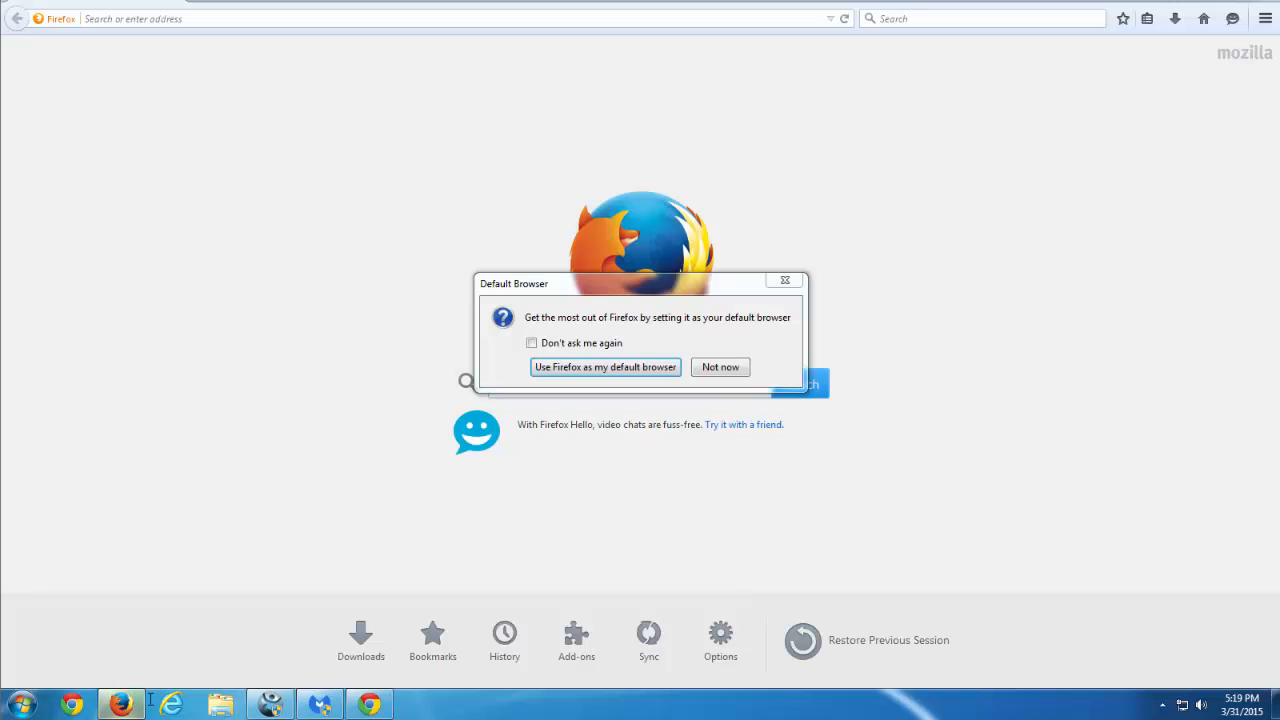
- Decline the Firefox default-browser prompt and remove SAlePlus from Chrome's extensions
left_click(720, 368)
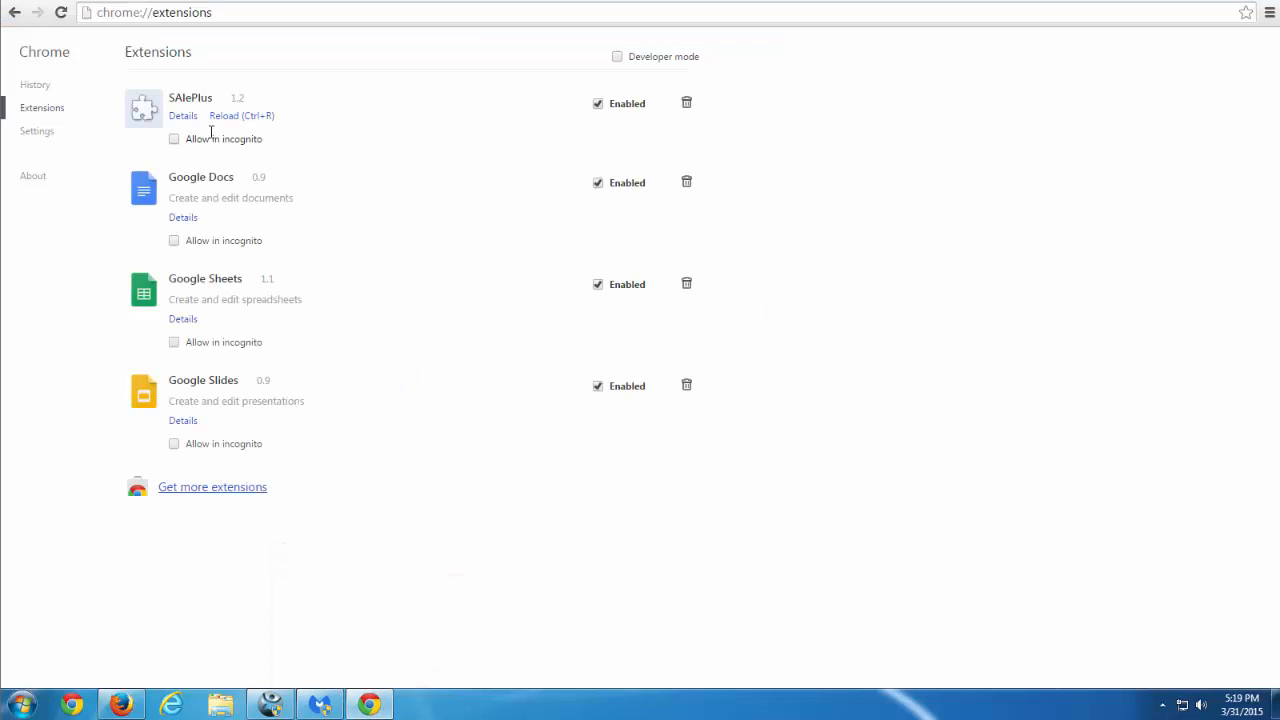
left_click(688, 102)
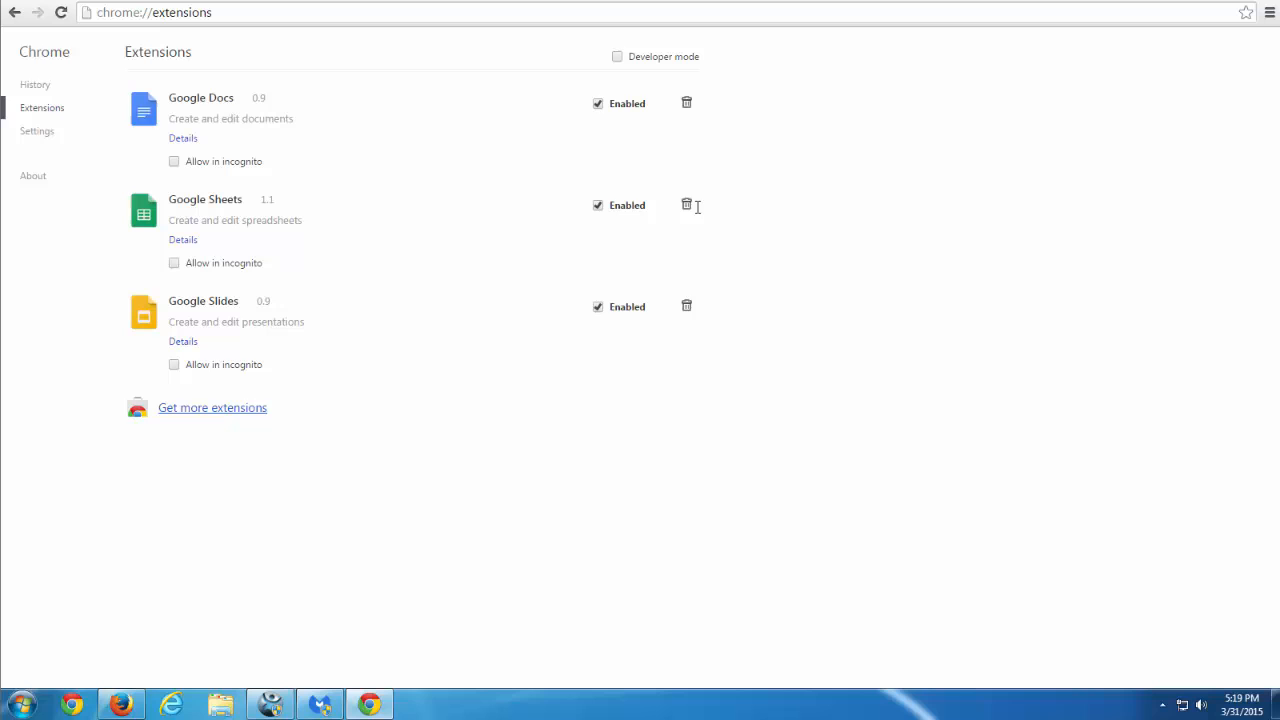
mouse_move(204, 228)
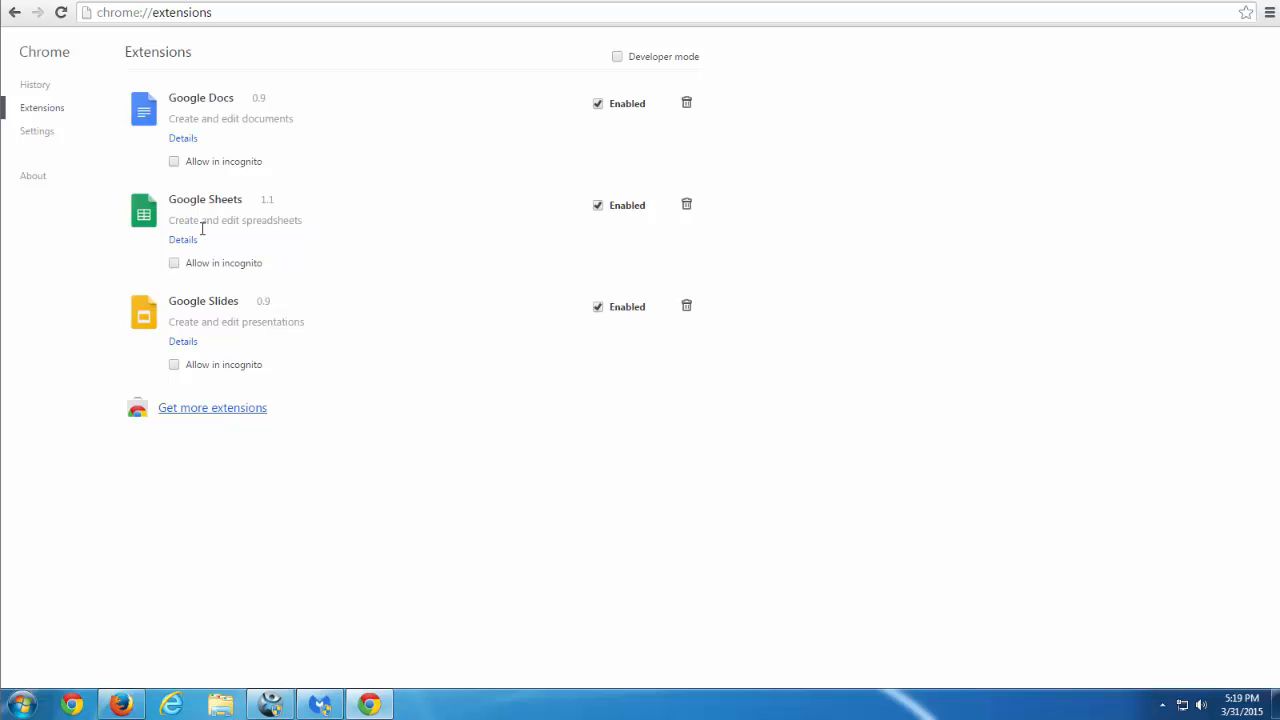
mouse_move(1248, 20)
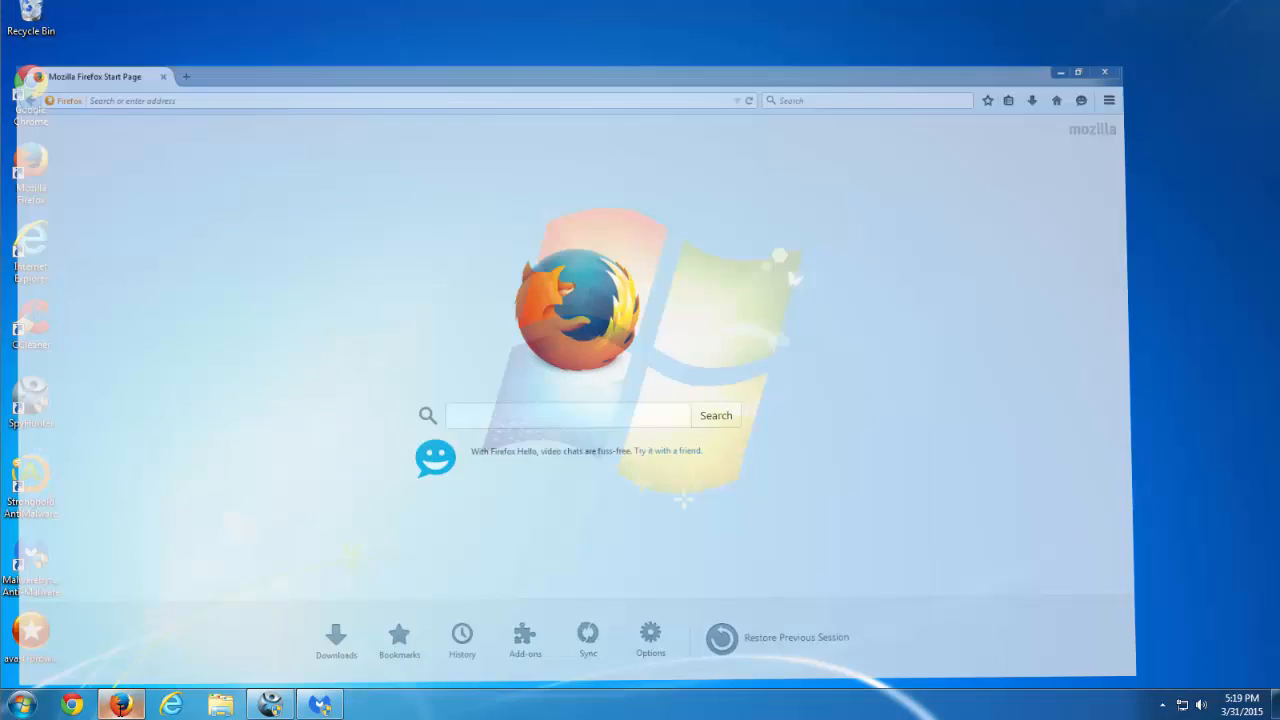
- Maximize Firefox, inspect the Add-ons Manager listing SAlePlus and youtubeadblocker, then close Firefox
left_click(1078, 72)
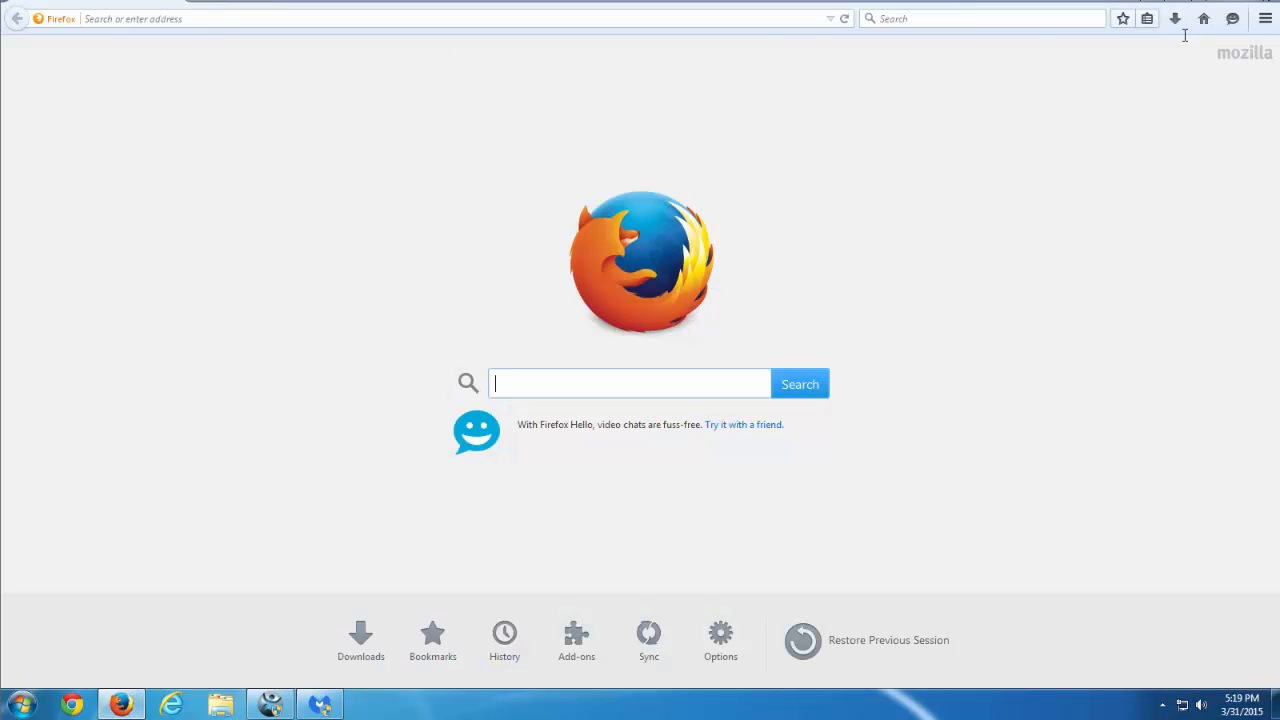
left_click(576, 640)
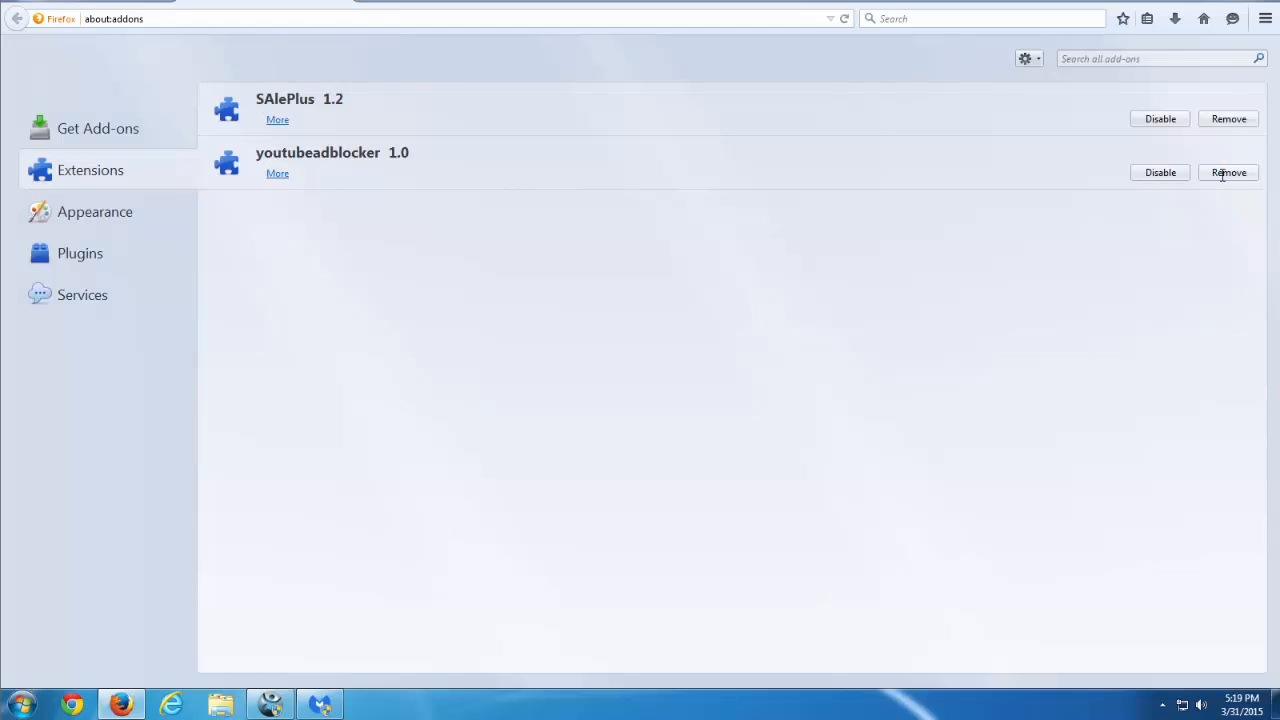
left_click(1228, 172)
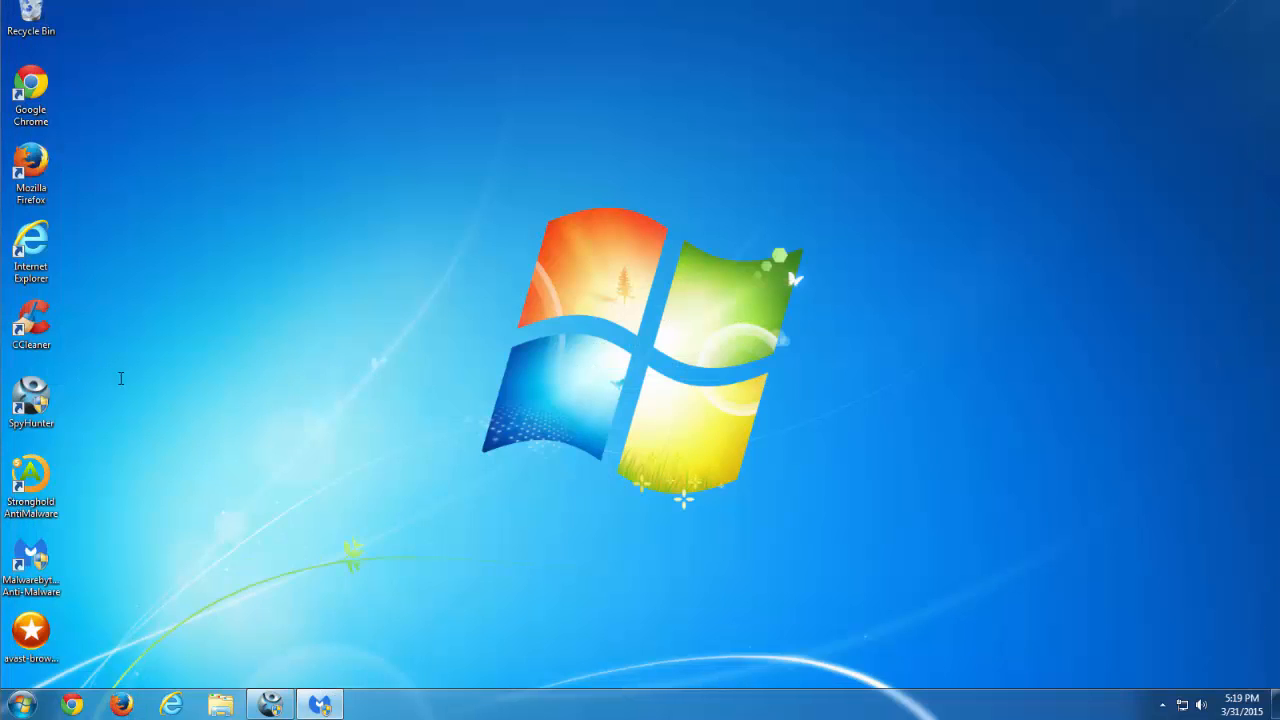
right_click(32, 320)
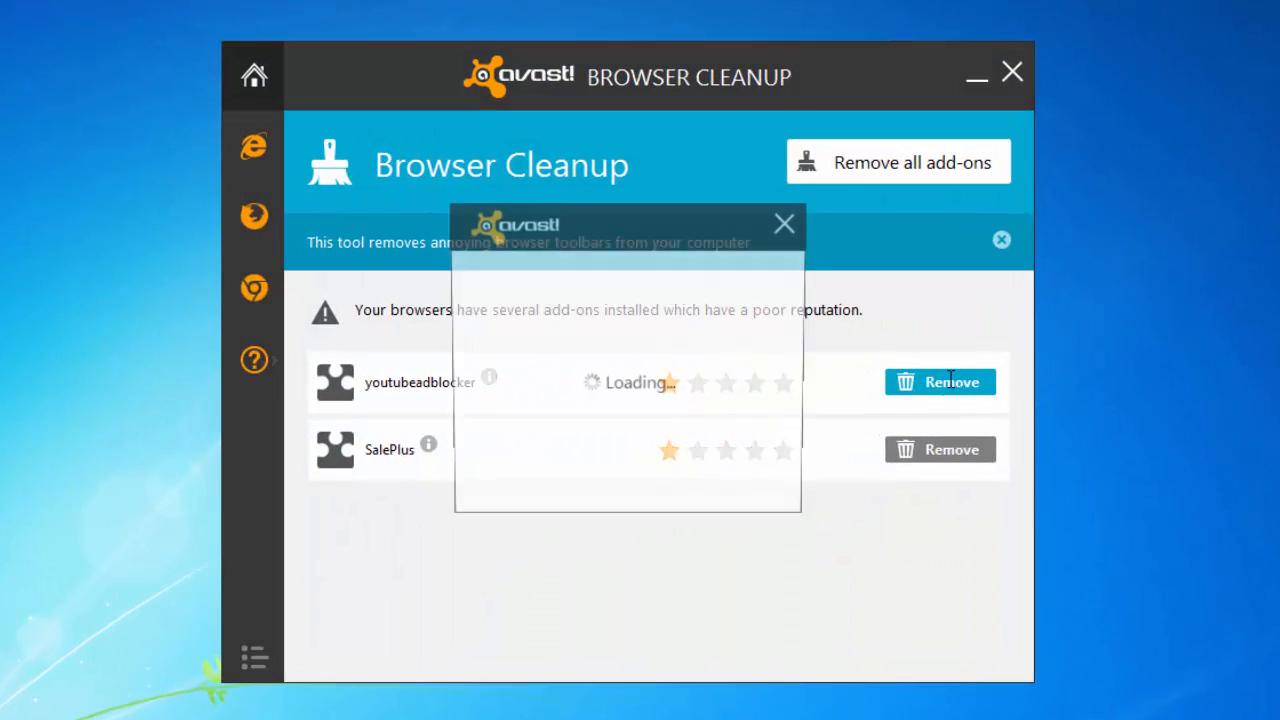
- Keep the default search provider, complete Avast's free cleanup removing SalePlus, and dismiss the completion message
left_click(628, 380)
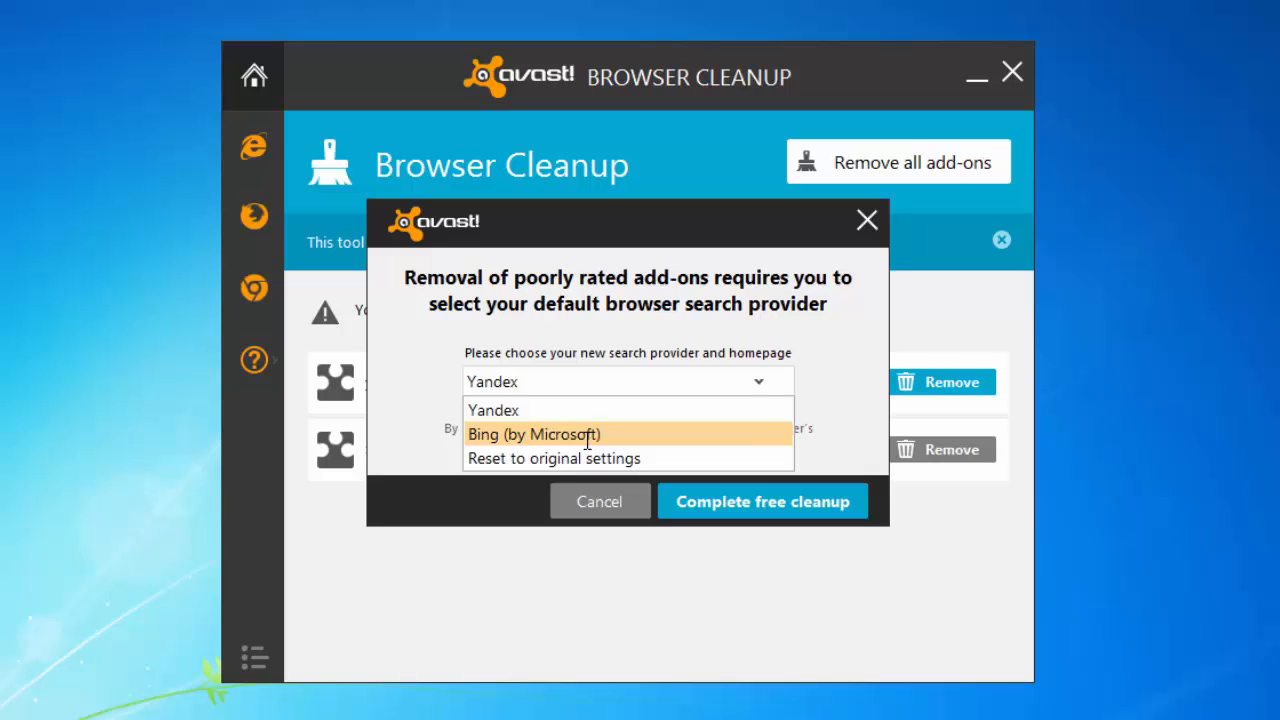
left_click(762, 500)
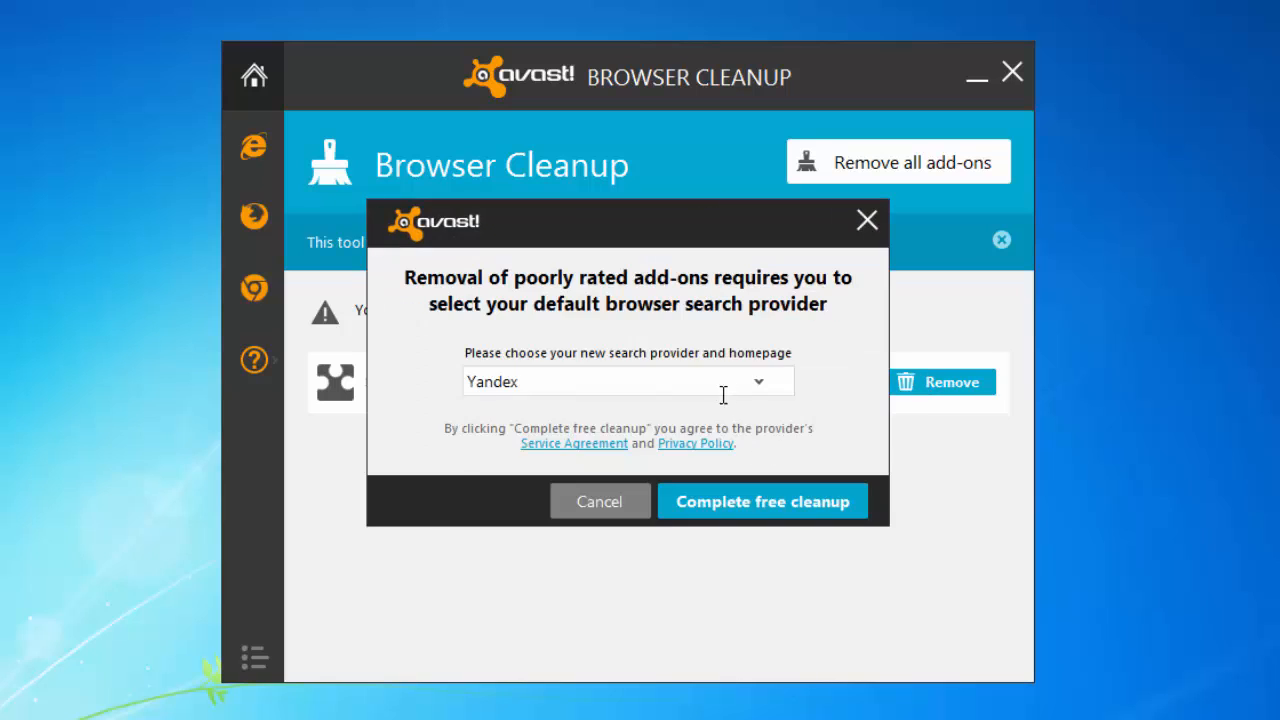
left_click(762, 500)
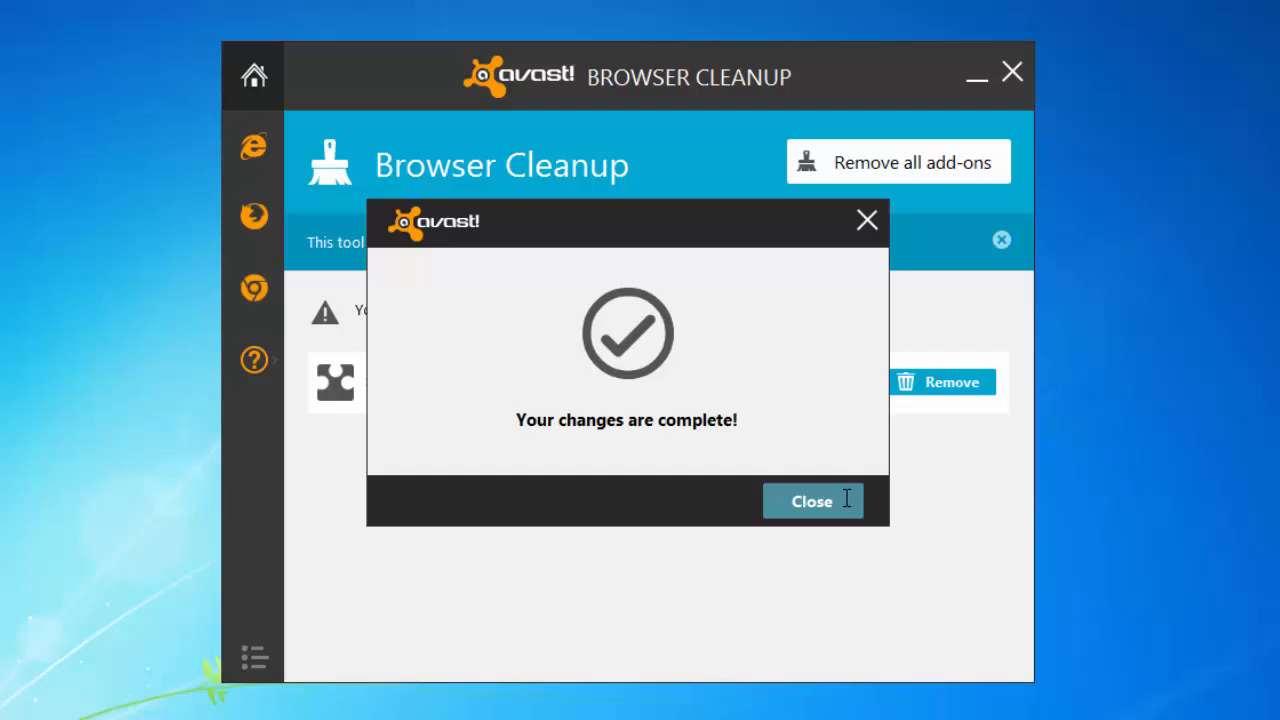
left_click(812, 500)
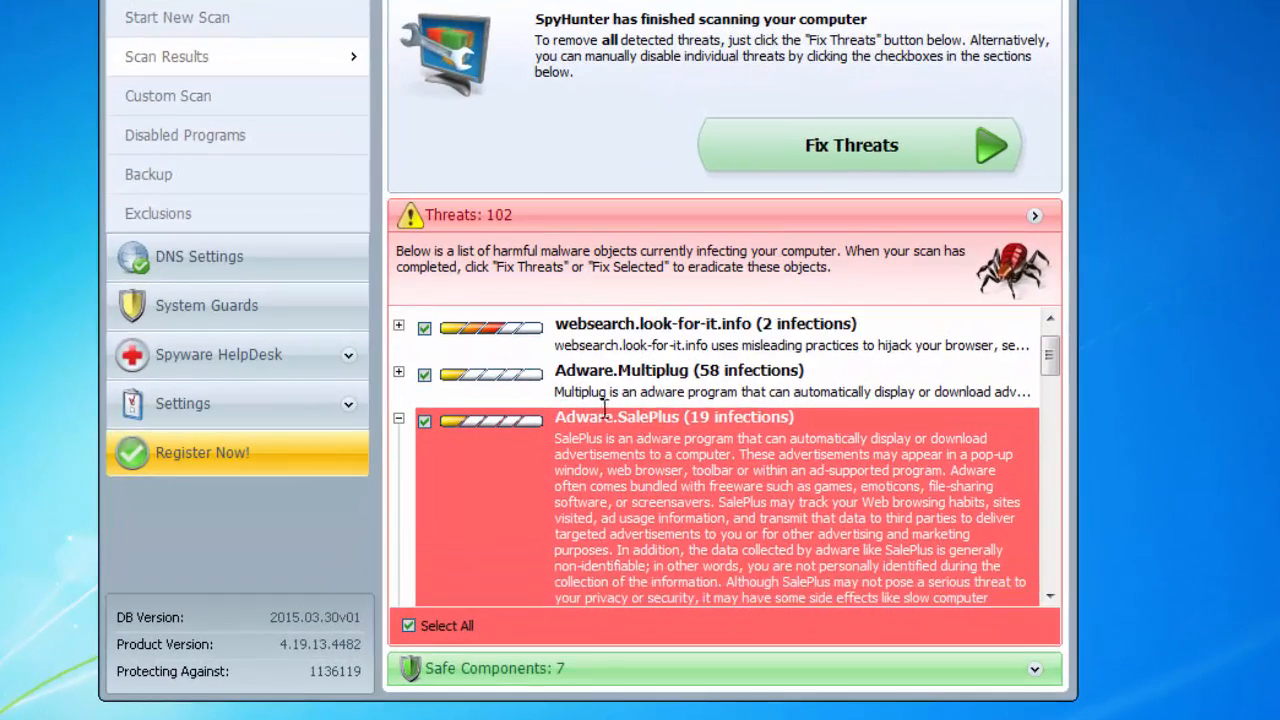
- Scroll through SpyHunter's Adware.SalePlus file and registry detections entry by entry
scroll("down", 3)
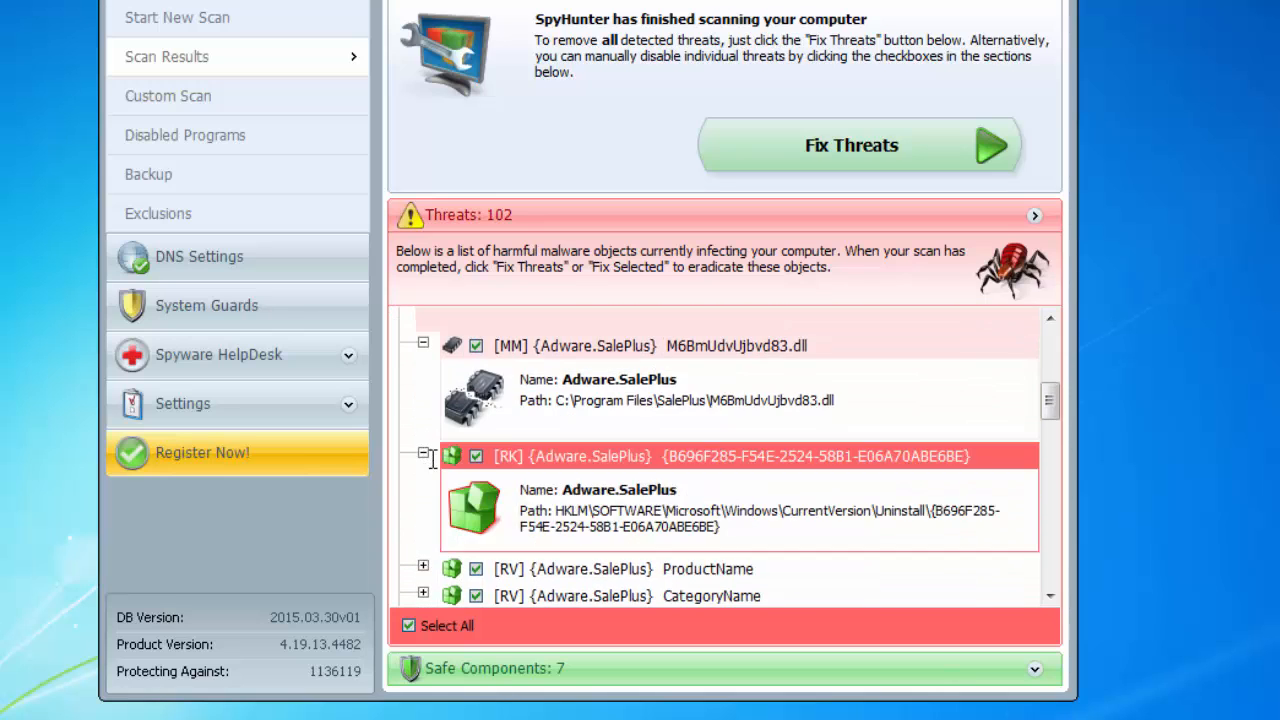
scroll("down", 3)
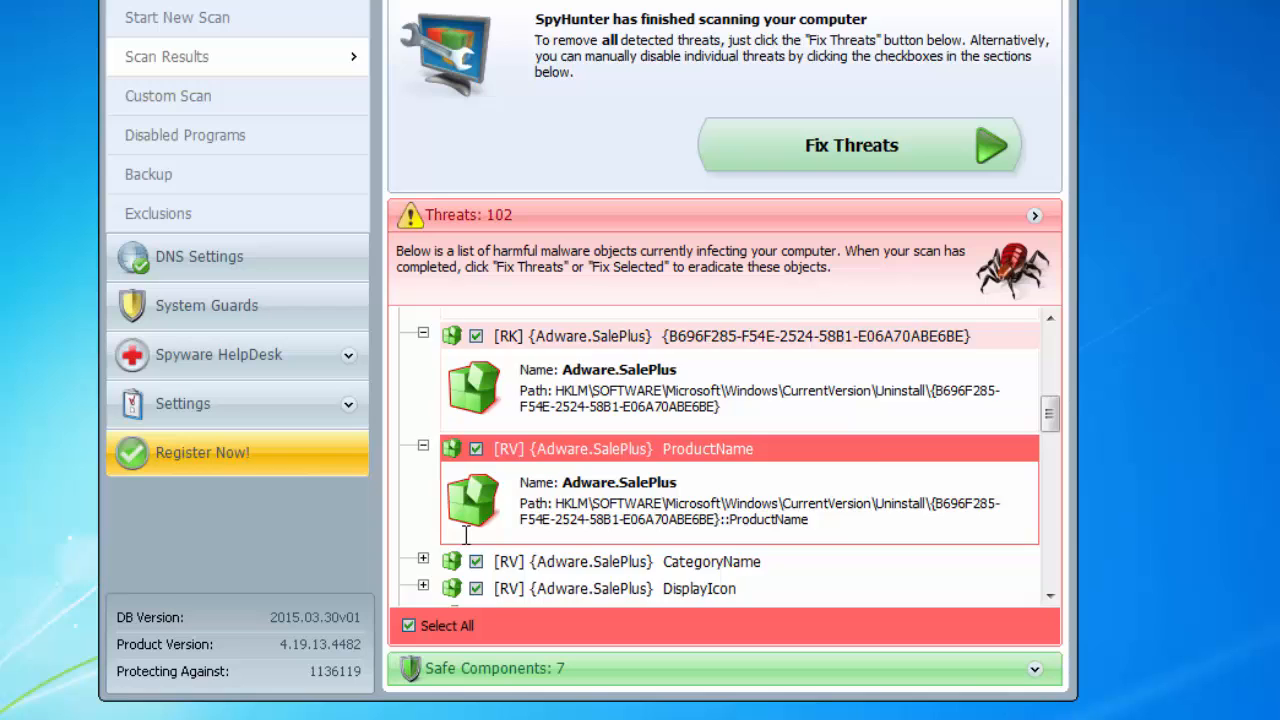
scroll("down", 3)
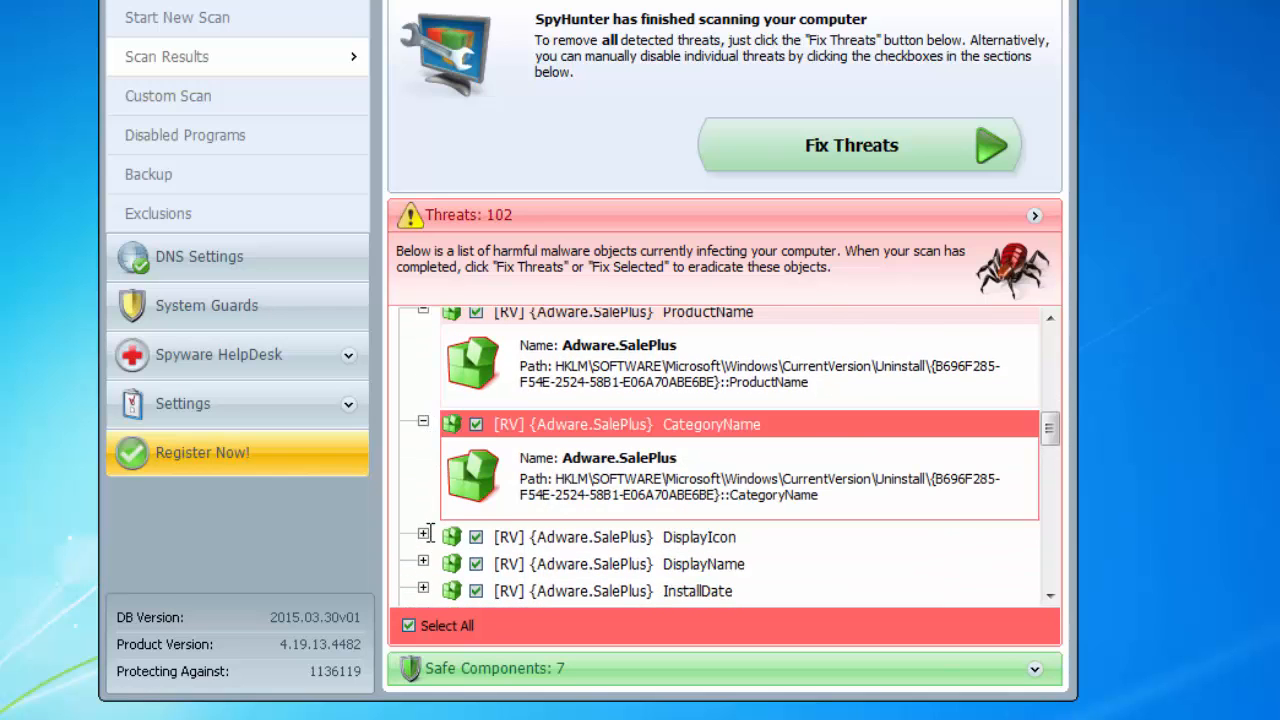
scroll("down", 3)
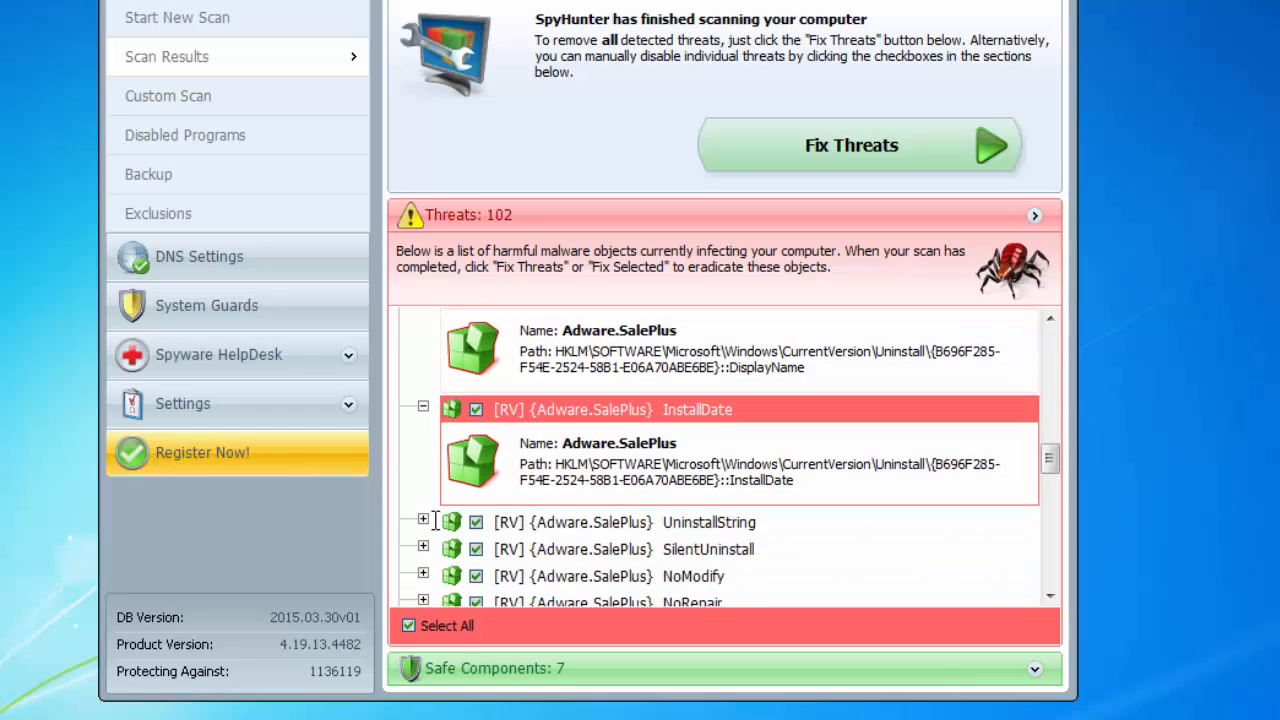
scroll("down", 3)
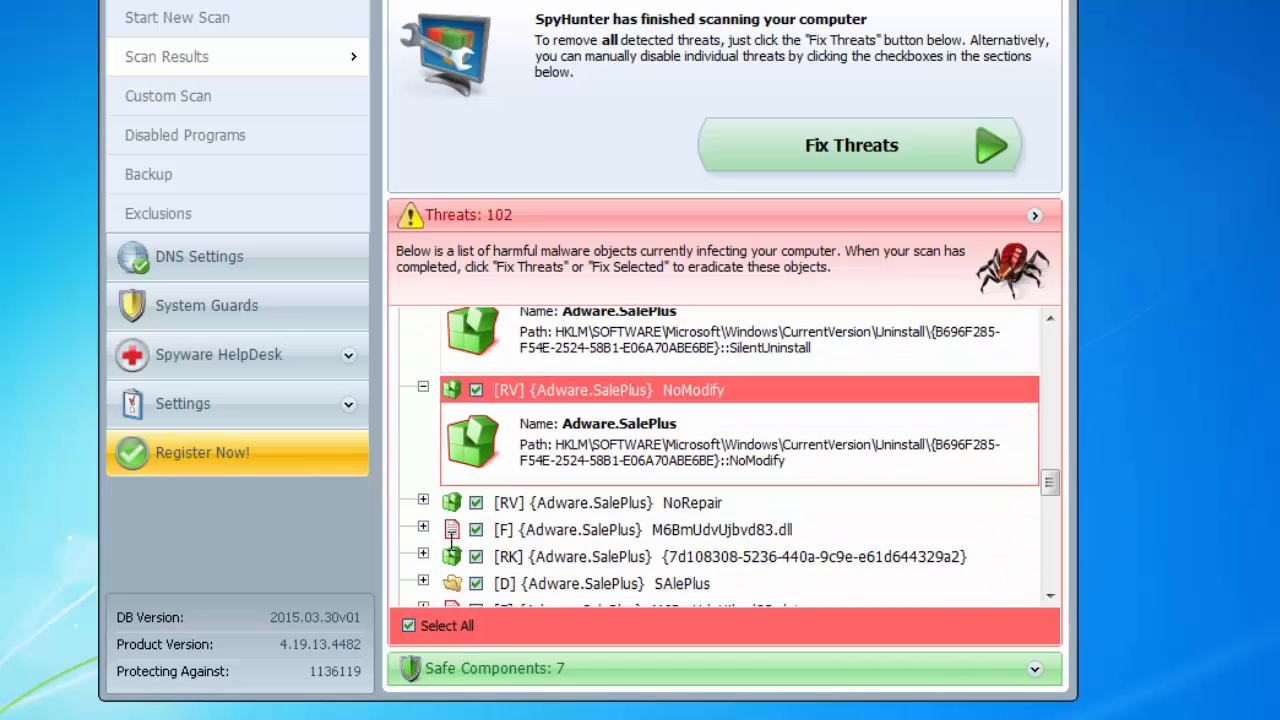
scroll("down", 3)
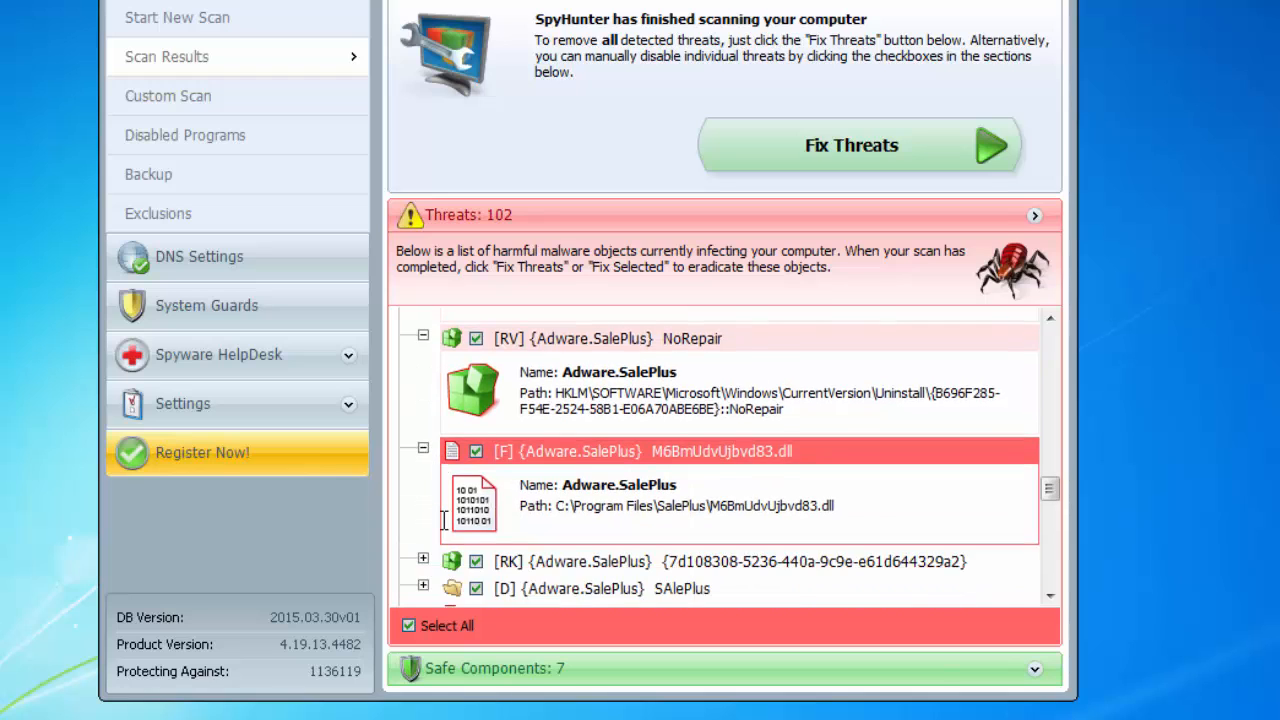
scroll("down", 3)
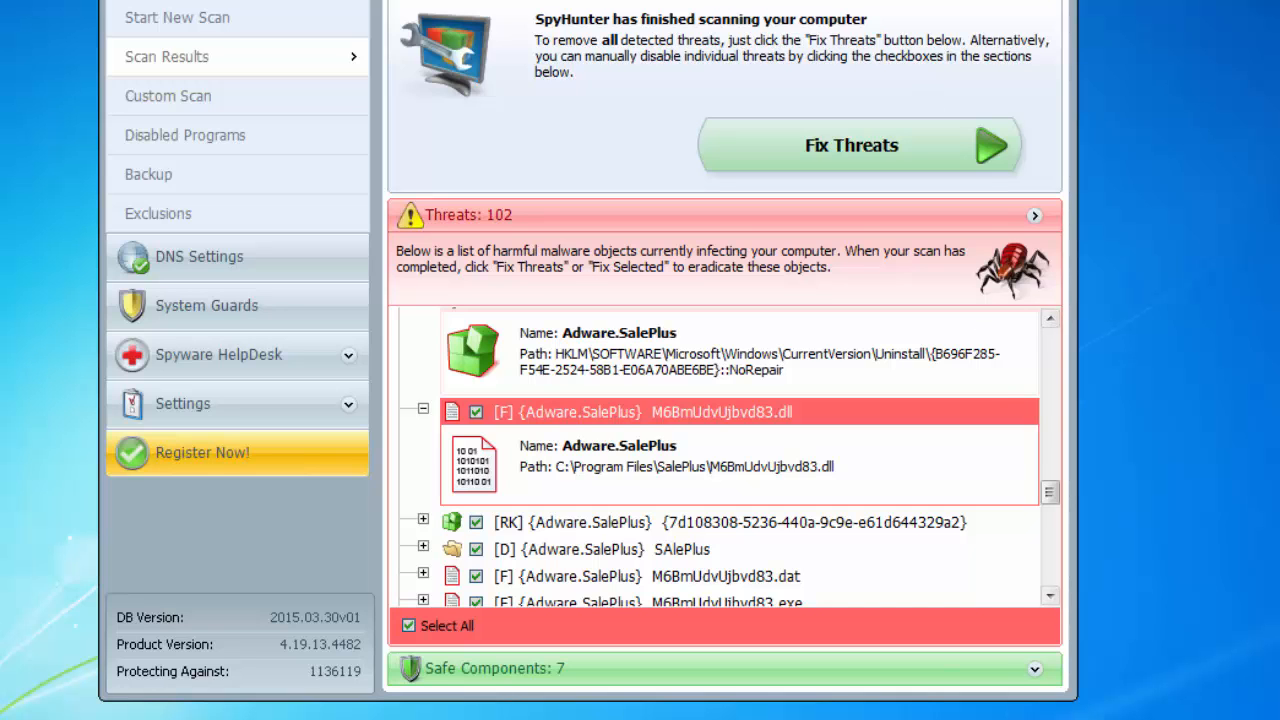
left_click(852, 144)
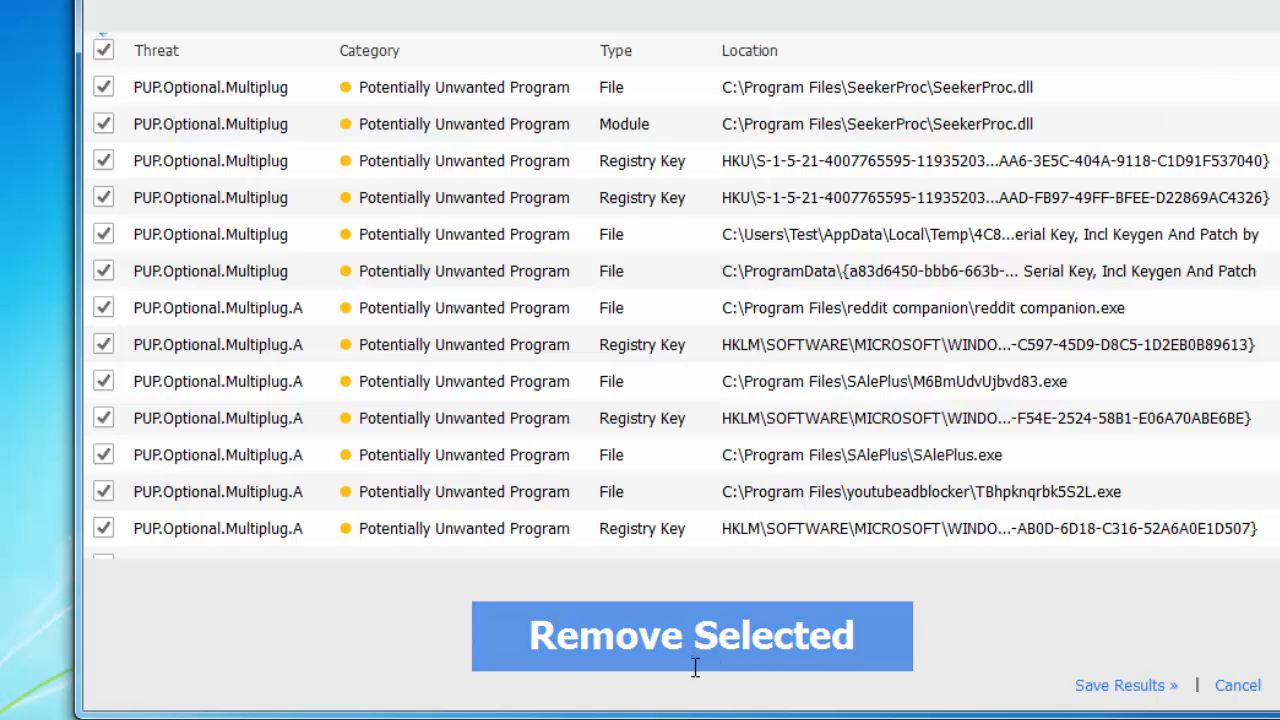
- Remove the selected threats, finish, decline the restart, and close Malwarebytes Anti-Malware
left_click(692, 636)
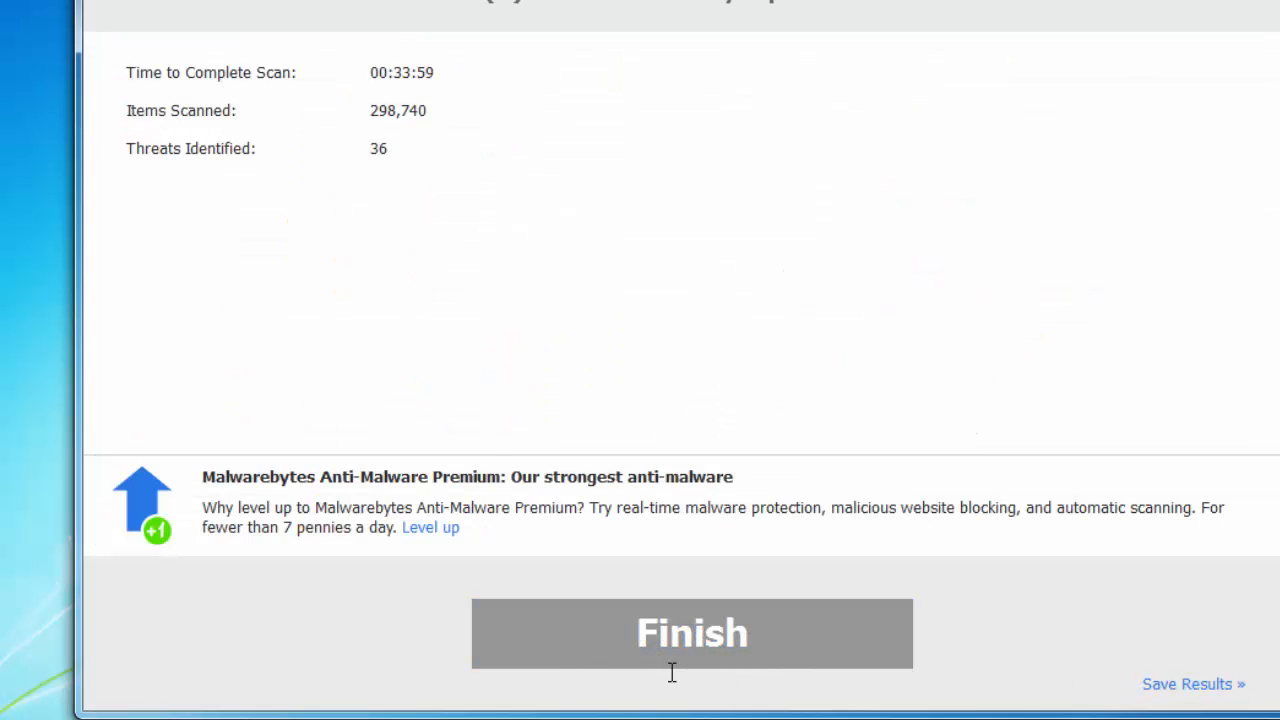
mouse_move(608, 282)
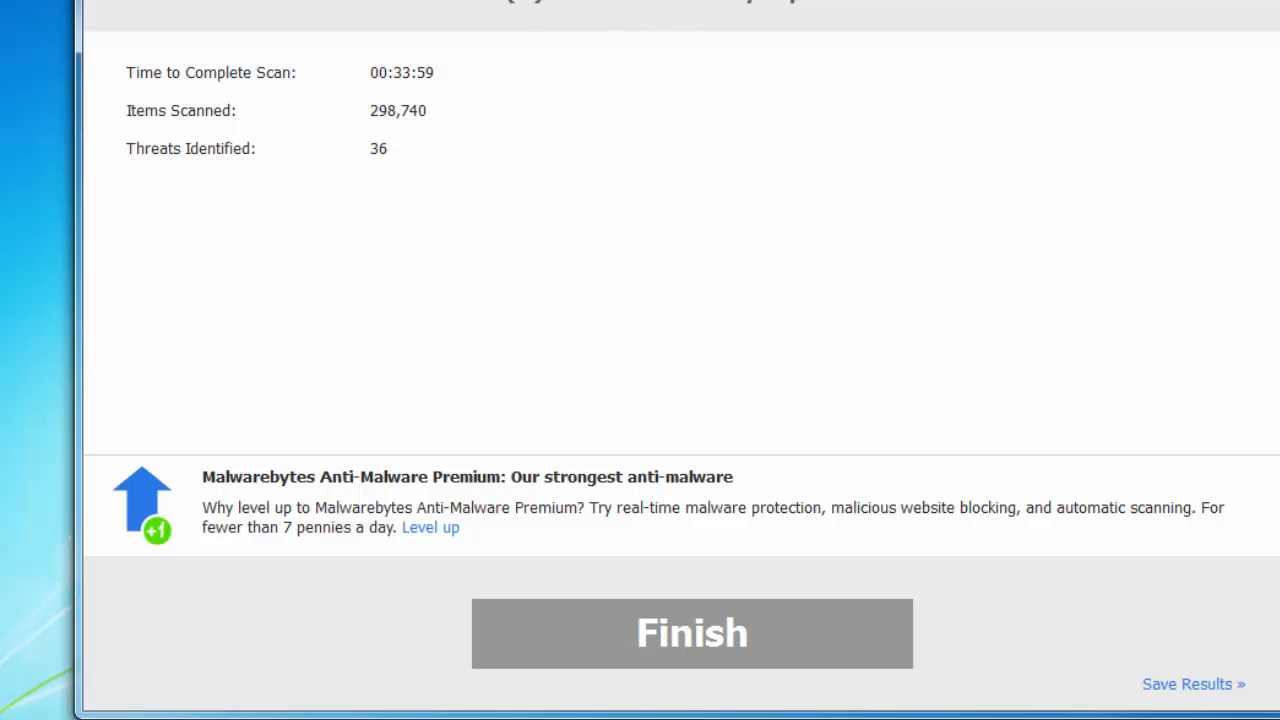
left_click(692, 632)
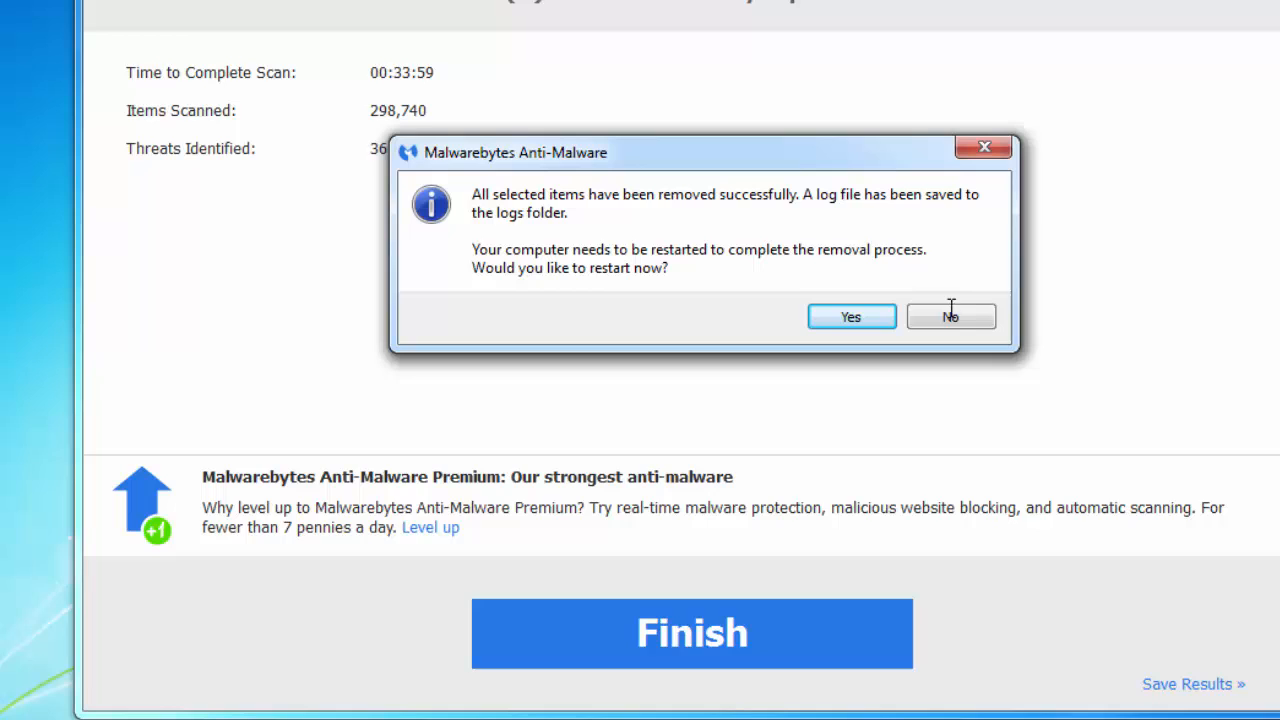
left_click(950, 316)
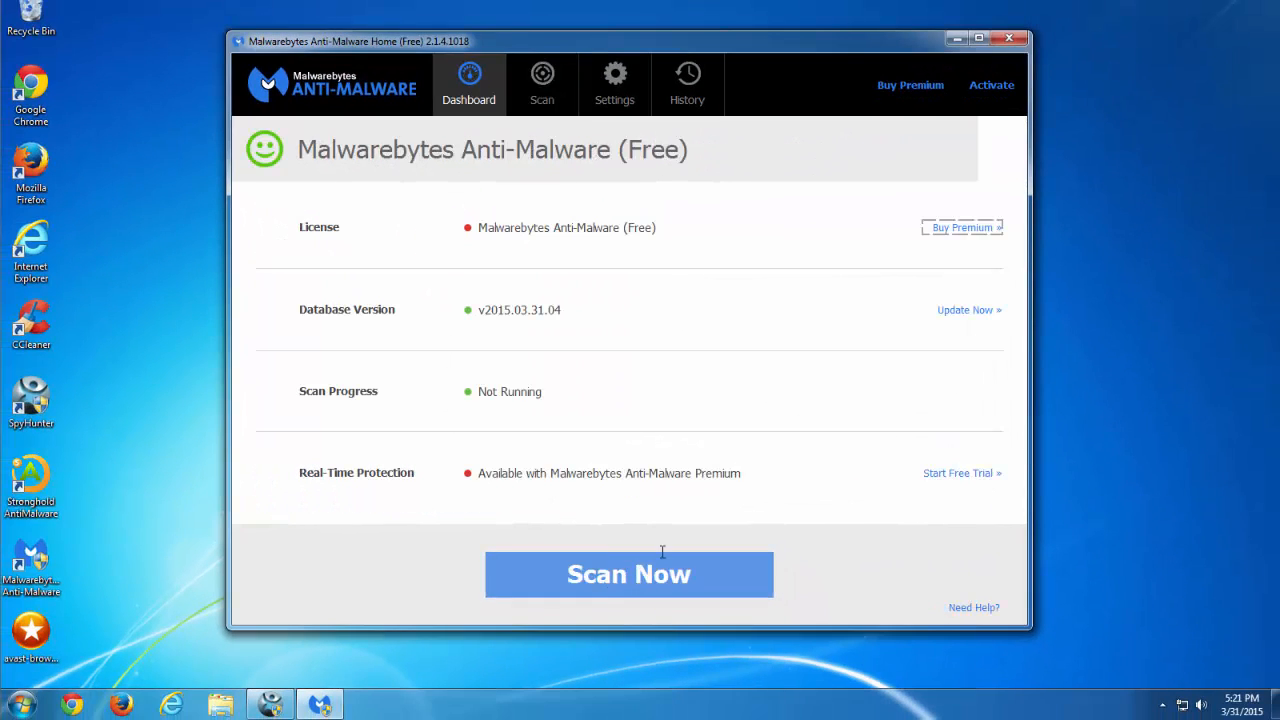
left_click(1008, 38)
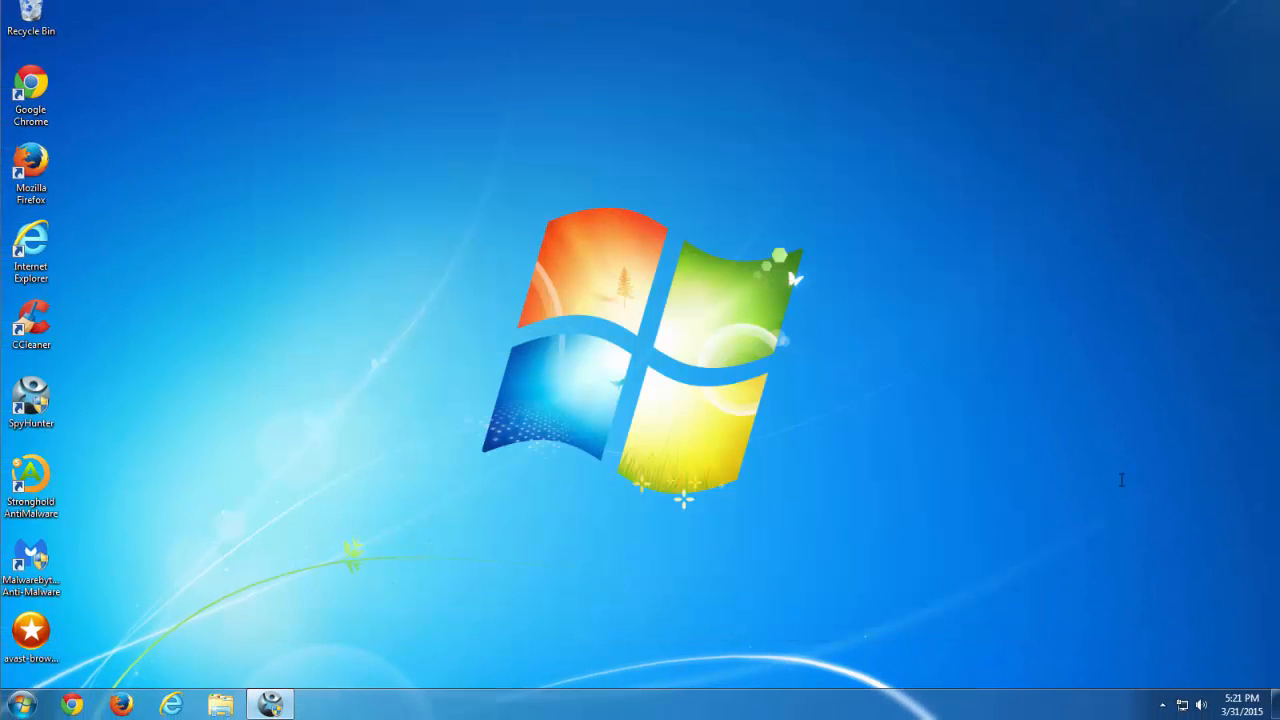
- Open Computer and bring up the folder view settings before browsing Local Disk (C:)
left_click(20, 704)
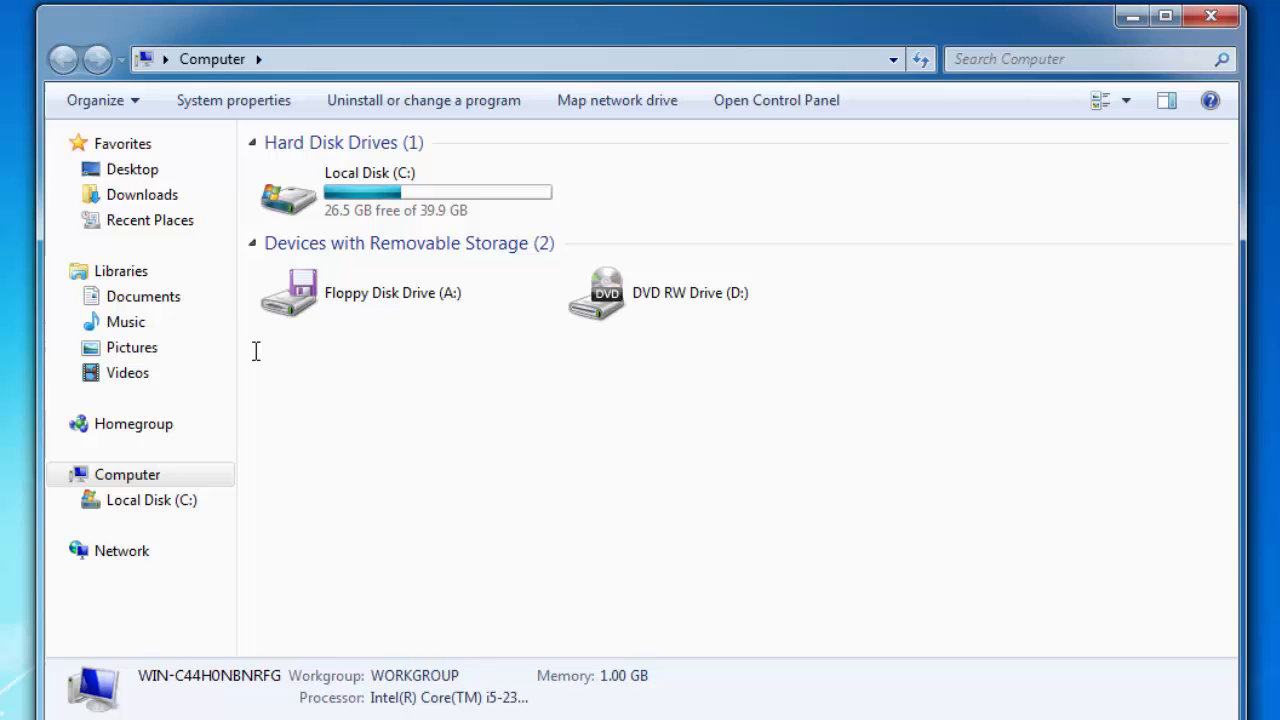
left_click(96, 100)
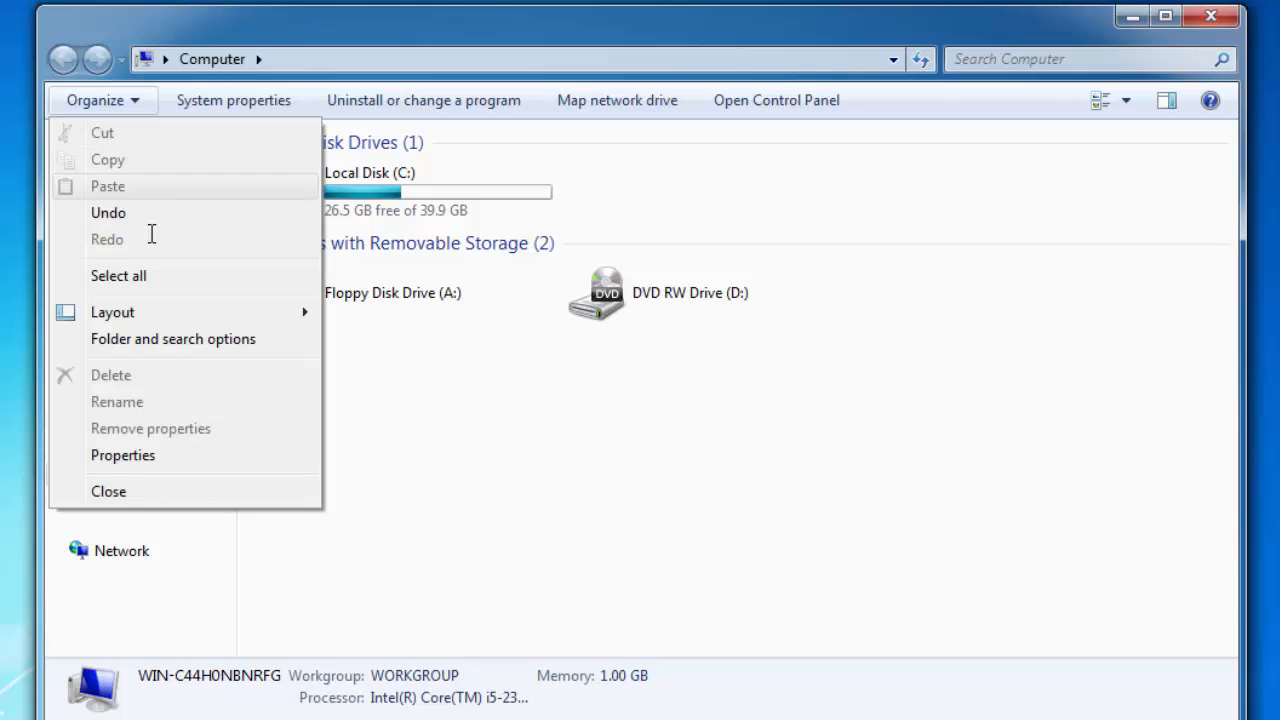
left_click(172, 338)
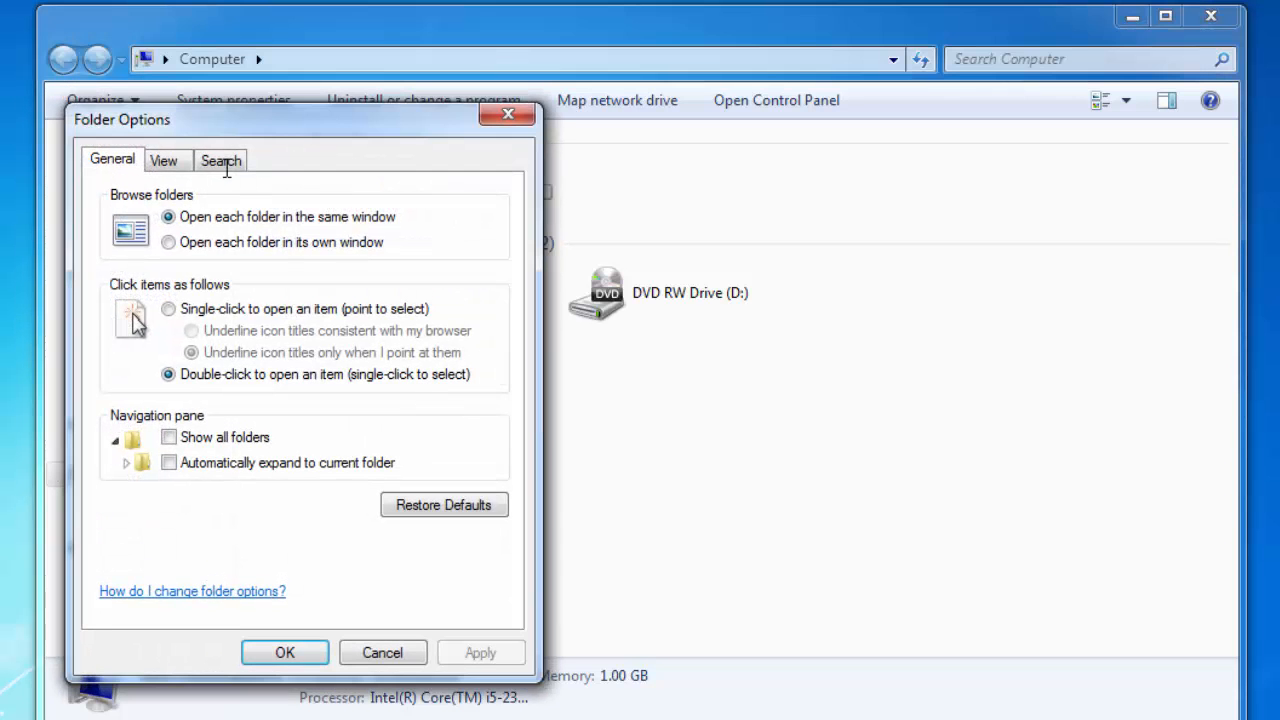
left_click(164, 160)
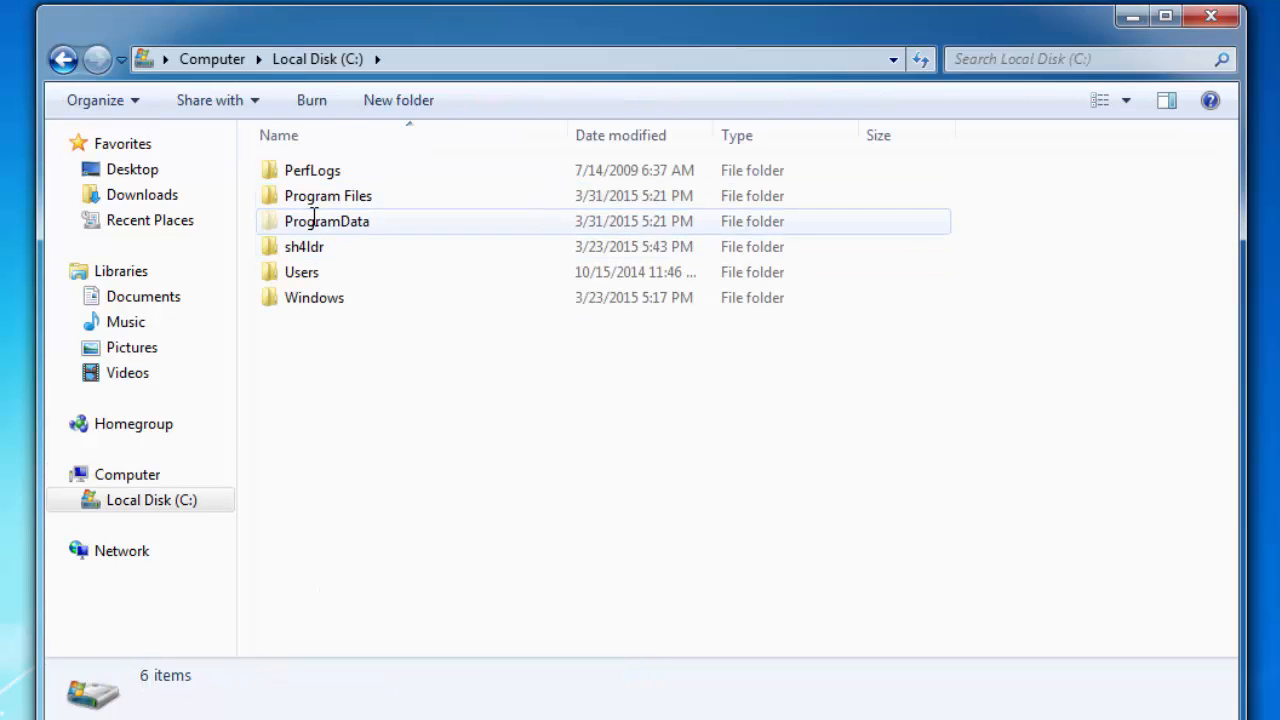
- Browse from Local Disk (C:) through Users into the Test profile's AppData folder
double_click(328, 196)
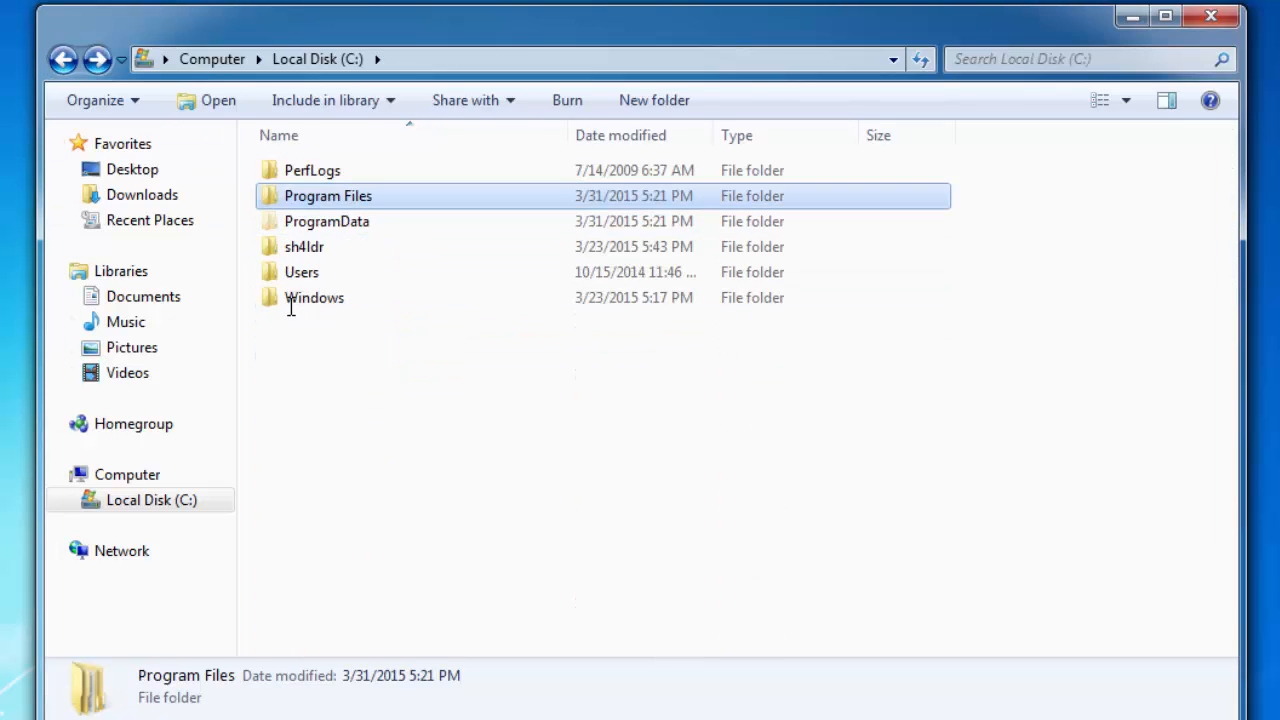
double_click(300, 272)
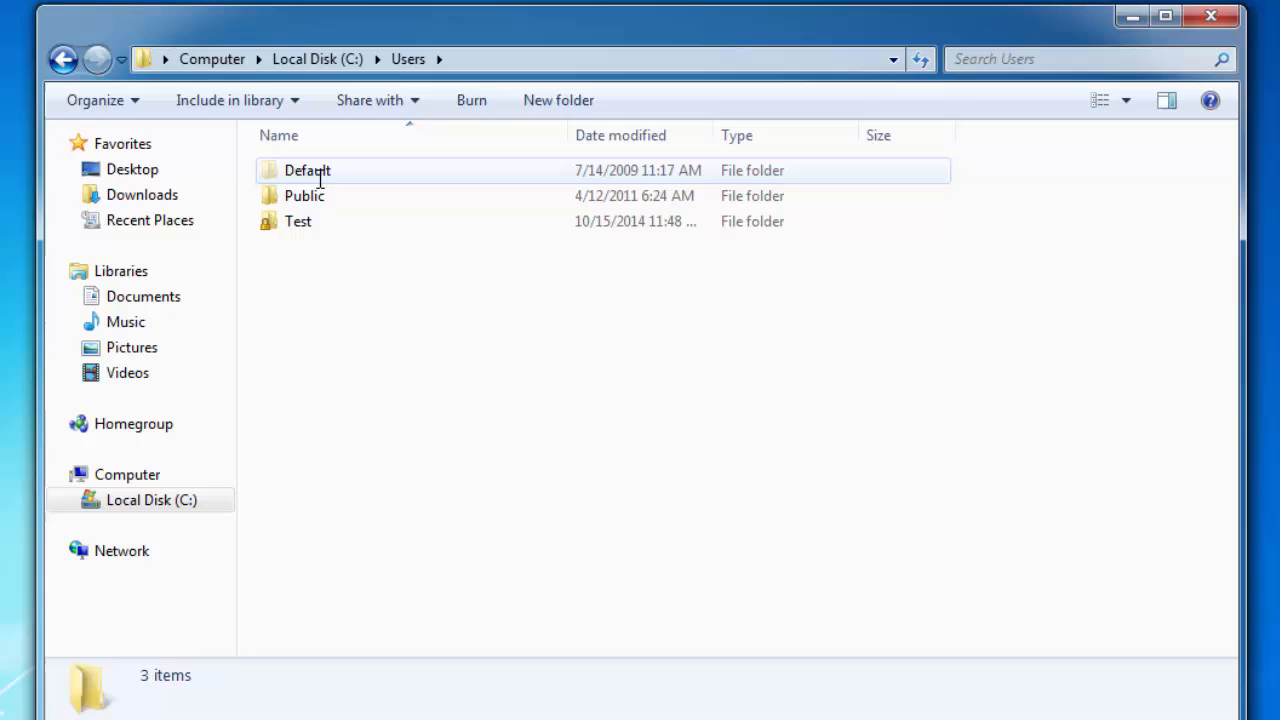
left_click(298, 220)
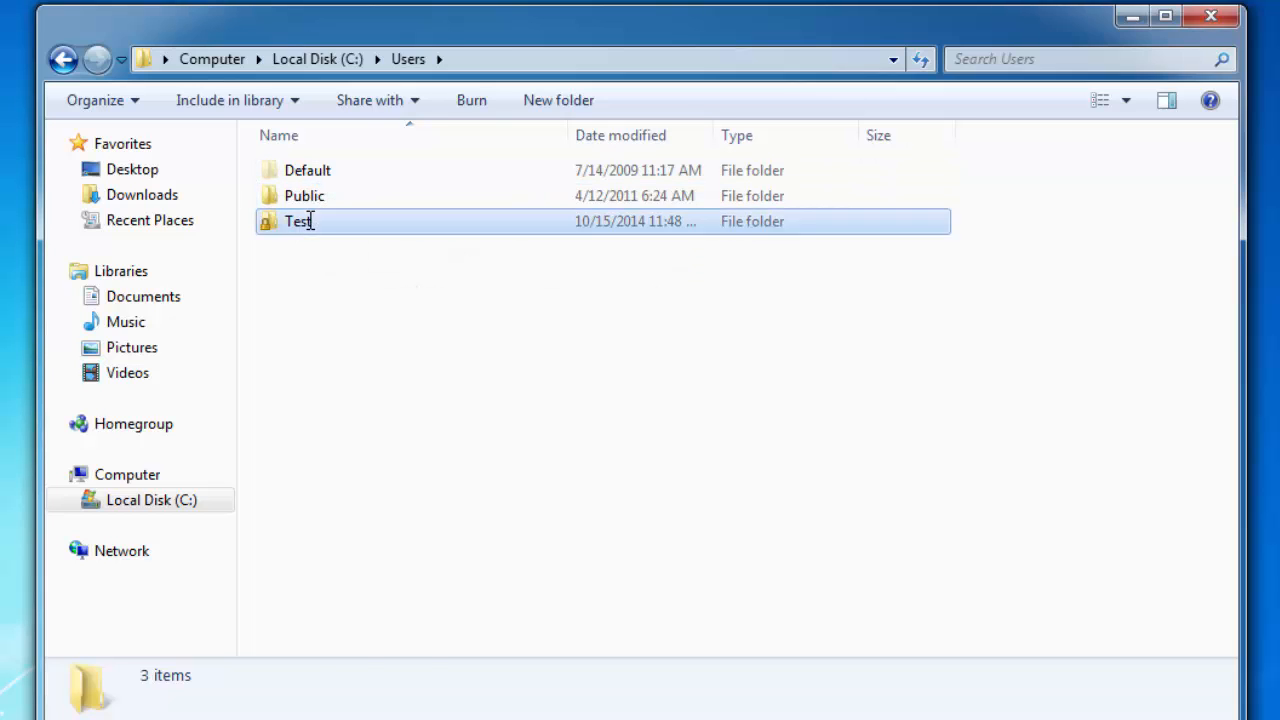
double_click(298, 220)
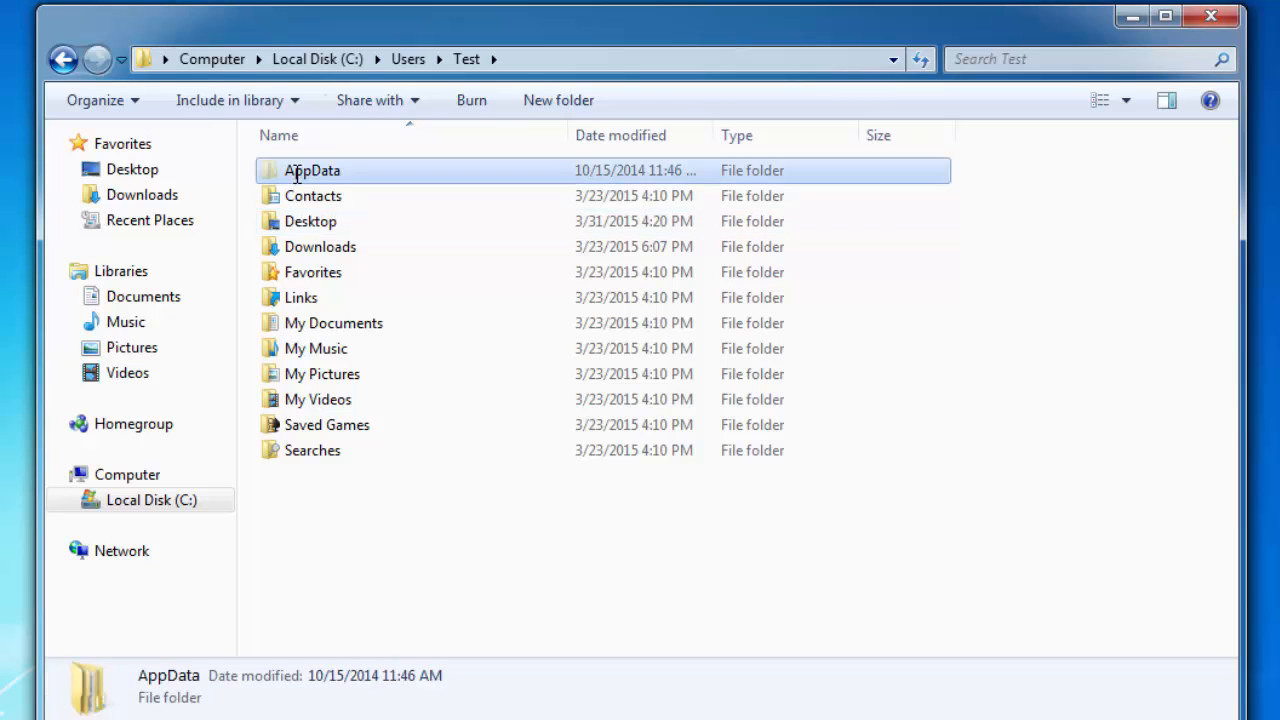
double_click(312, 170)
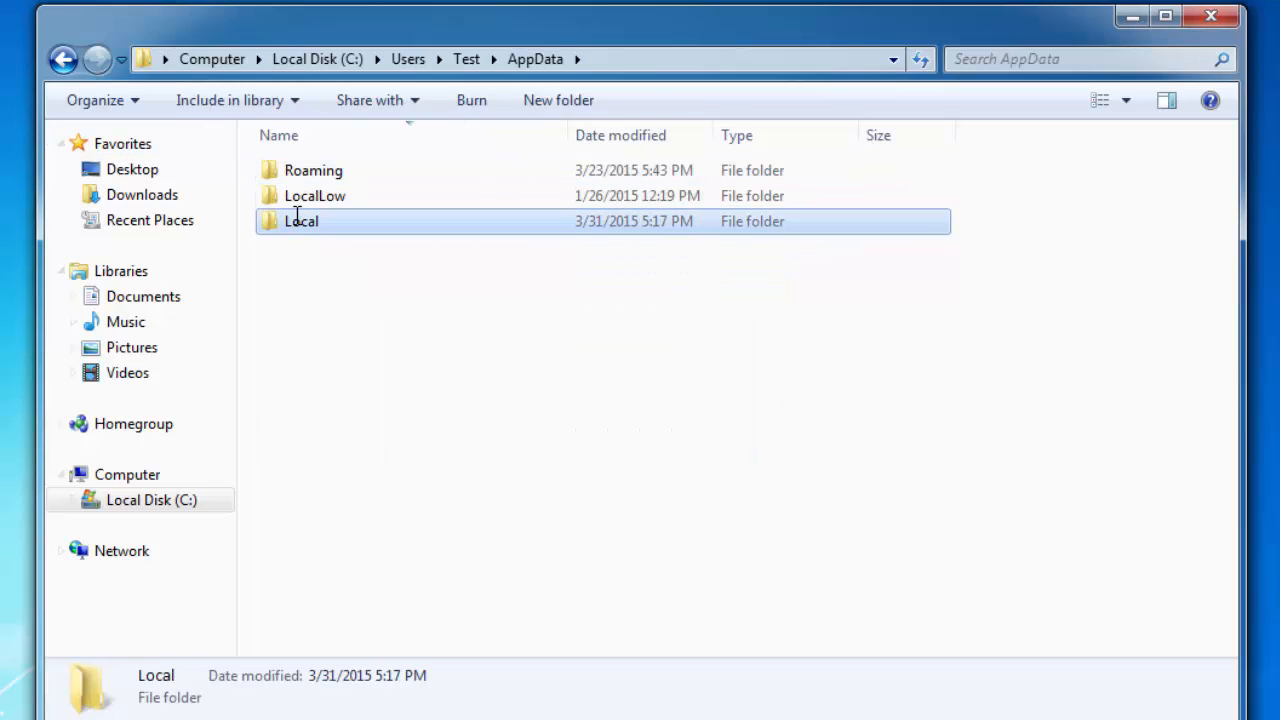
double_click(300, 220)
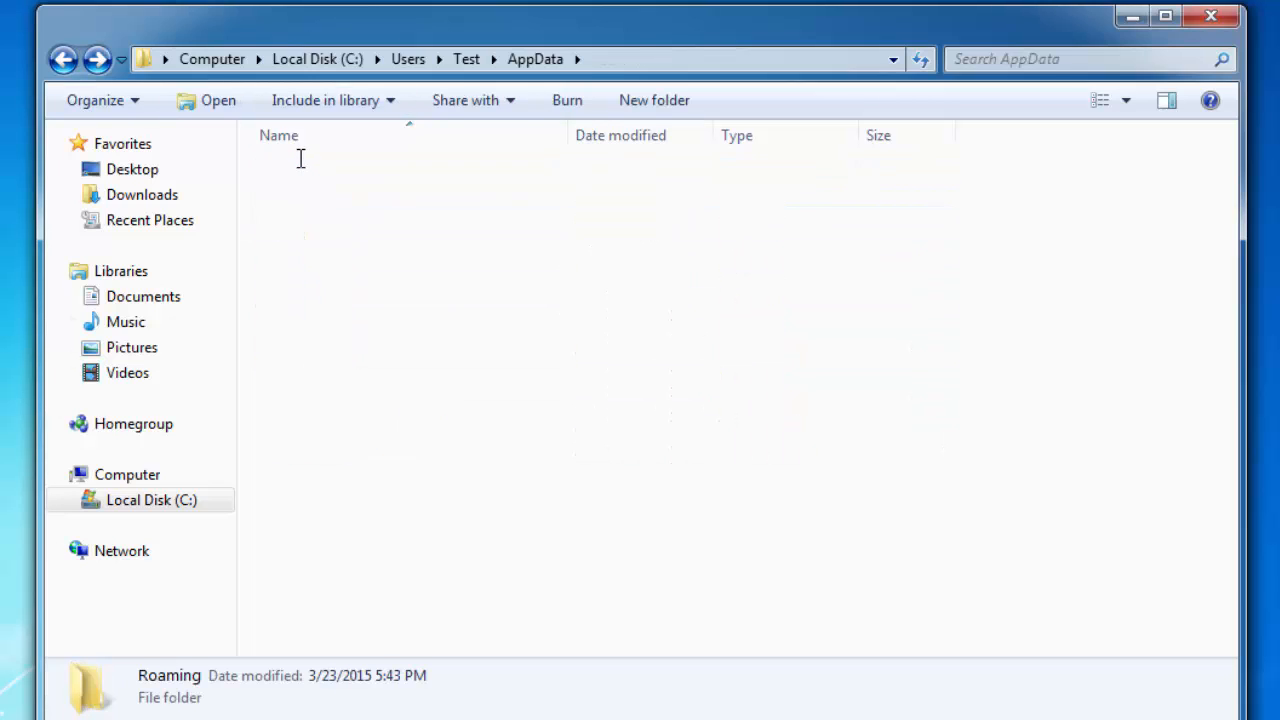
- Back out of Roaming and open AppData's Local folder instead
double_click(168, 676)
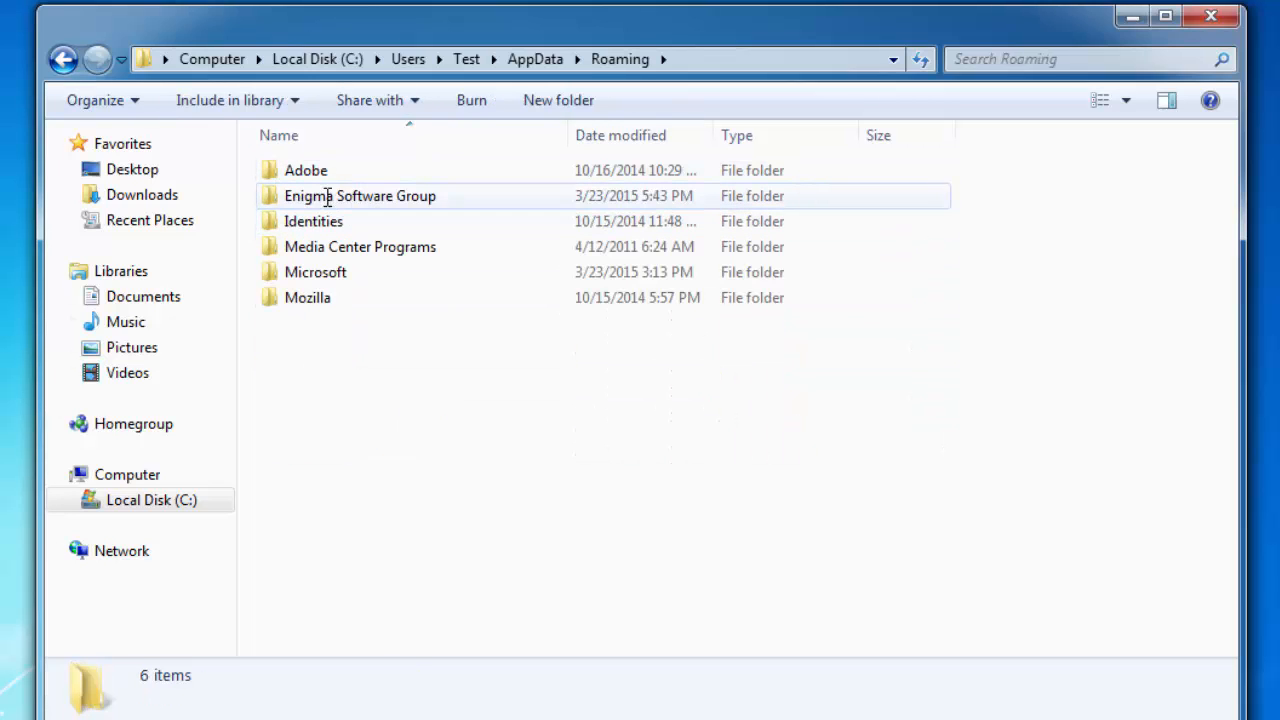
left_click(64, 60)
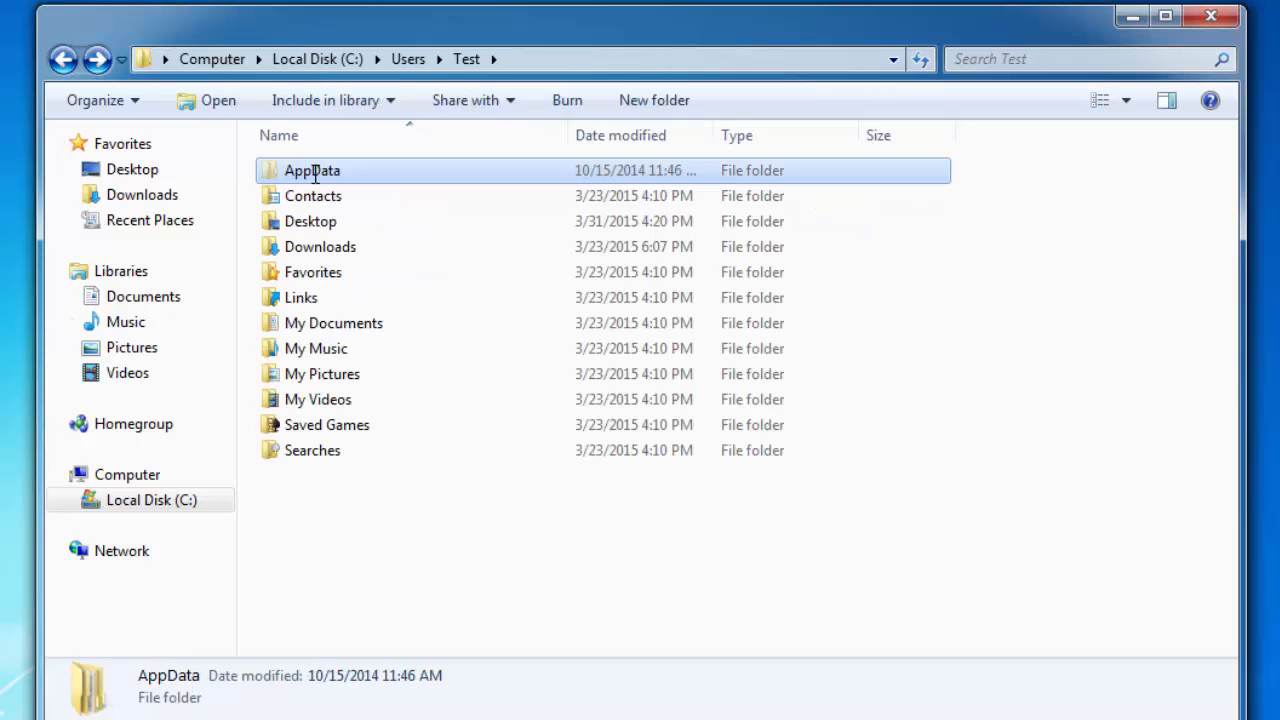
double_click(312, 170)
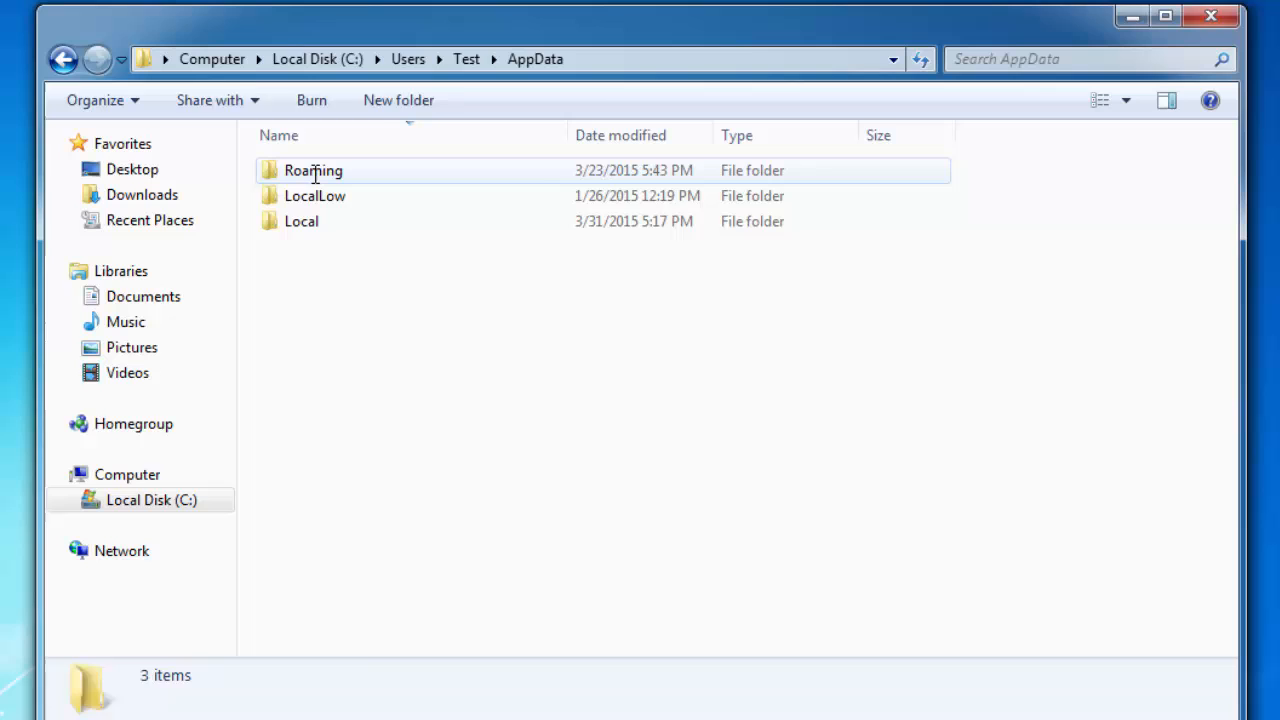
double_click(312, 170)
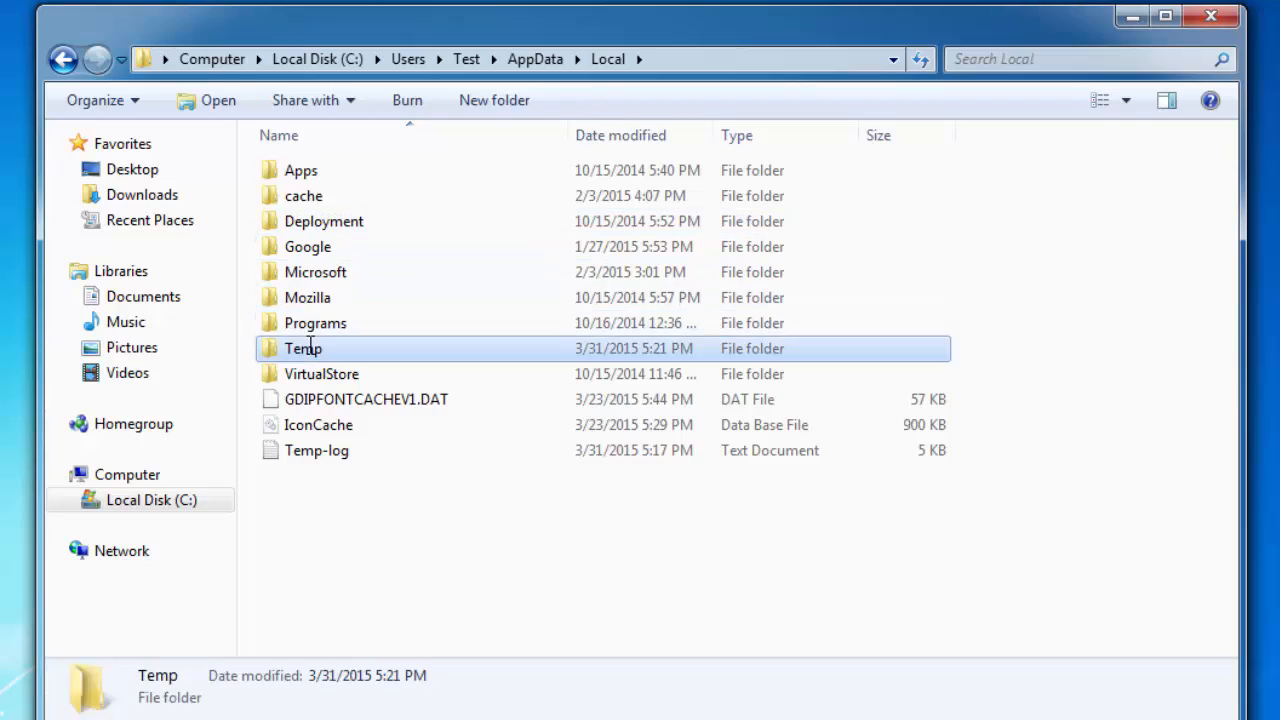
- Select and delete everything in the Temp folder, then close the Explorer window
double_click(304, 348)
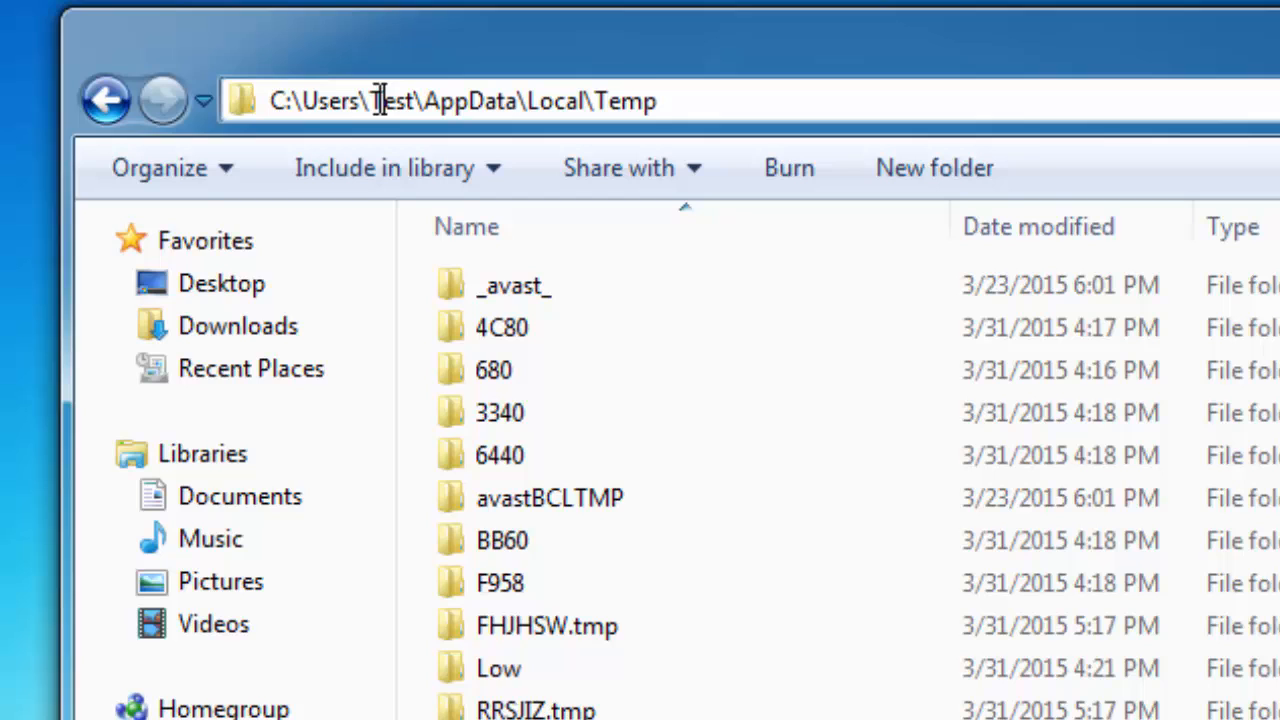
double_click(392, 100)
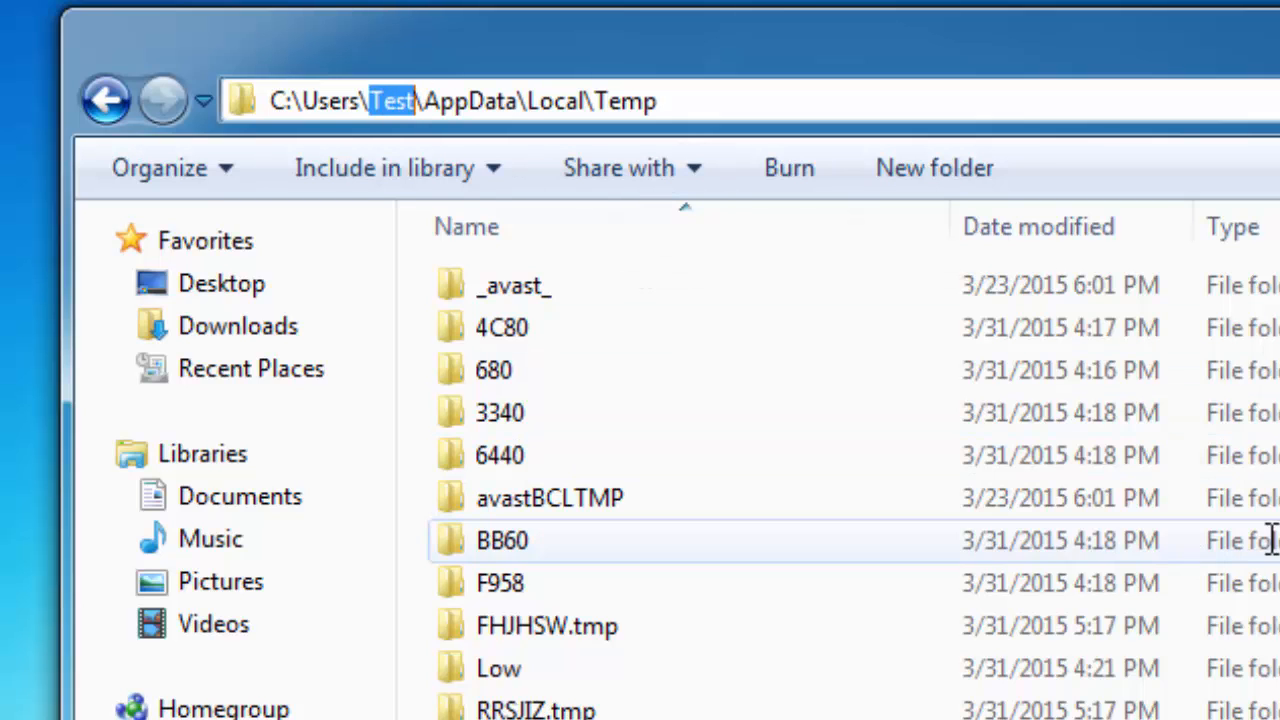
left_click(502, 540)
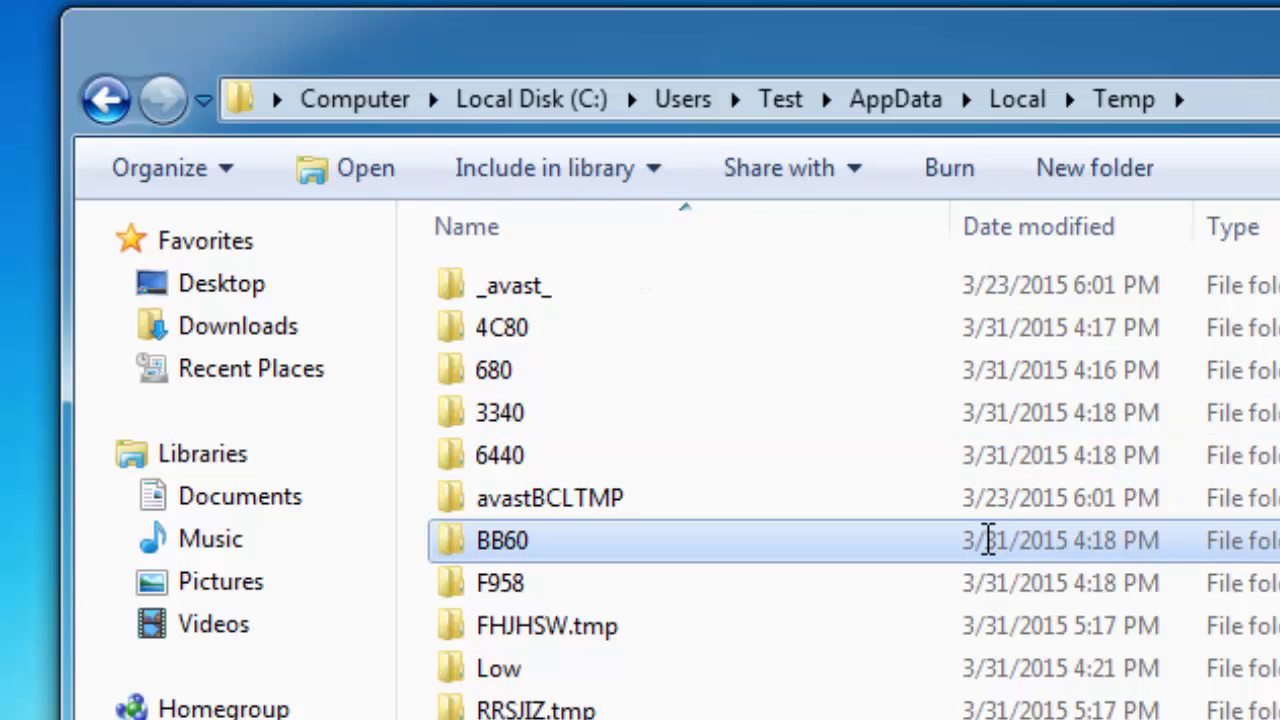
scroll("down", 3)
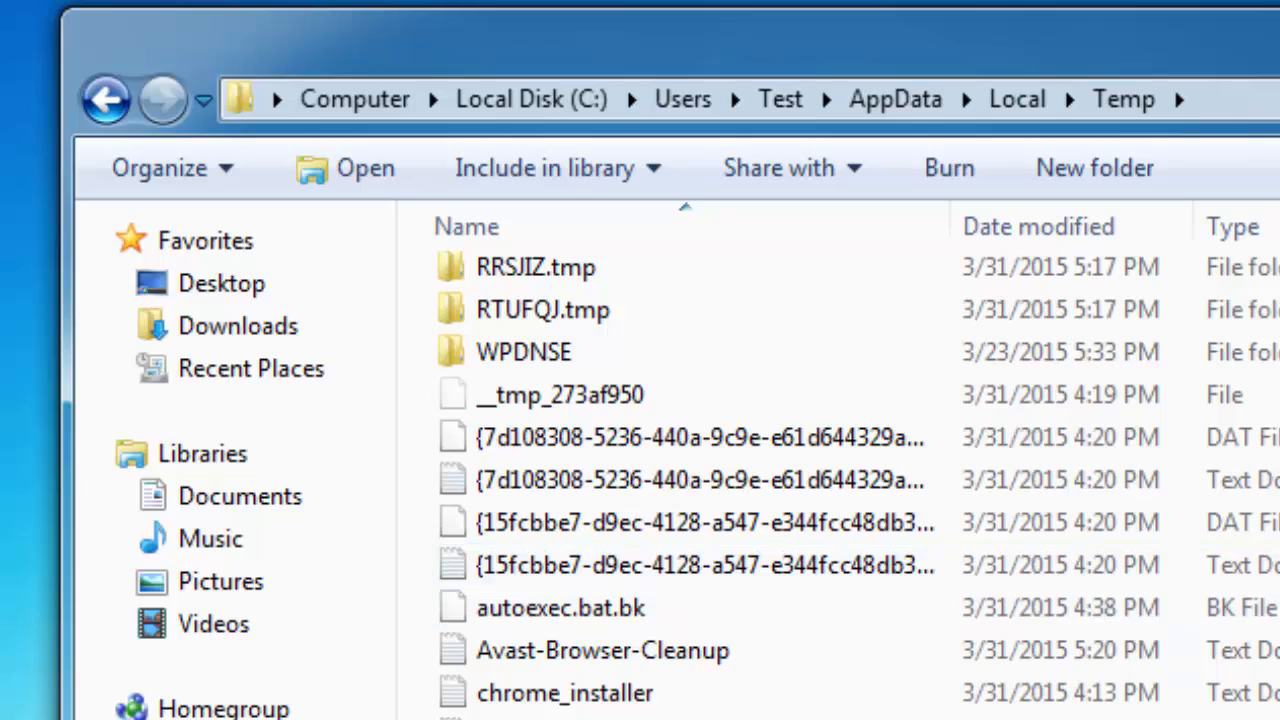
left_click(996, 110)
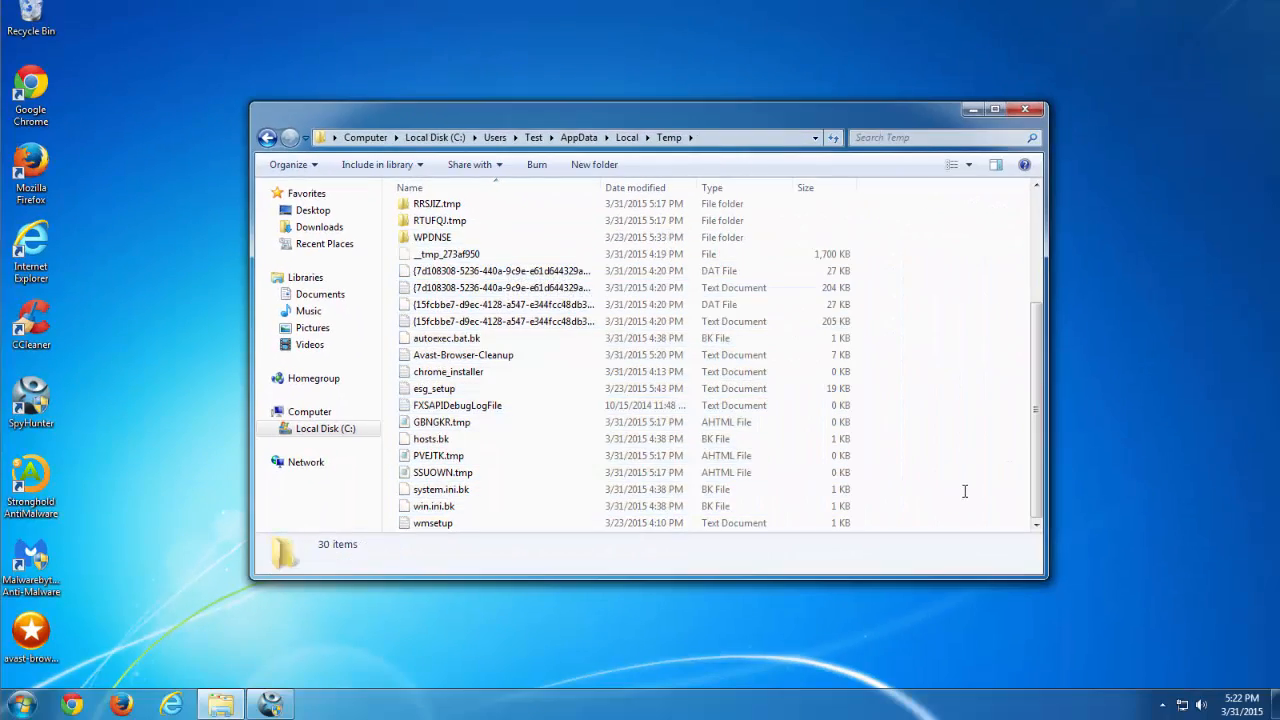
key("ctrl+a")
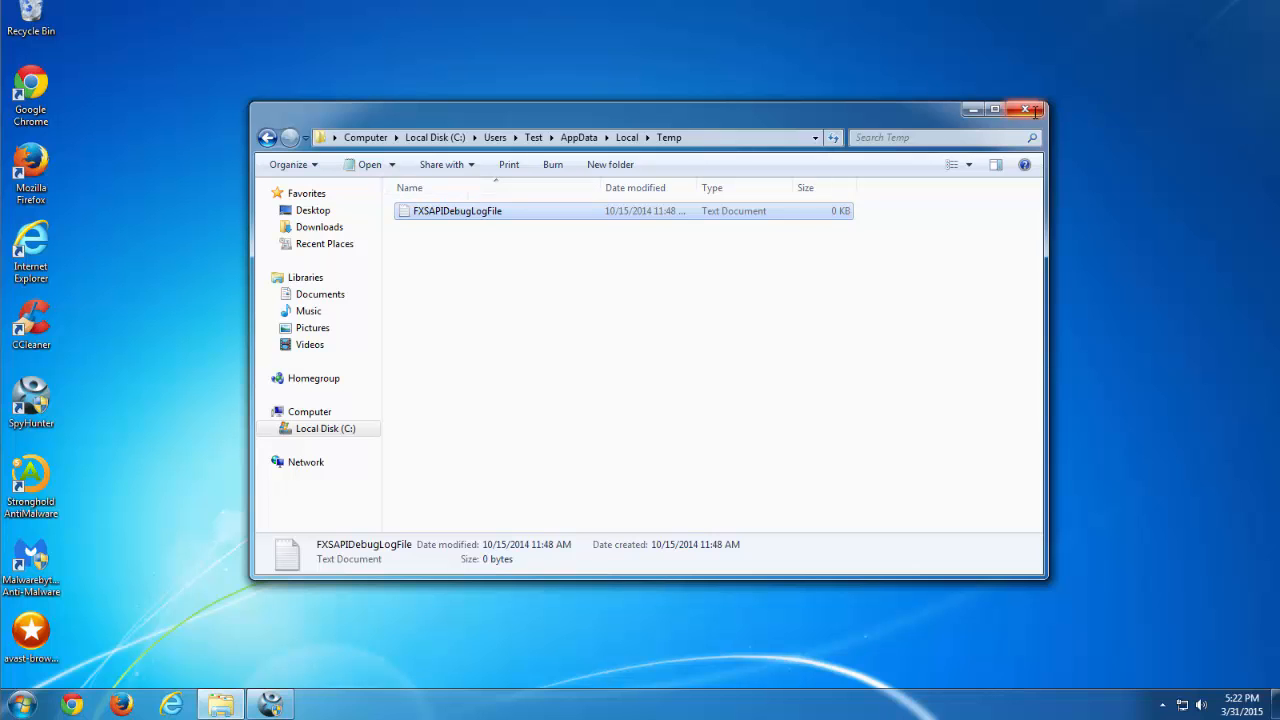
left_click(1024, 108)
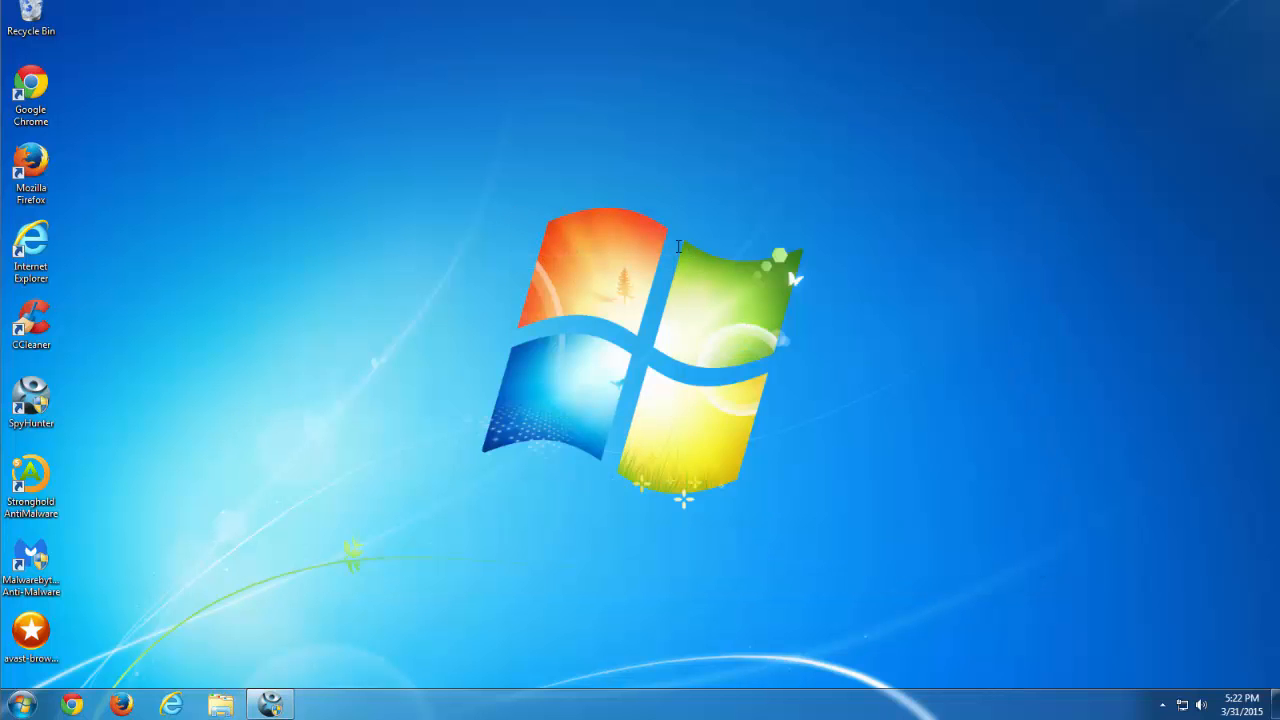
mouse_move(124, 540)
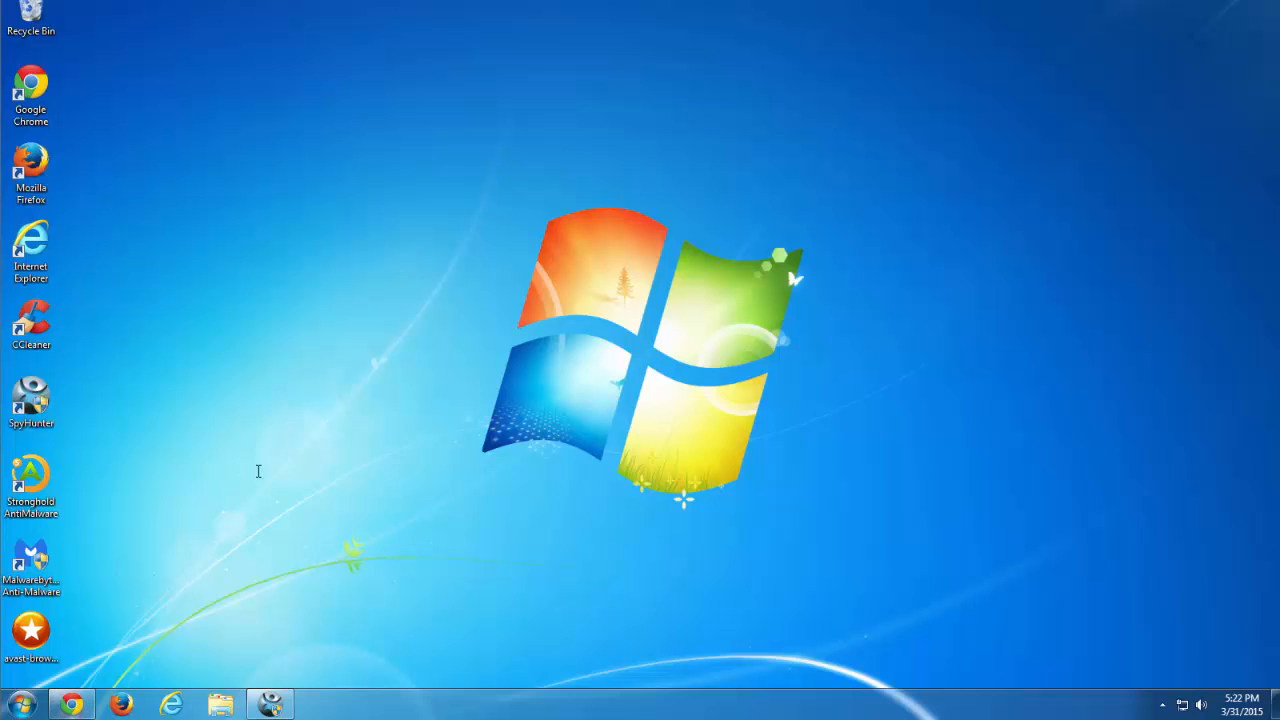
- Refresh the desktop from its right-click menu
right_click(258, 472)
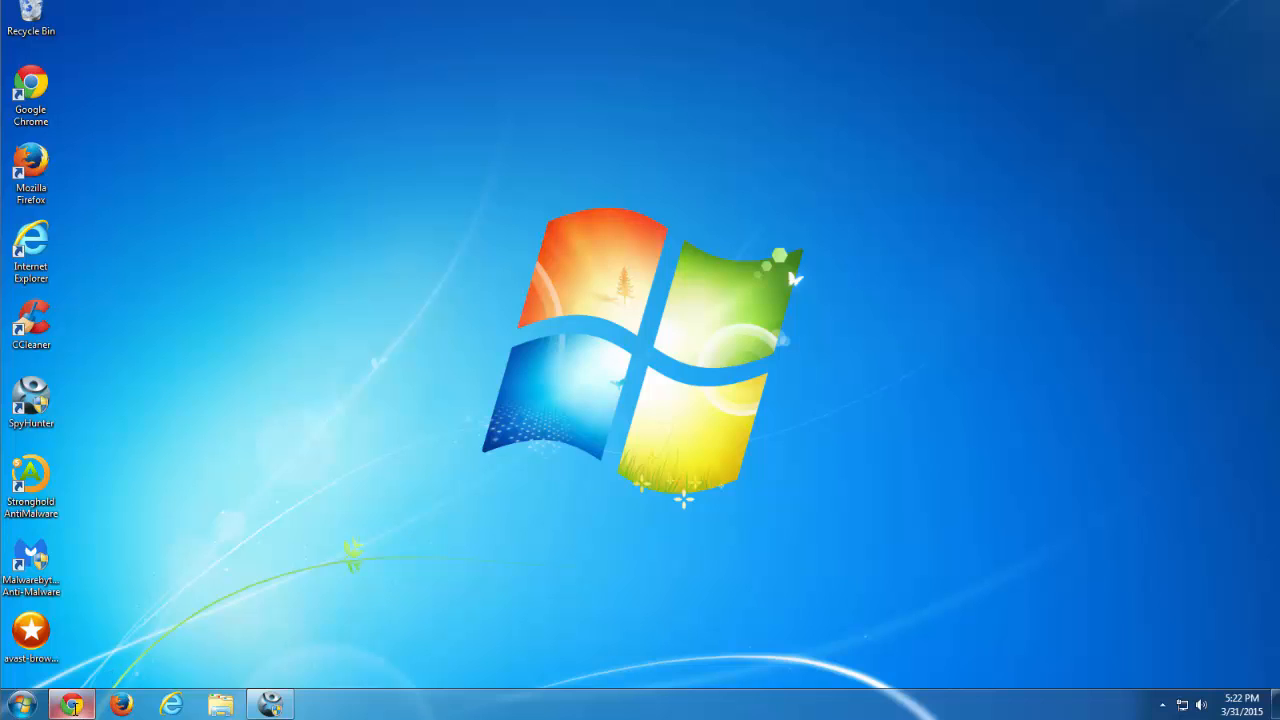
mouse_move(182, 340)
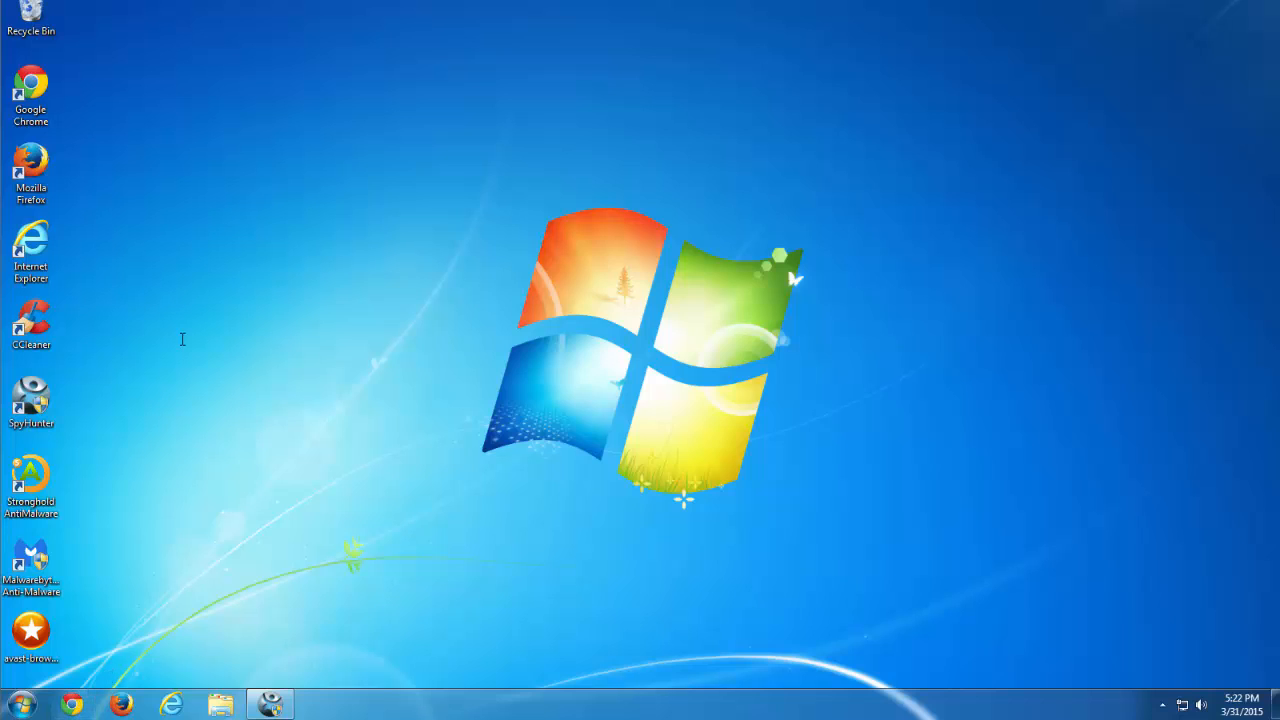
mouse_move(170, 592)
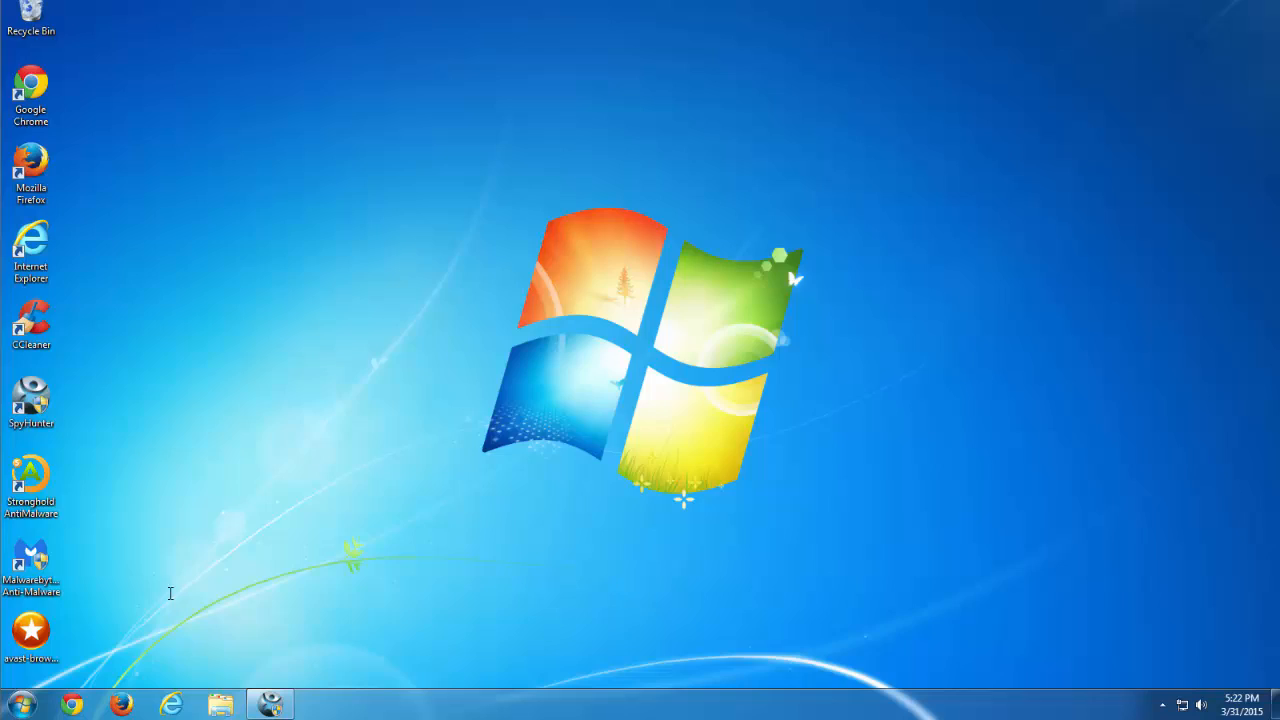
right_click(170, 592)
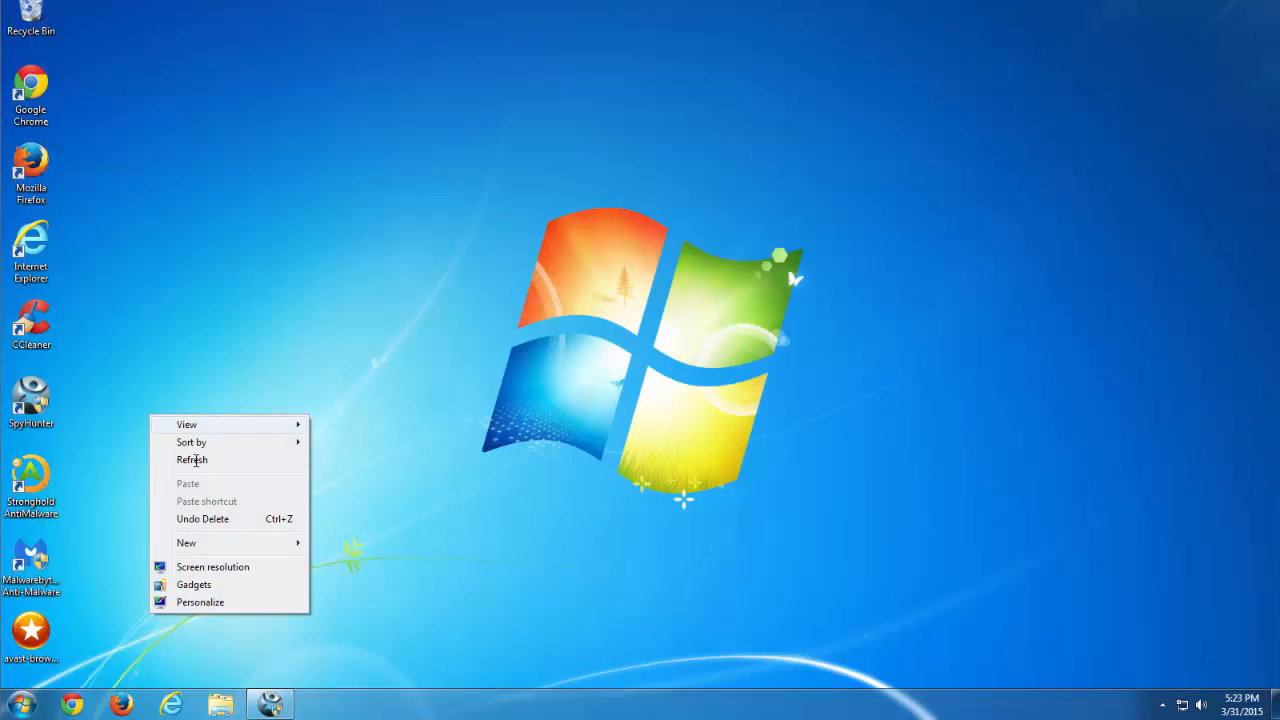
left_click(192, 460)
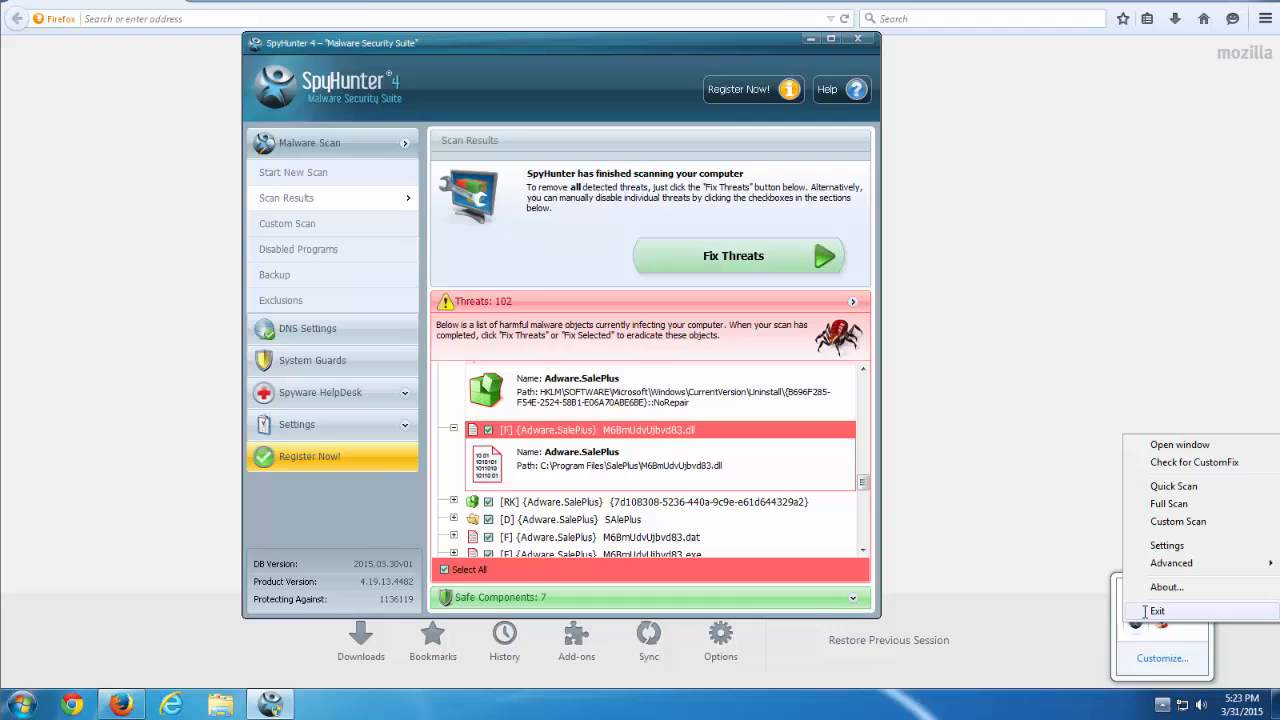
- Exit SpyHunter, confirm Firefox's Extensions list is empty, and close Firefox with both tabs
left_click(1158, 610)
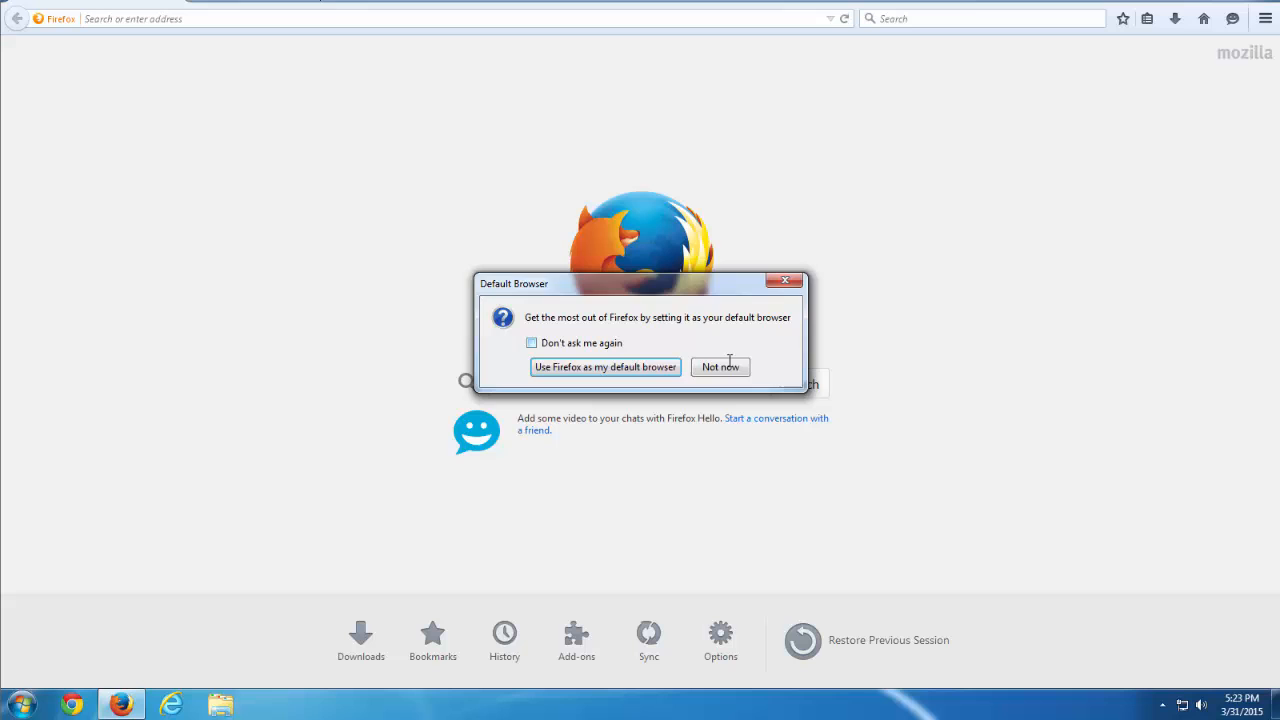
left_click(720, 366)
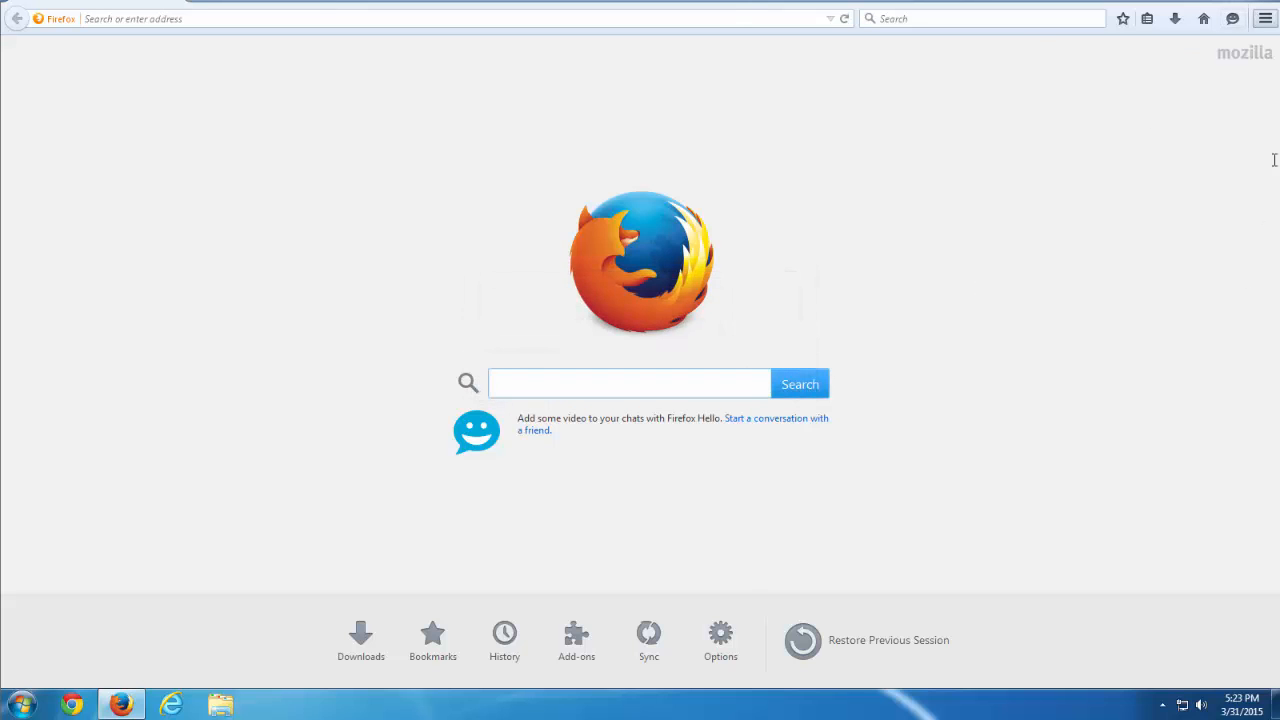
left_click(576, 640)
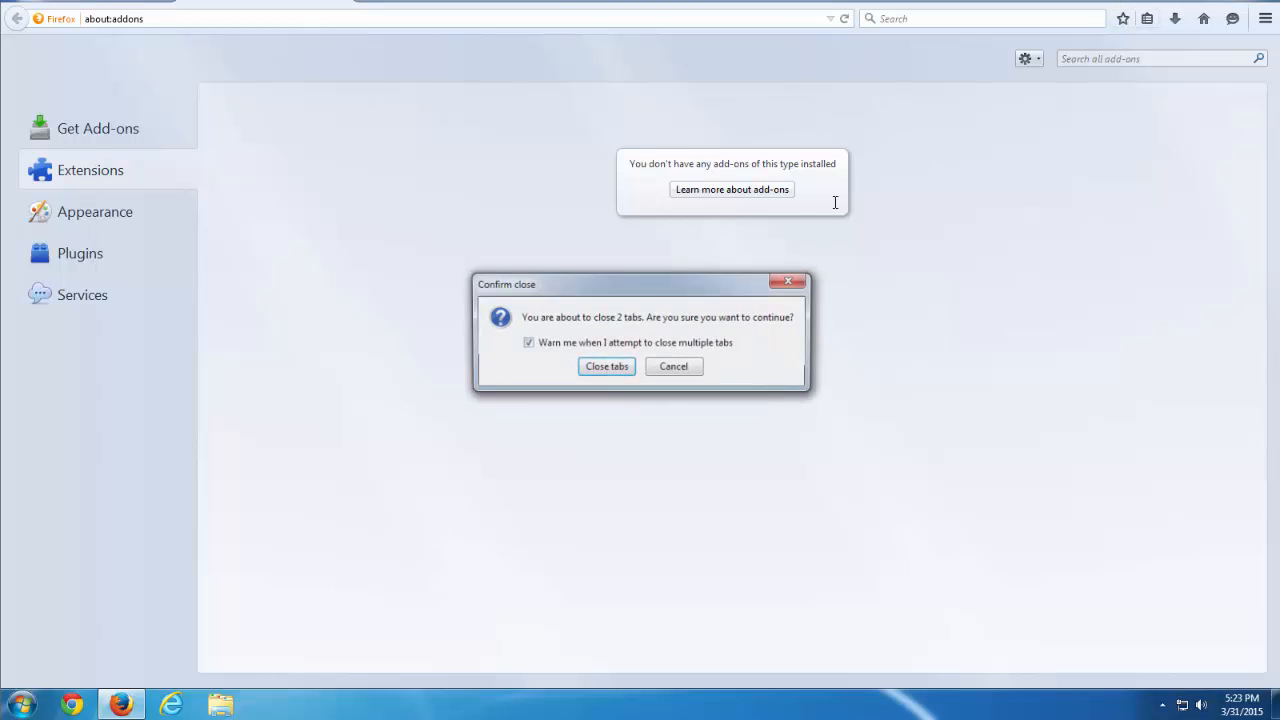
left_click(606, 366)
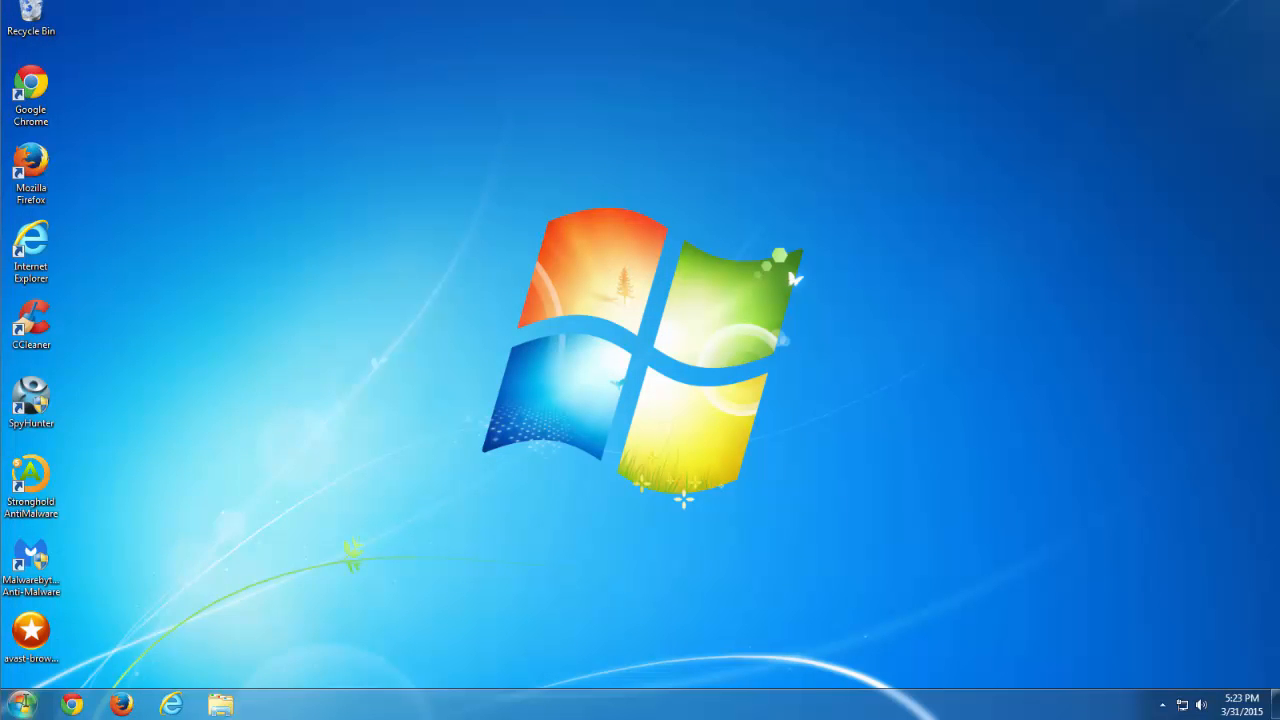